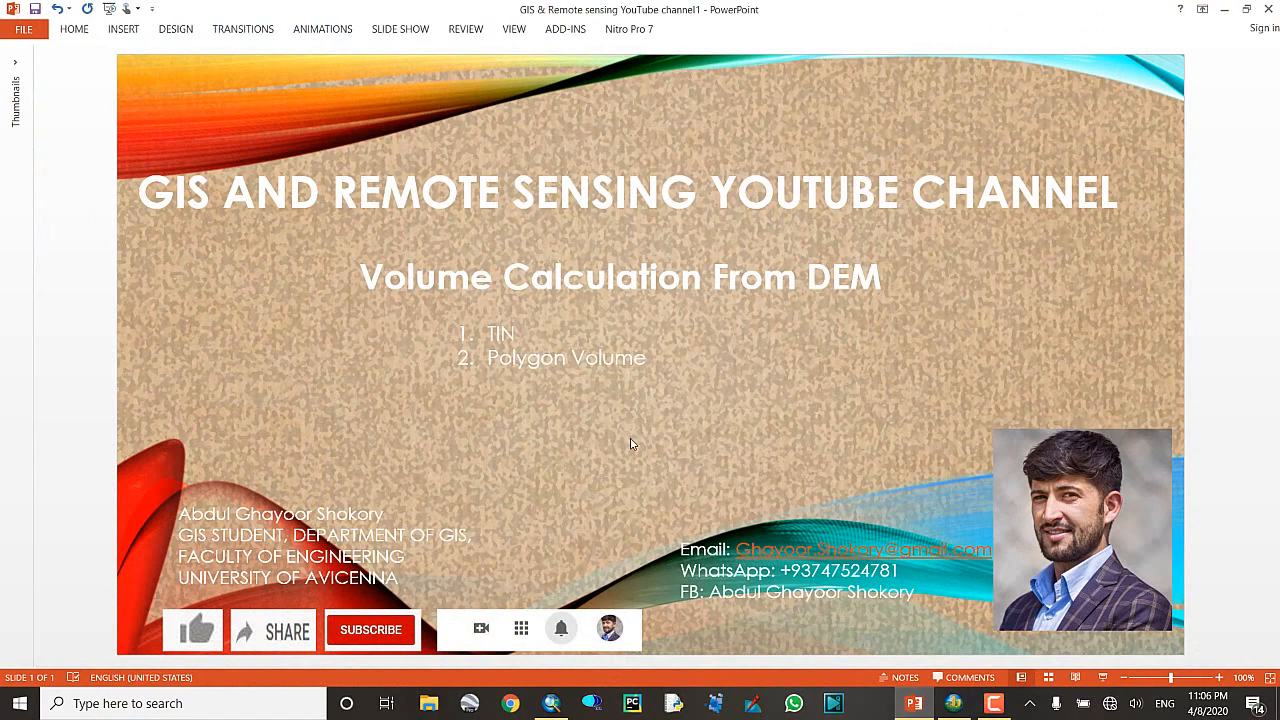
pyautogui.moveTo(657, 427)
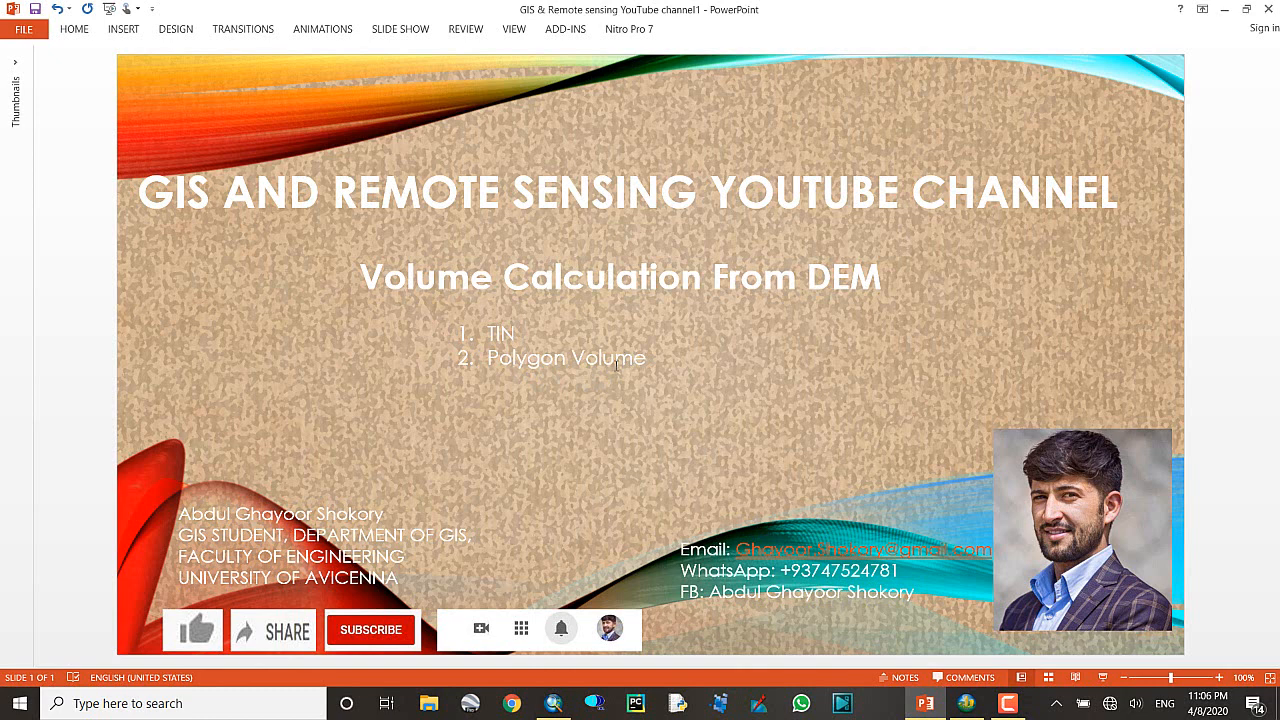
pyautogui.moveTo(615, 373)
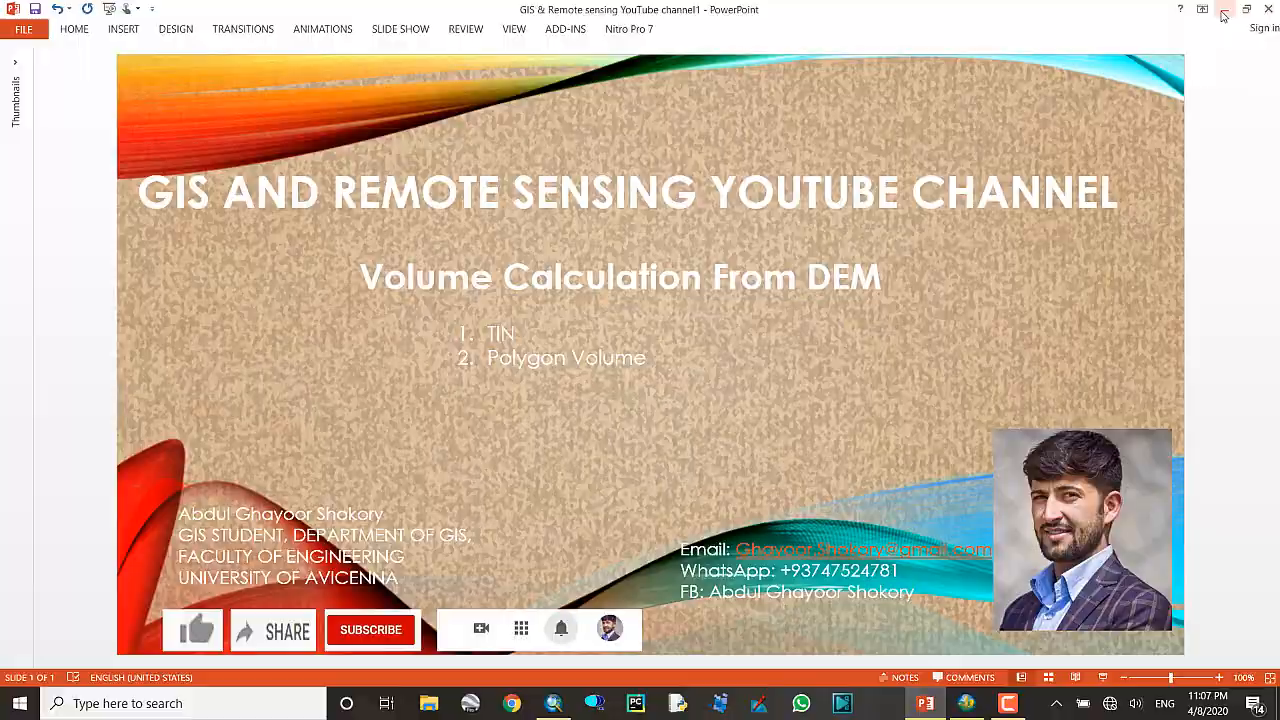
# - Apply the red-yellow-blue elevation colour ramp to srtm_dem
pyautogui.click(1222, 10)
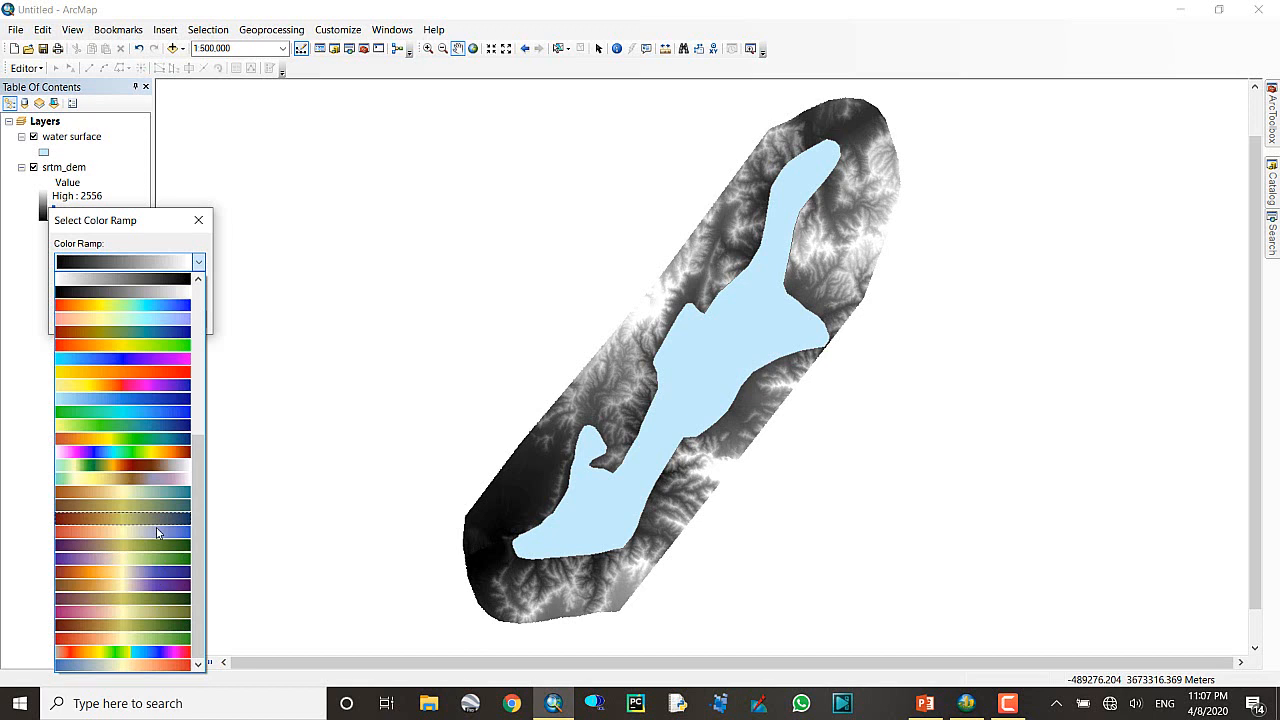
pyautogui.scroll(3)
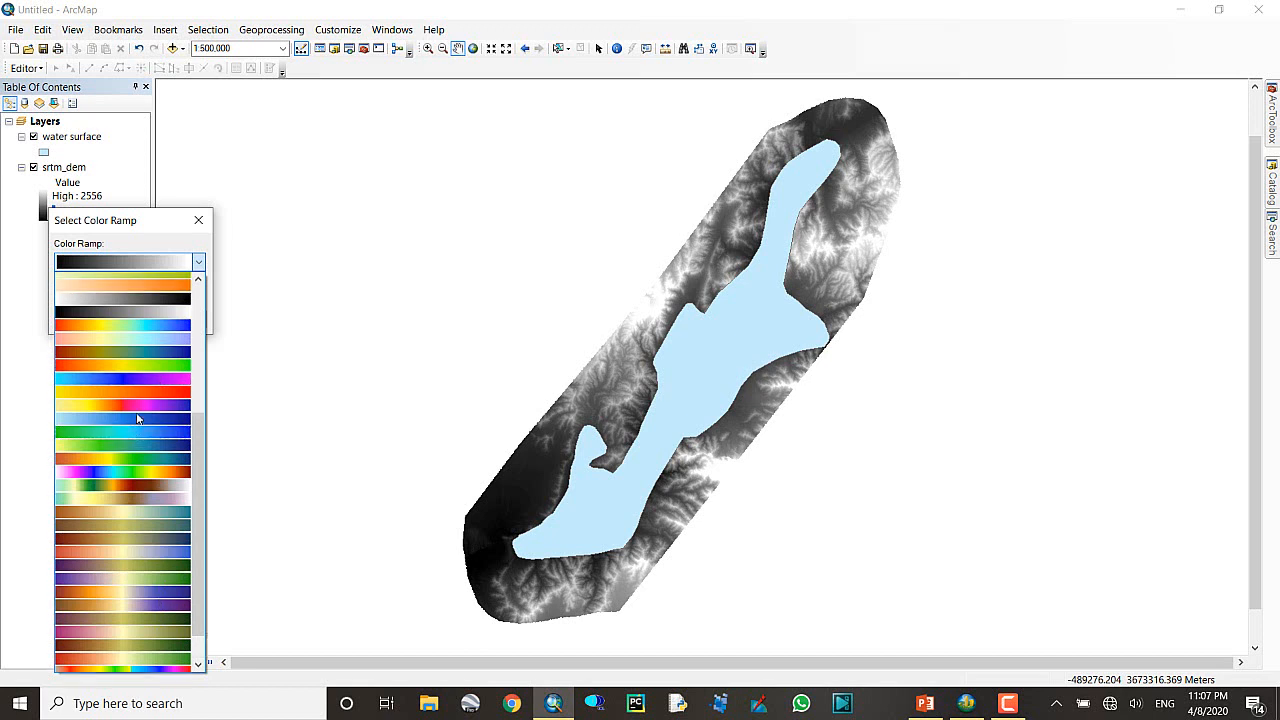
pyautogui.scroll(-3)
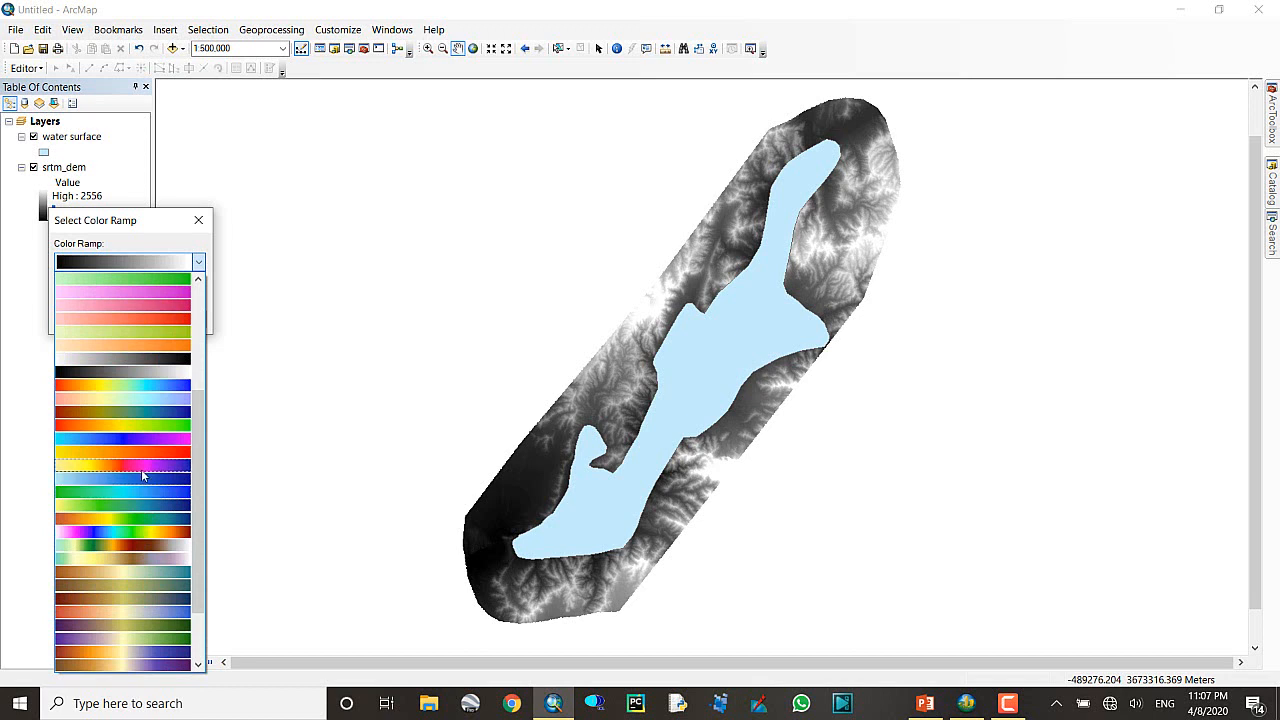
pyautogui.moveTo(172, 472)
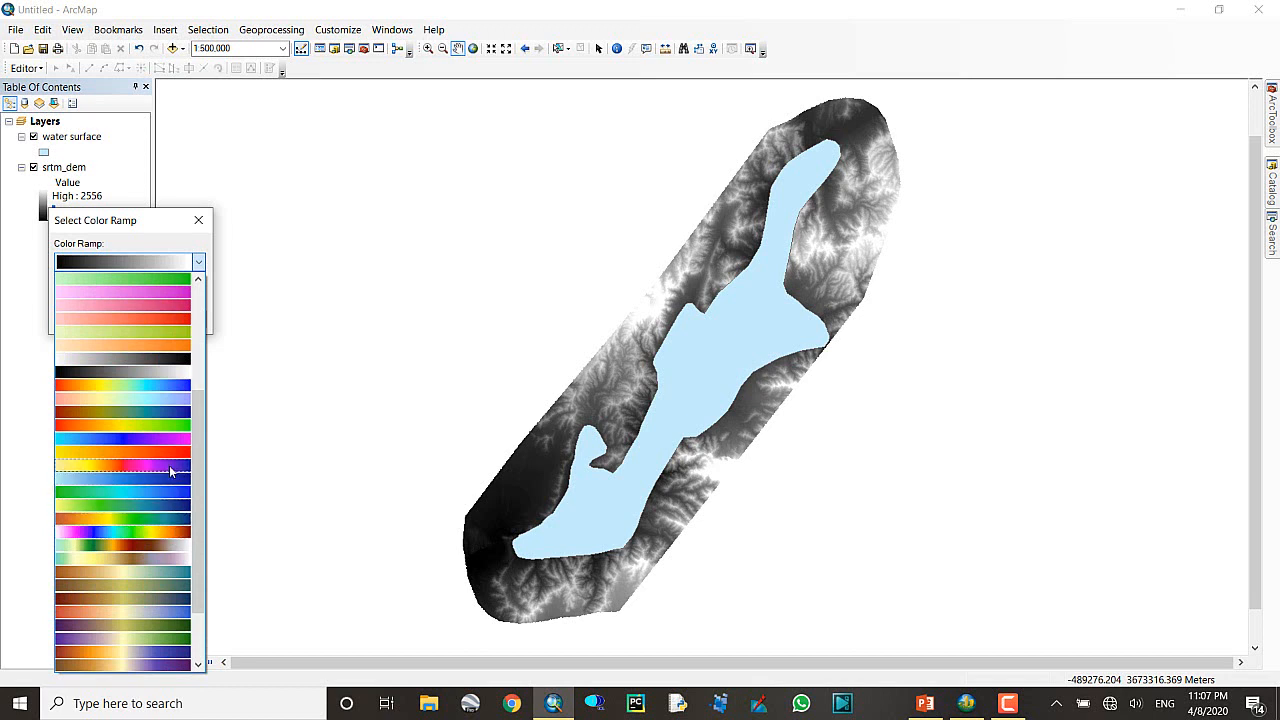
pyautogui.click(122, 465)
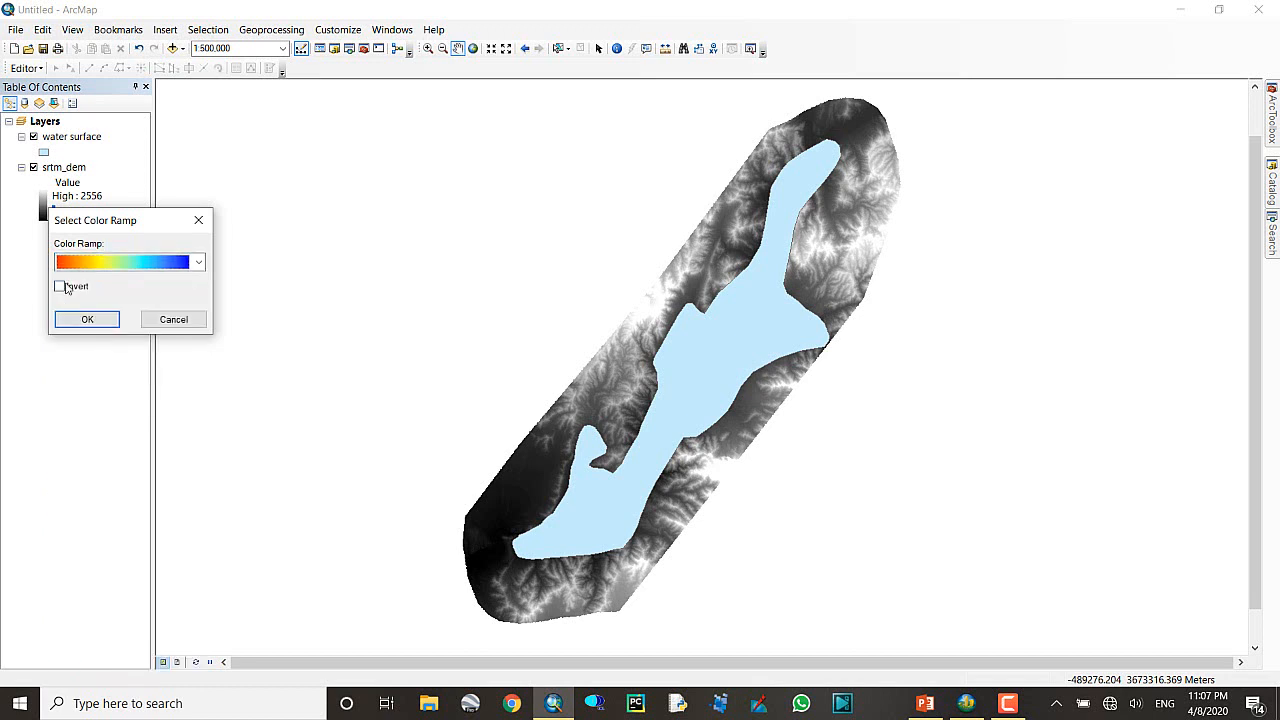
pyautogui.click(86, 319)
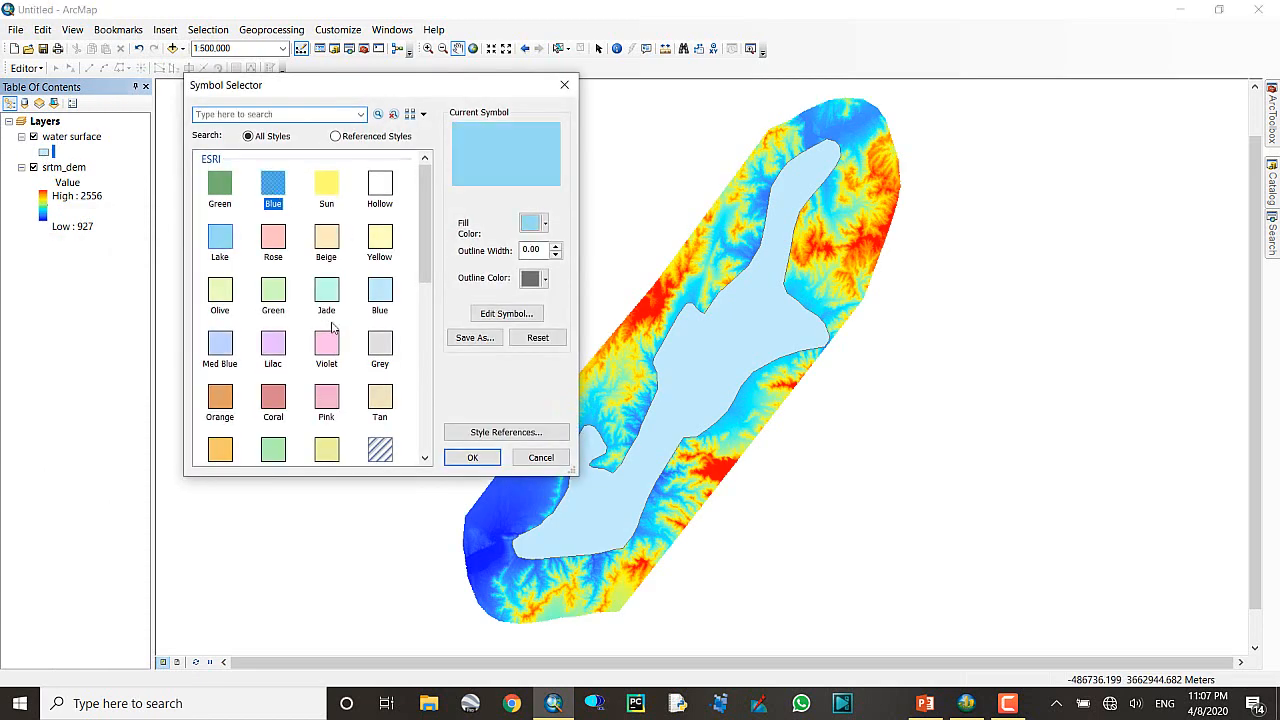
# - Set the water surface layer's transparency to 40% and recentre the reservoir
pyautogui.click(472, 457)
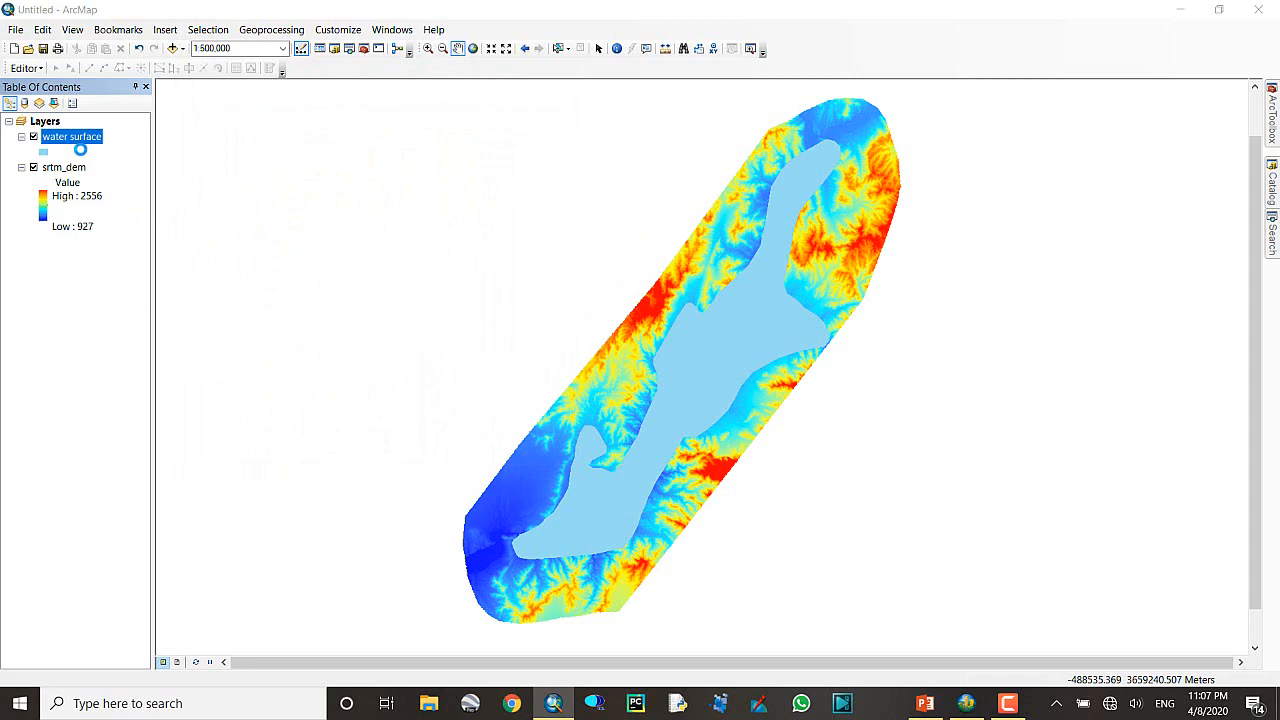
pyautogui.doubleClick(72, 136)
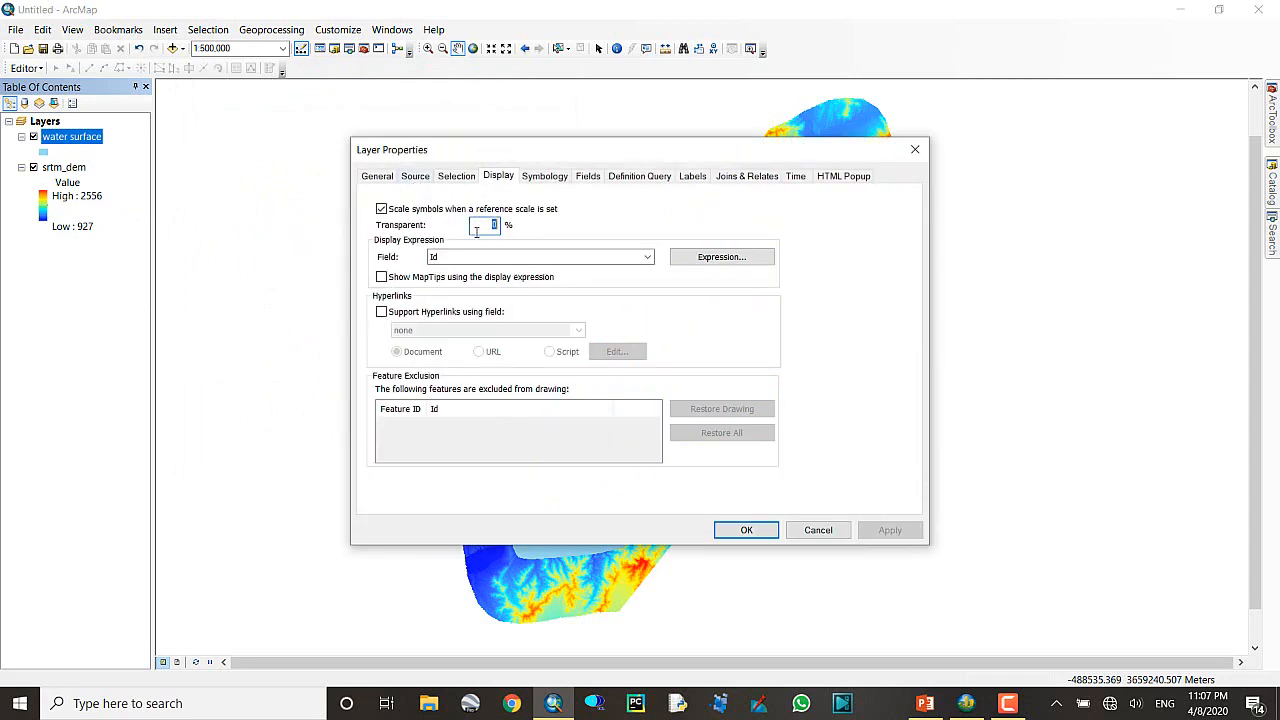
pyautogui.write('40')
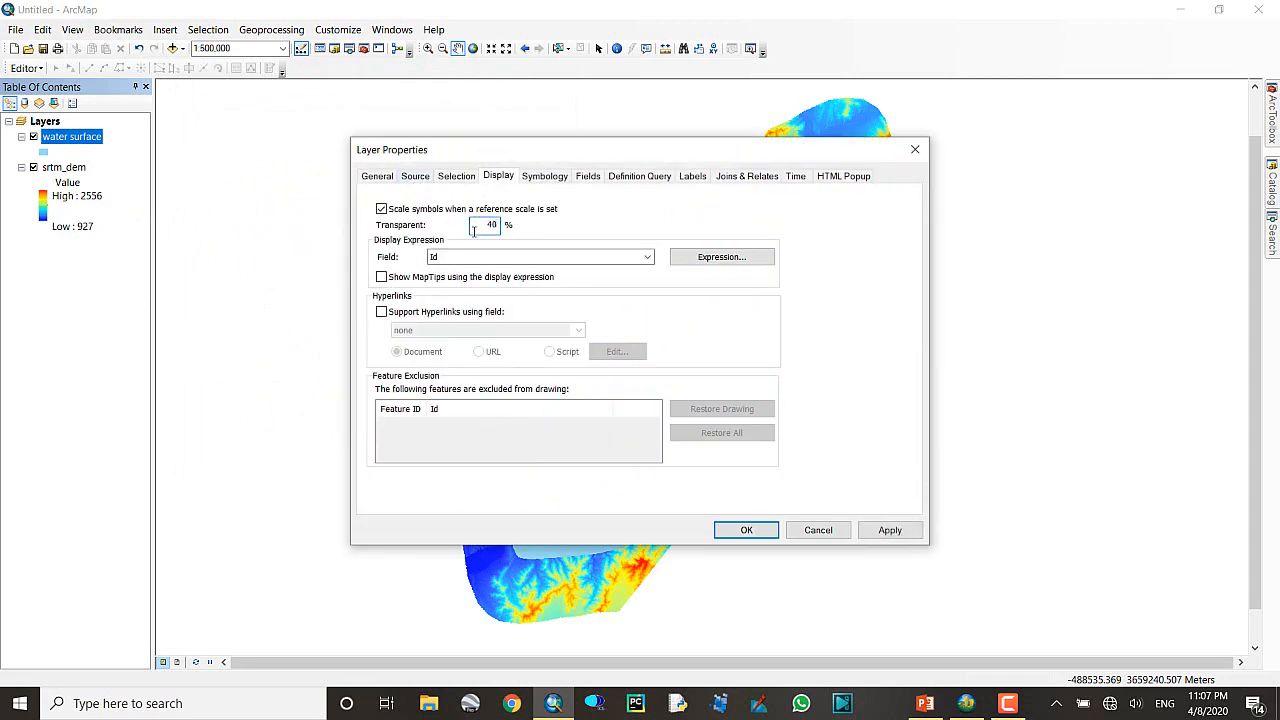
pyautogui.click(745, 530)
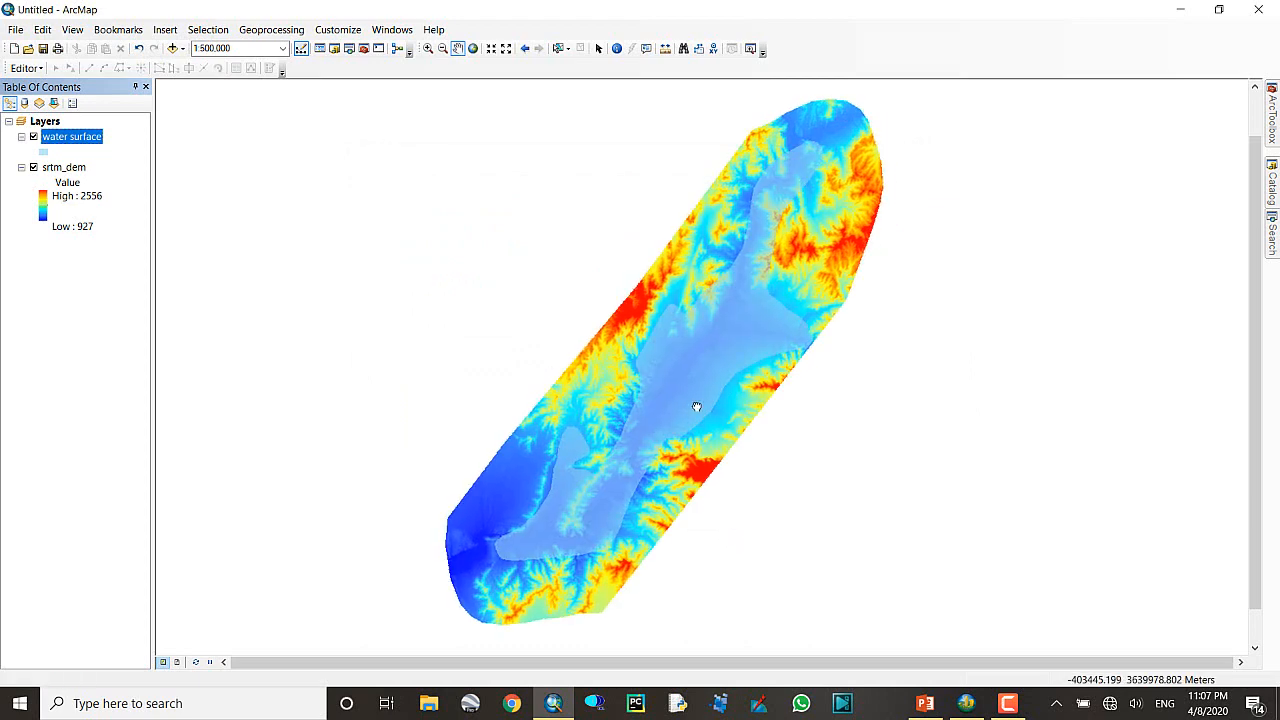
pyautogui.moveTo(697, 406); pyautogui.dragTo(578, 491)
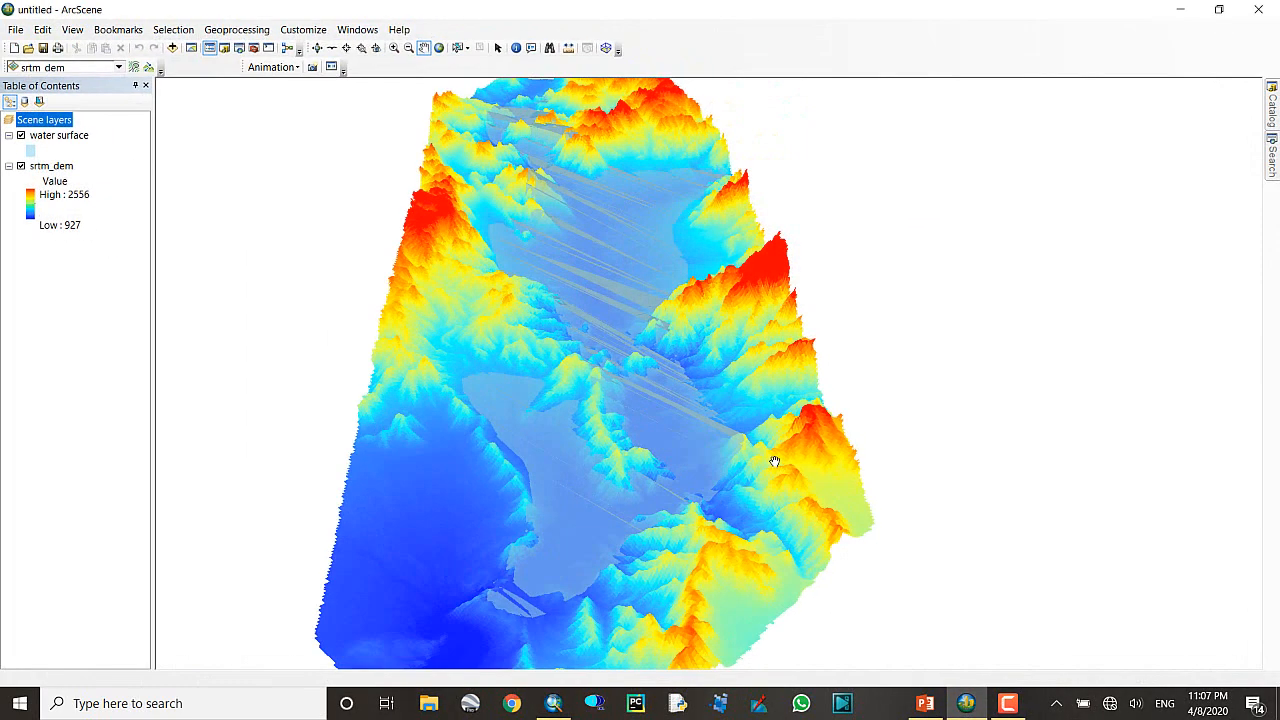
pyautogui.click(21, 135)
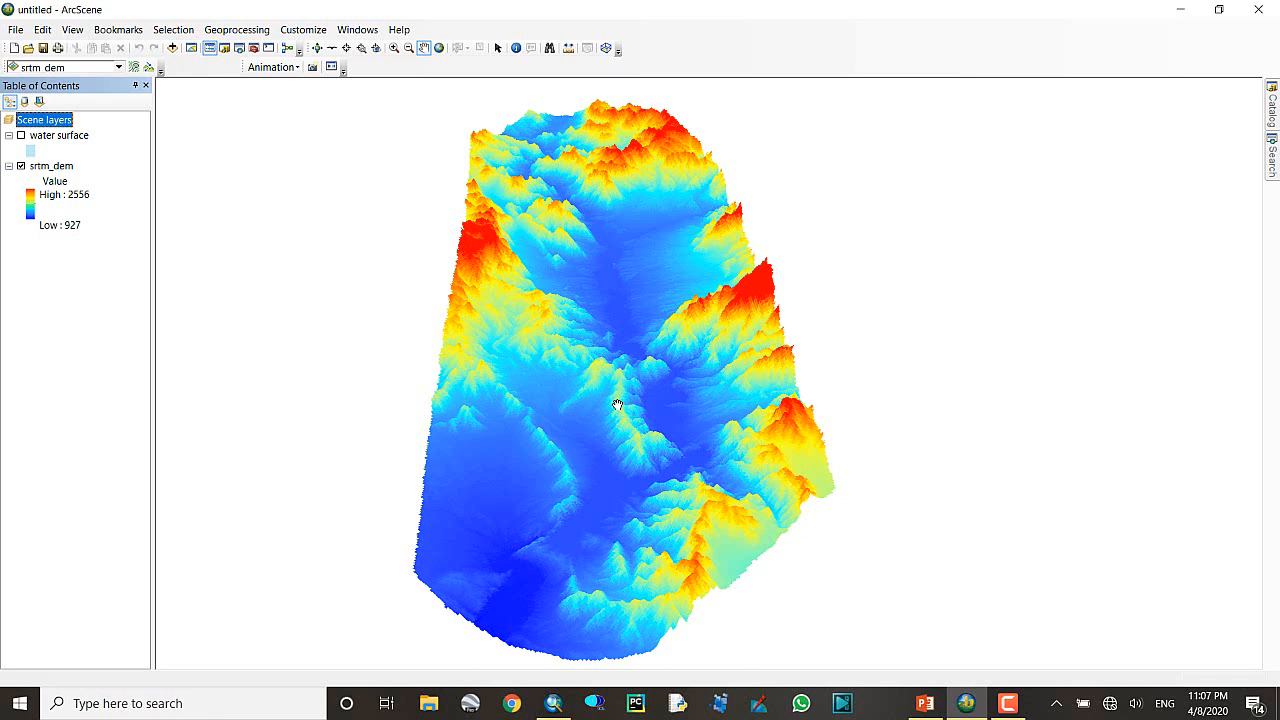
pyautogui.moveTo(614, 412)
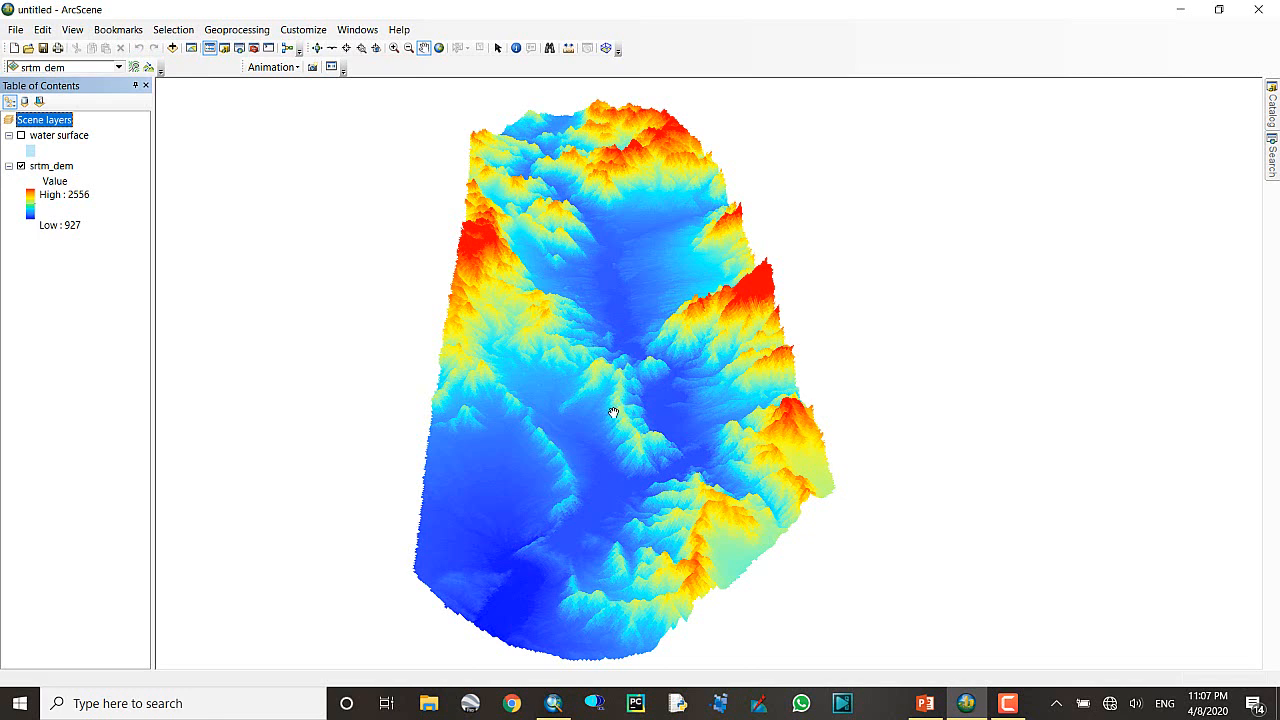
pyautogui.moveTo(628, 410)
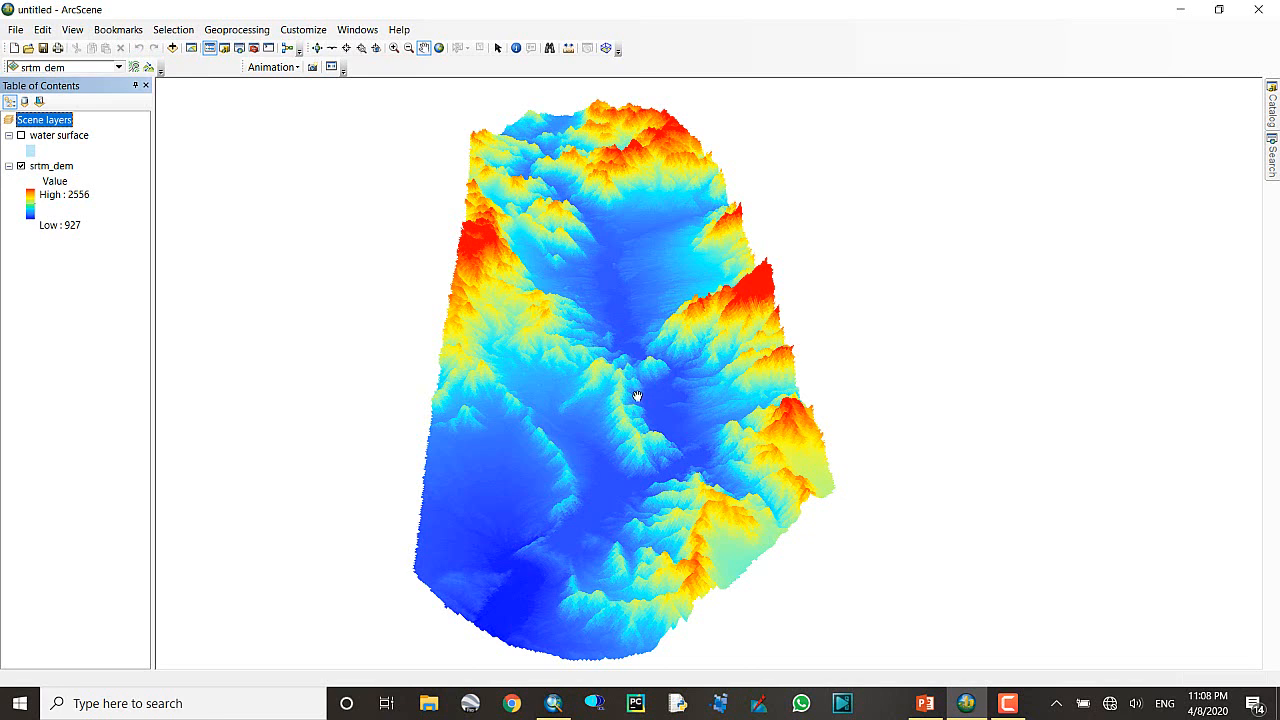
pyautogui.moveTo(628, 391)
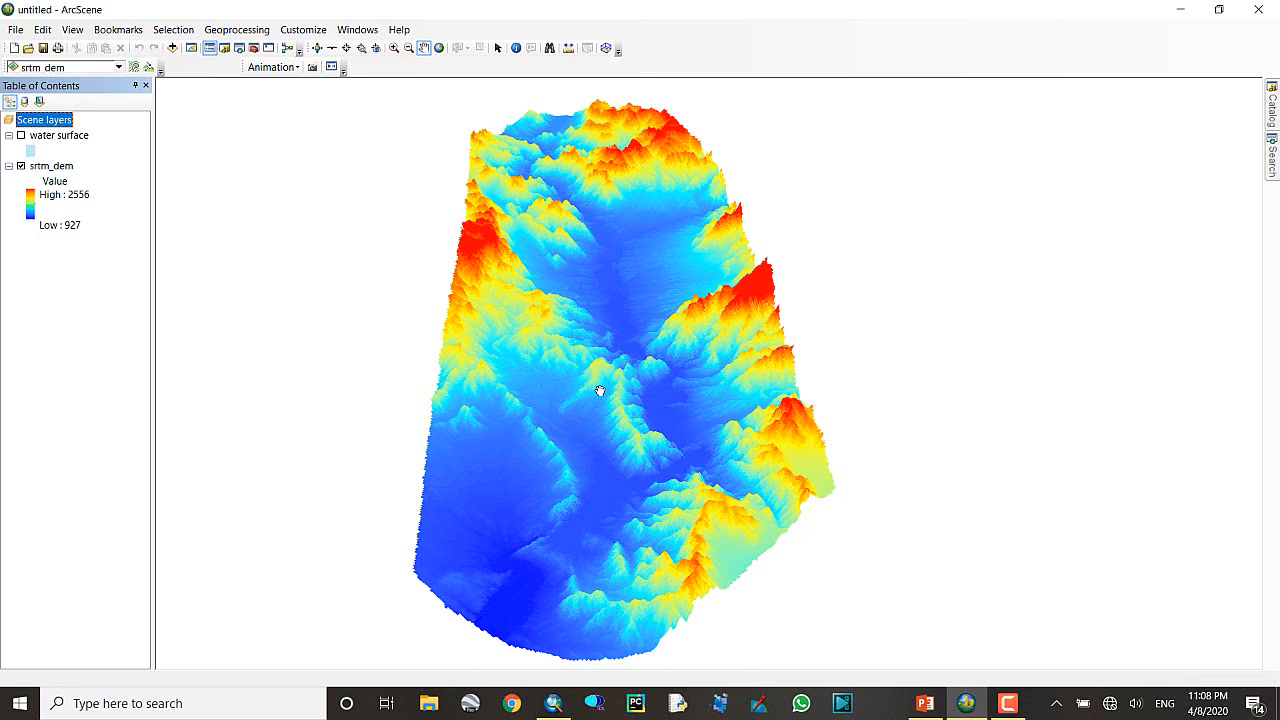
pyautogui.moveTo(600, 390); pyautogui.dragTo(612, 396)
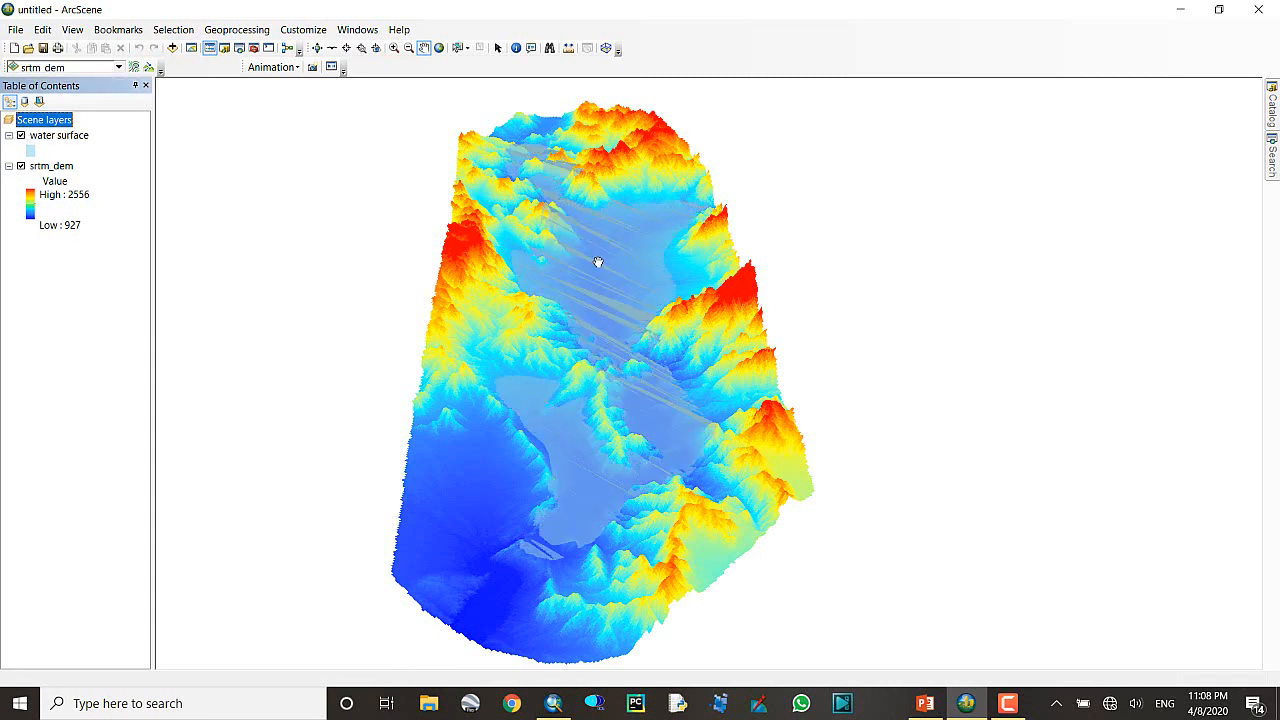
pyautogui.moveTo(598, 262); pyautogui.dragTo(575, 467)
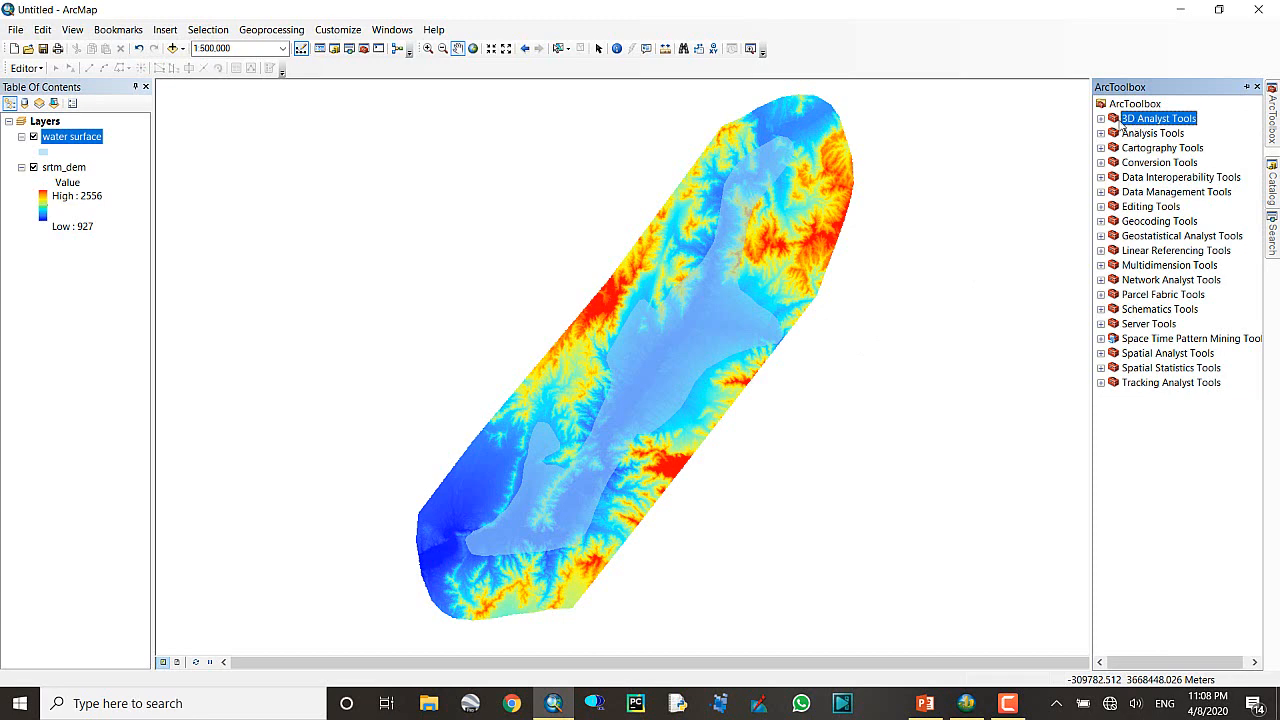
# - Launch Raster to TIN from 3D Analyst Tools > Conversion > From Raster
pyautogui.click(1101, 118)
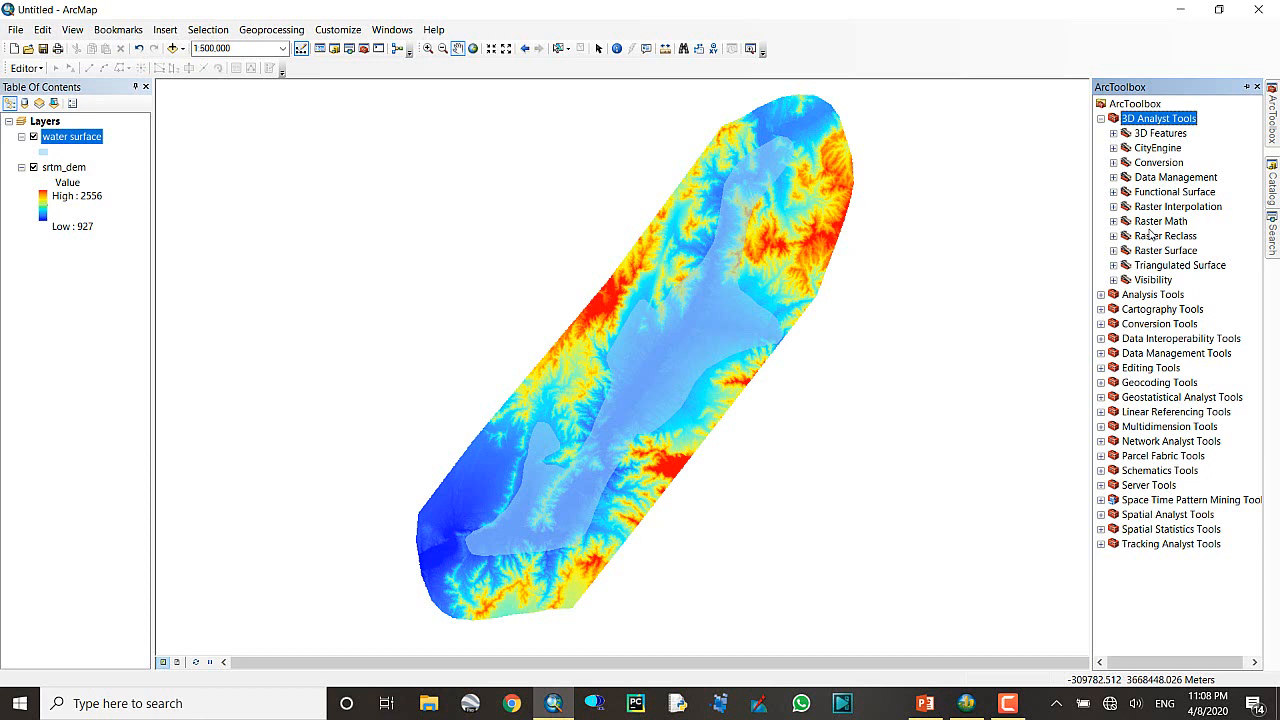
pyautogui.moveTo(1148, 235)
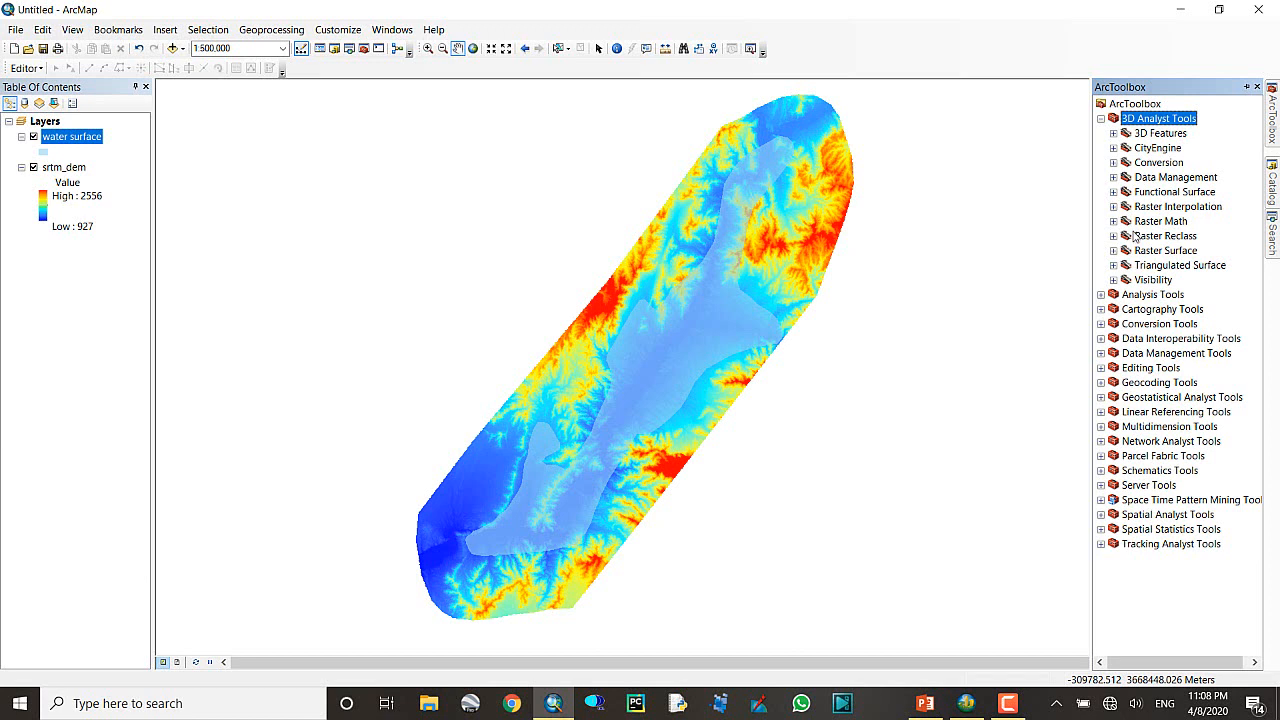
pyautogui.moveTo(1108, 243)
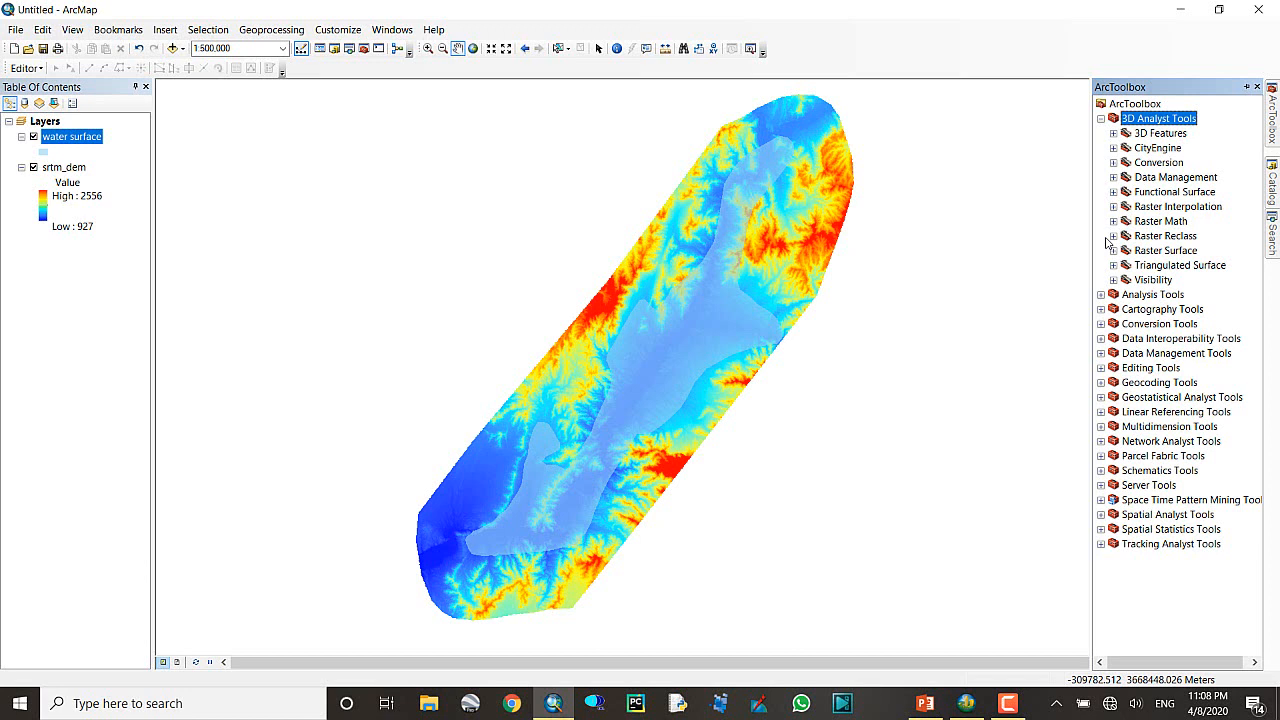
pyautogui.moveTo(1152, 185)
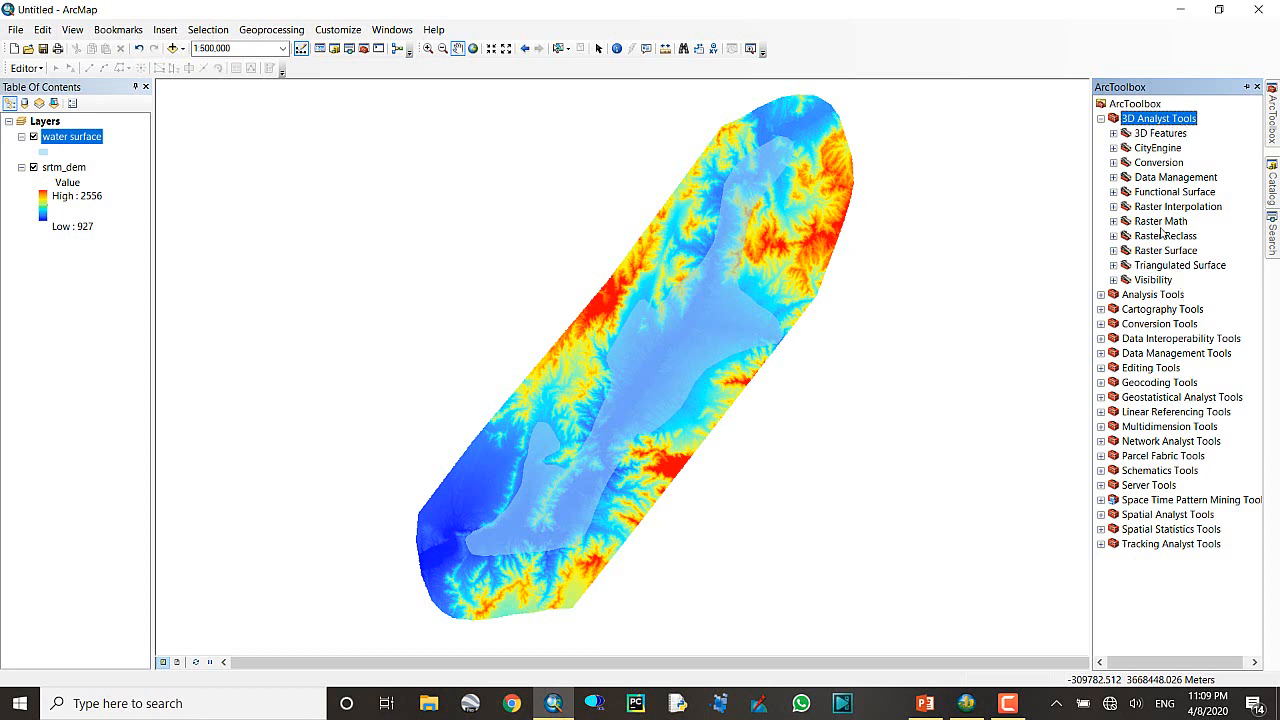
pyautogui.moveTo(1140, 177)
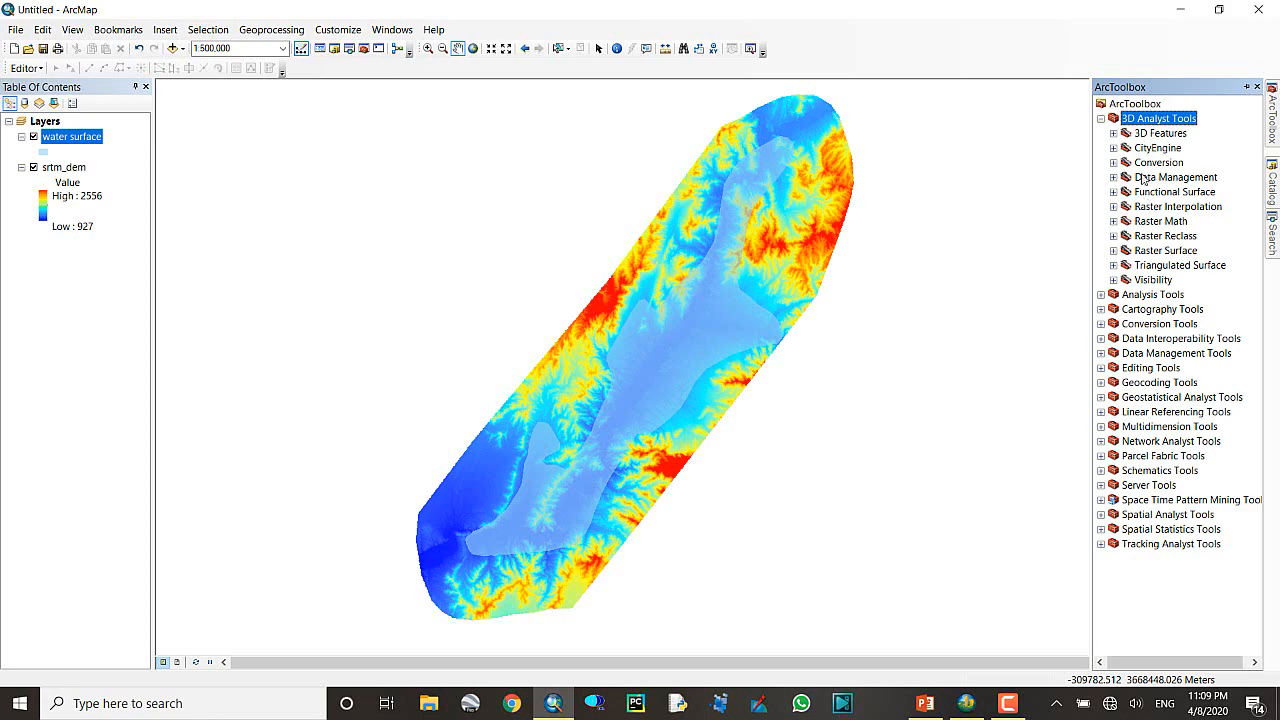
pyautogui.click(1112, 162)
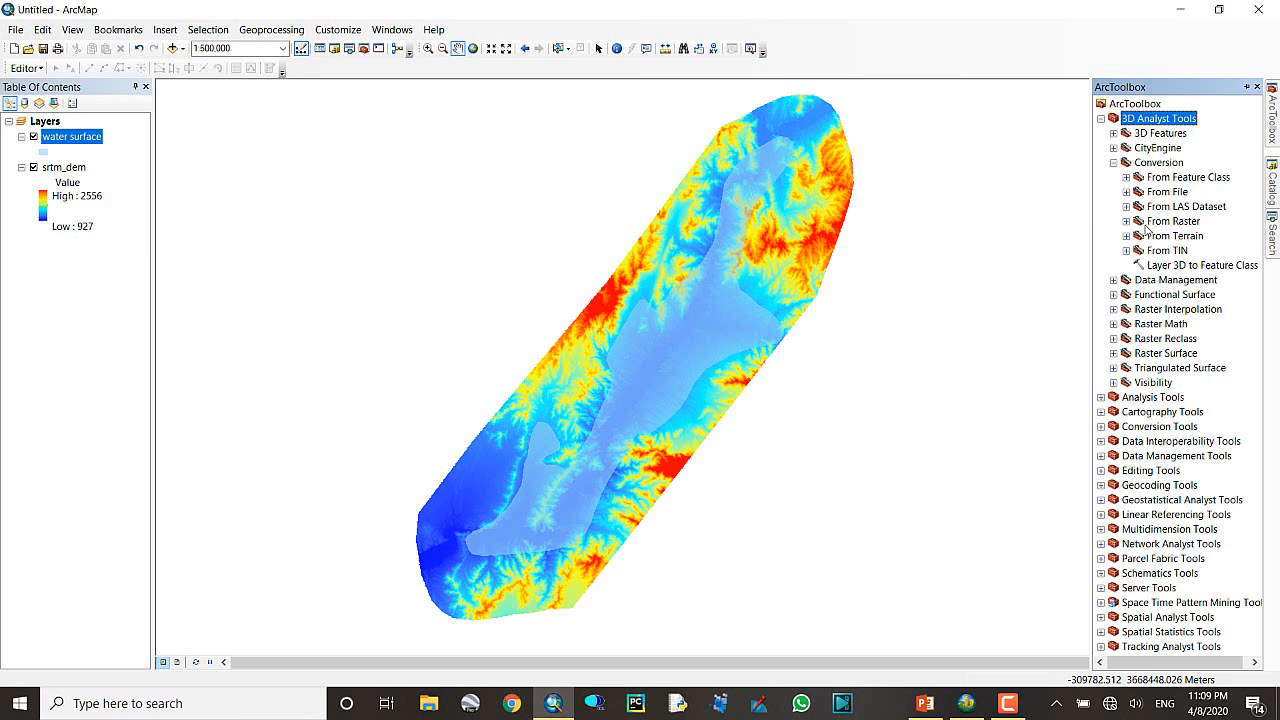
pyautogui.click(1127, 221)
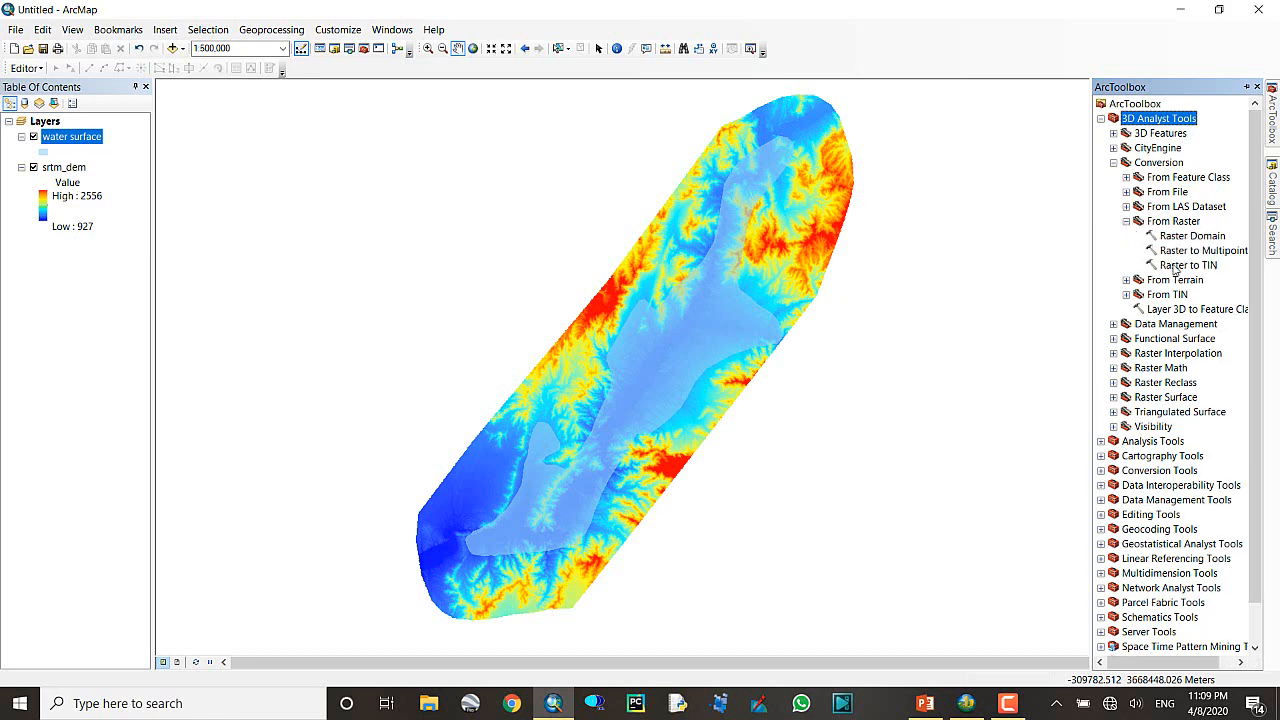
pyautogui.doubleClick(1186, 265)
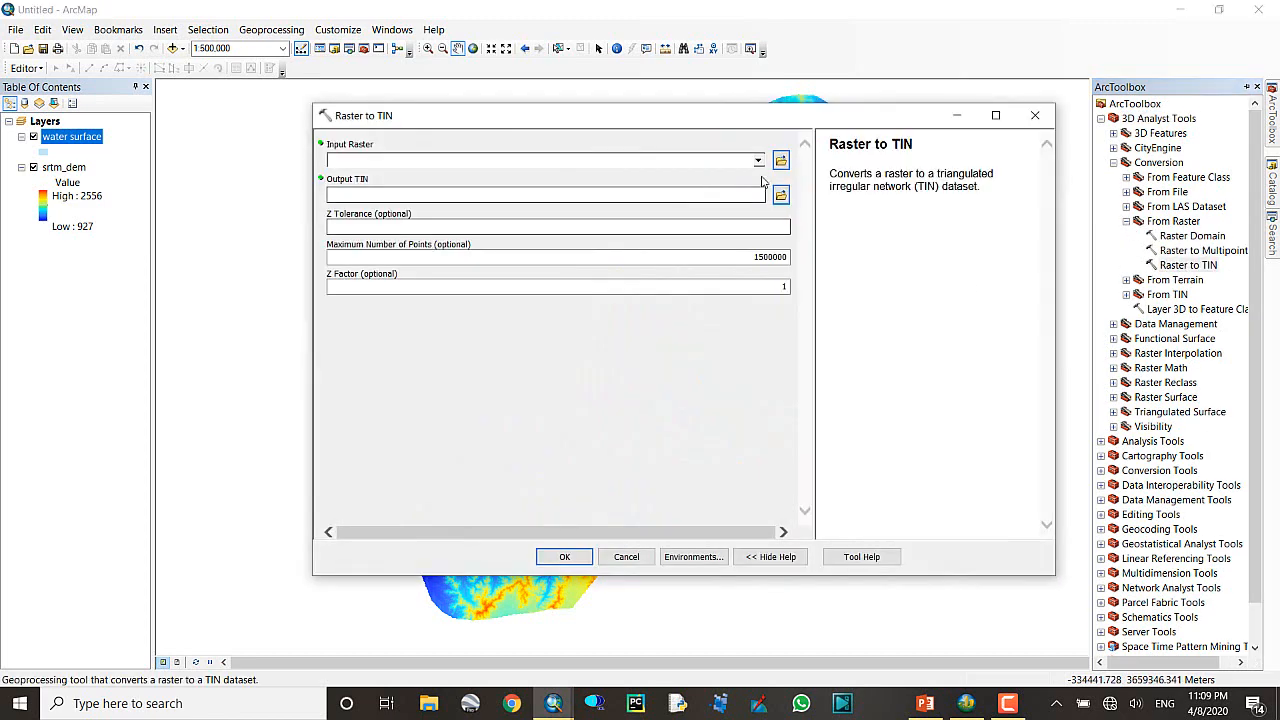
# - Run Raster to TIN on srtm_dem with a named output TIN
pyautogui.click(757, 161)
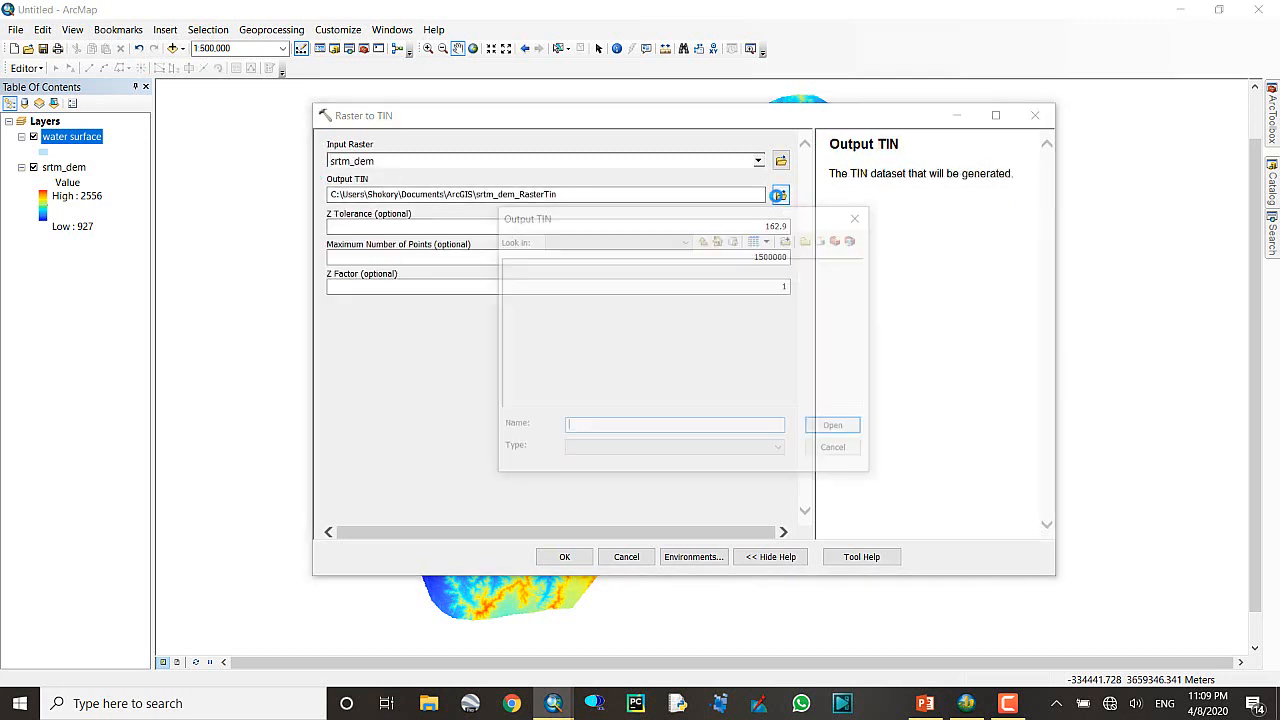
pyautogui.click(779, 195)
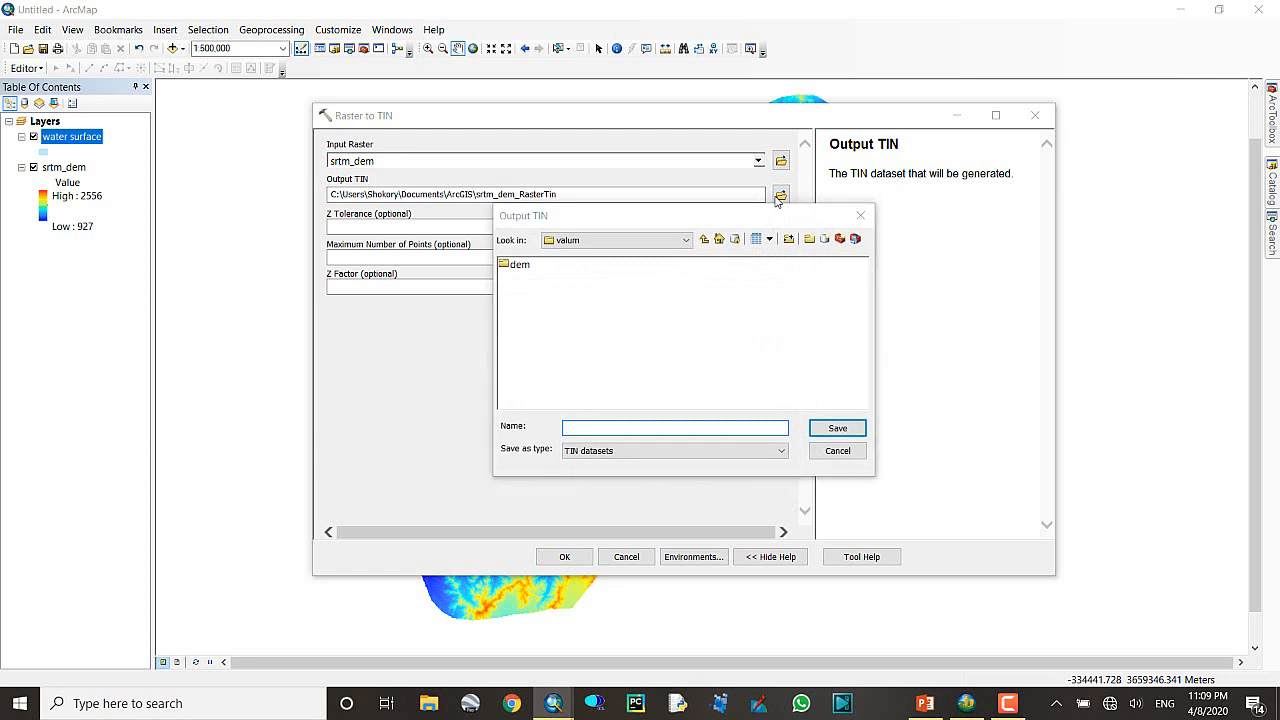
pyautogui.click(837, 428)
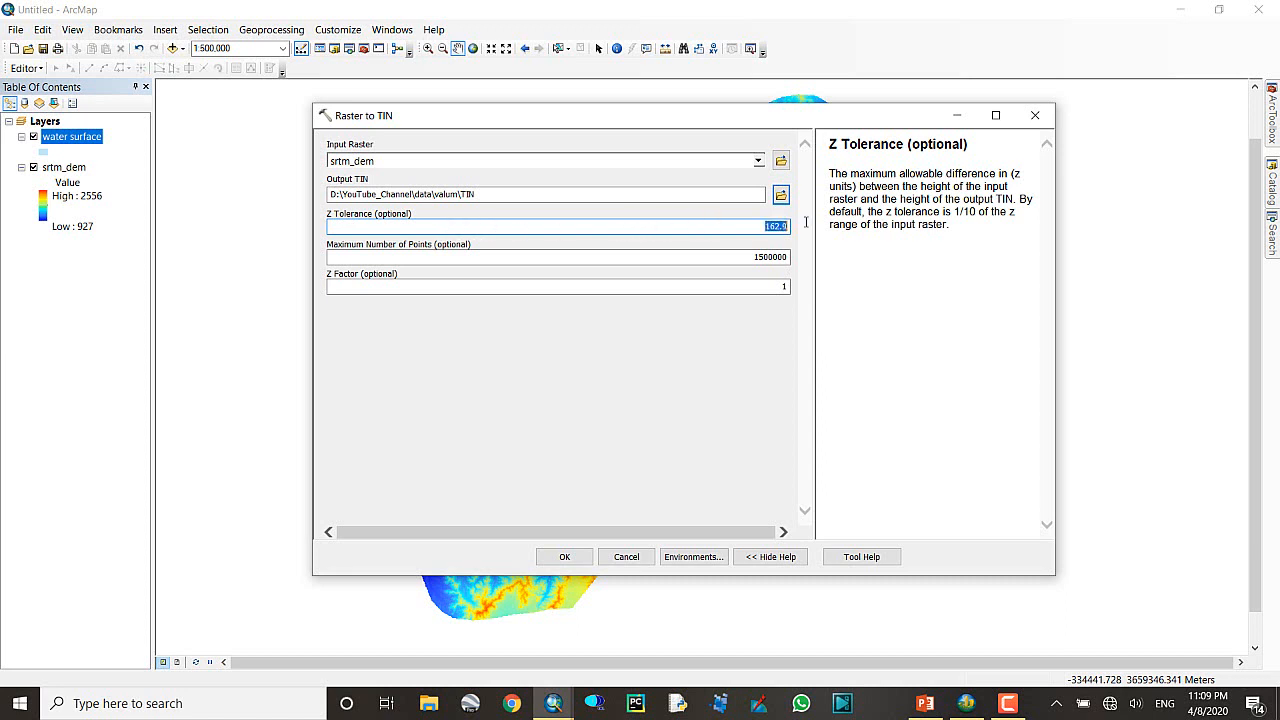
pyautogui.moveTo(630, 245)
pyautogui.write('5')
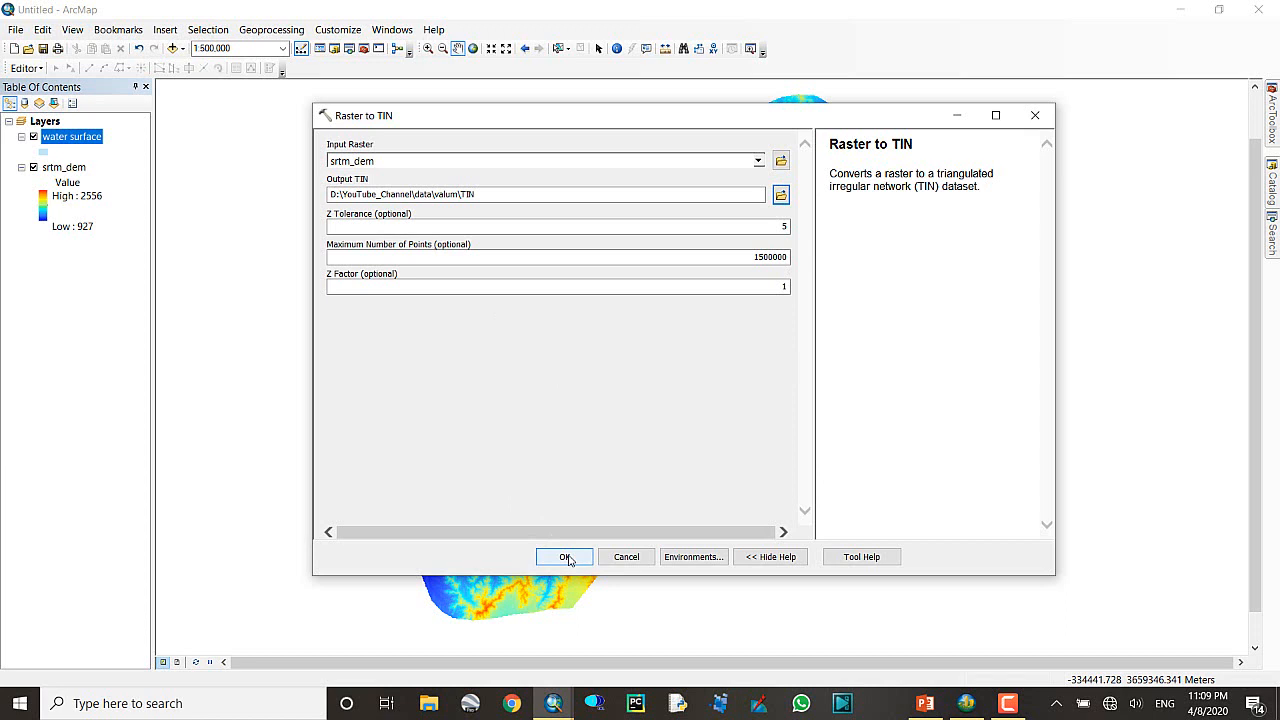
pyautogui.click(563, 557)
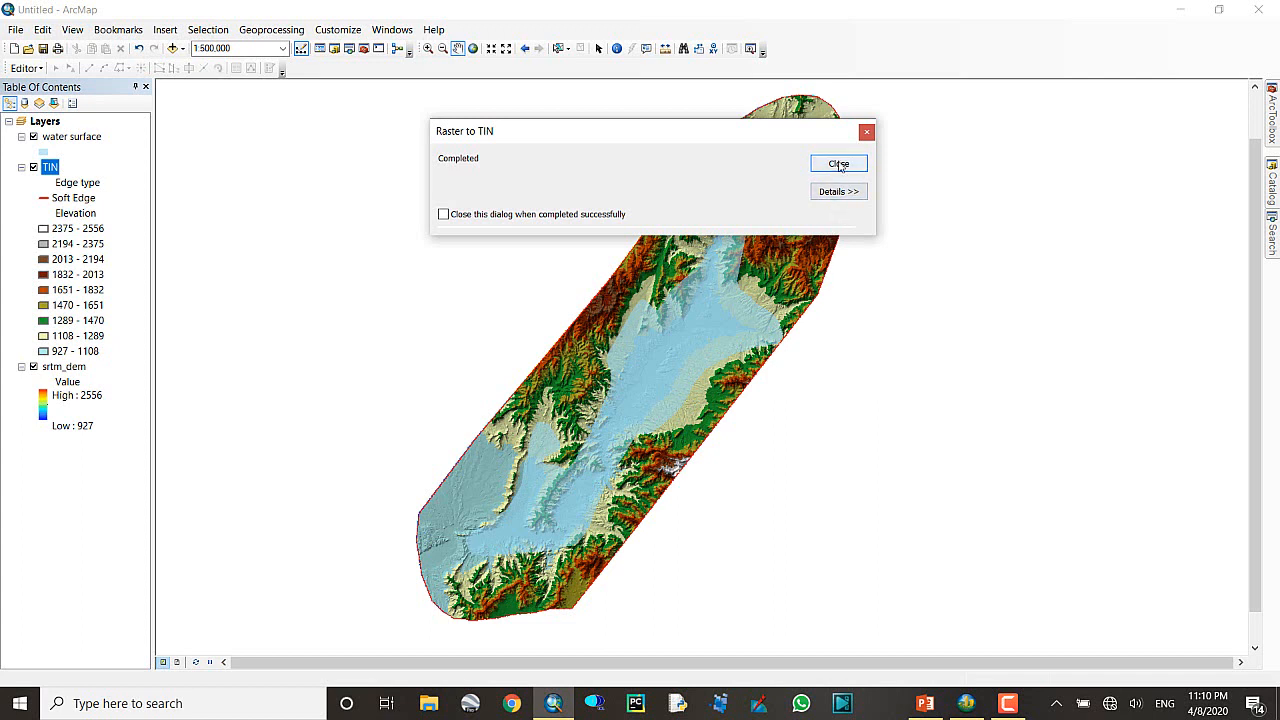
# - Turn off TIN edge types, choose an elevation colour scheme and reverse its sorting
pyautogui.click(838, 164)
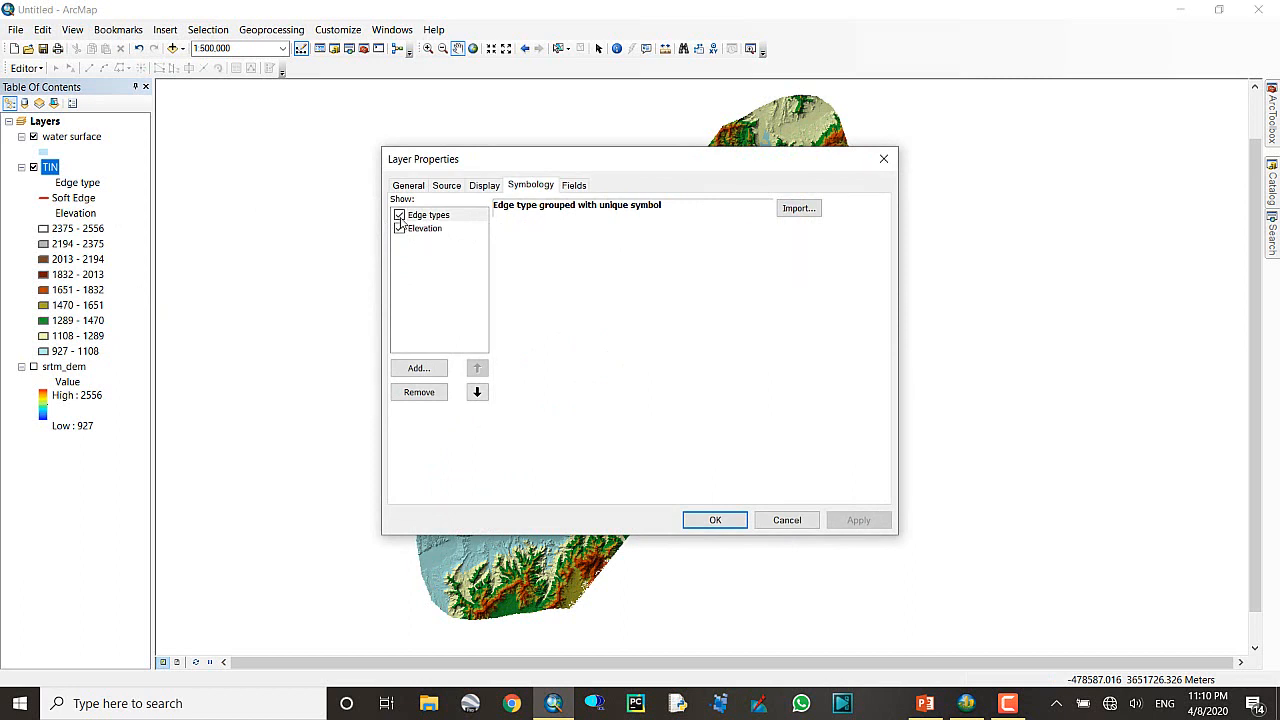
pyautogui.click(399, 214)
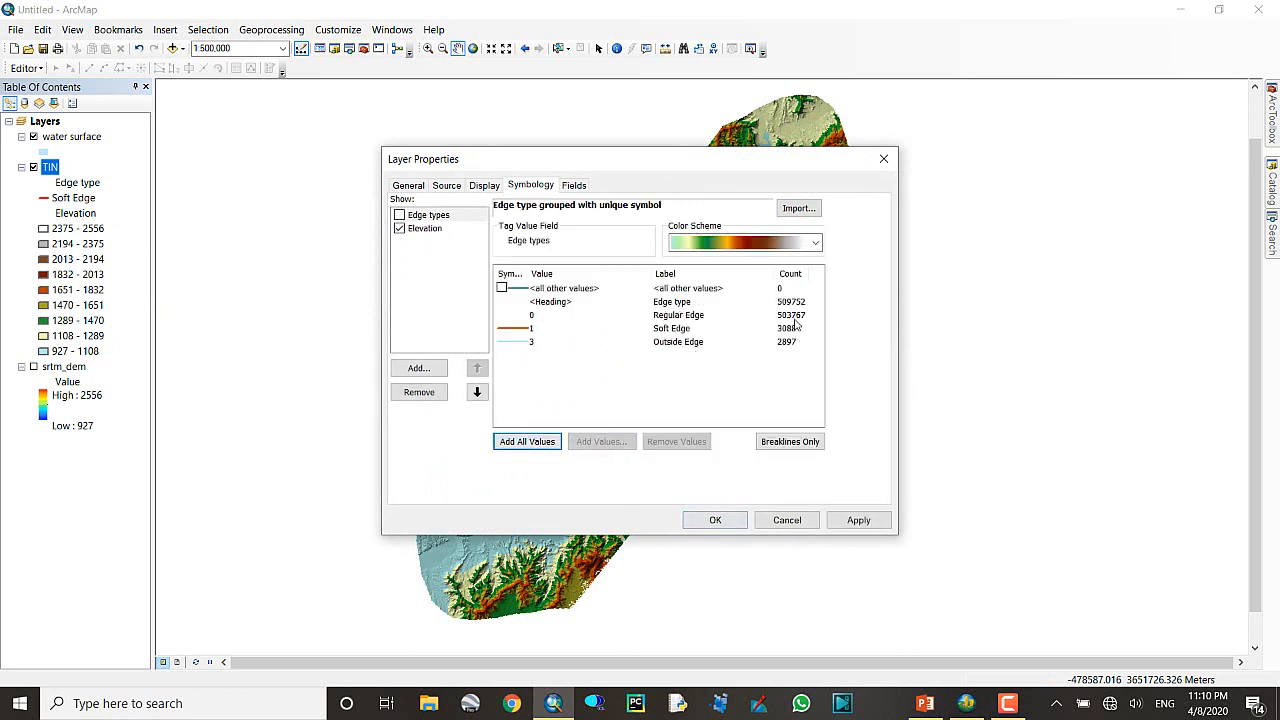
pyautogui.click(815, 242)
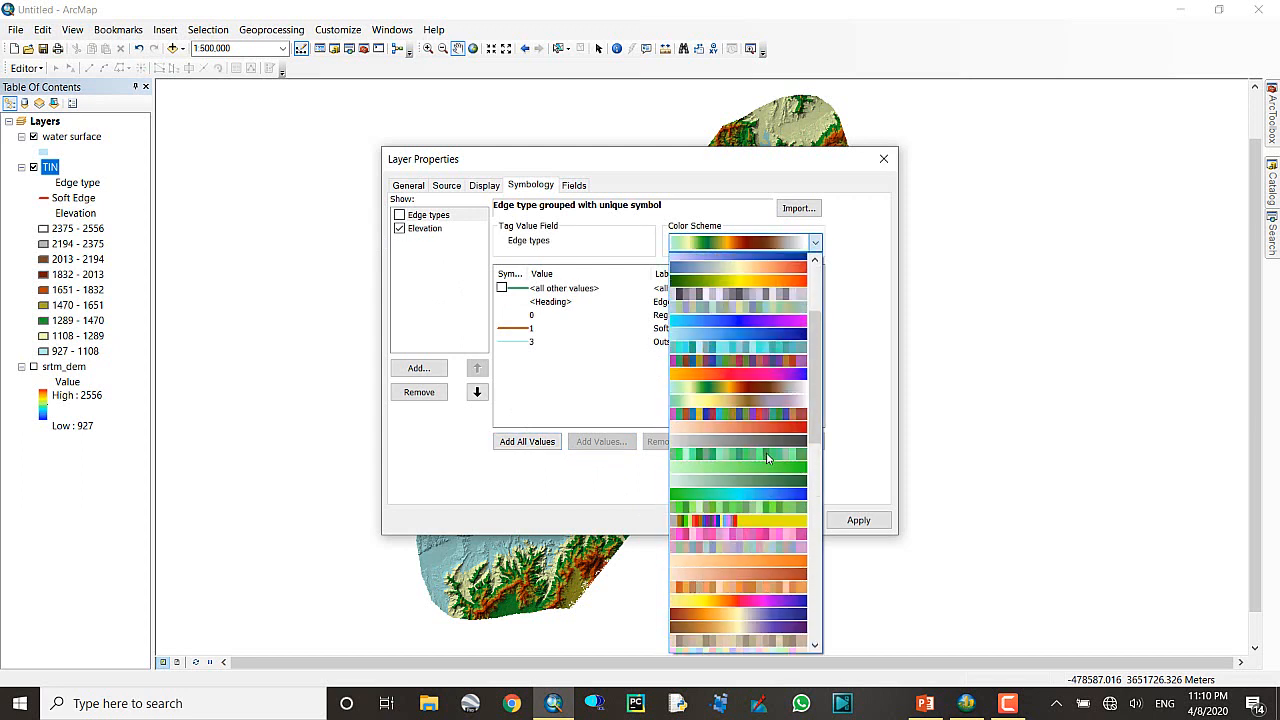
pyautogui.scroll(-3)
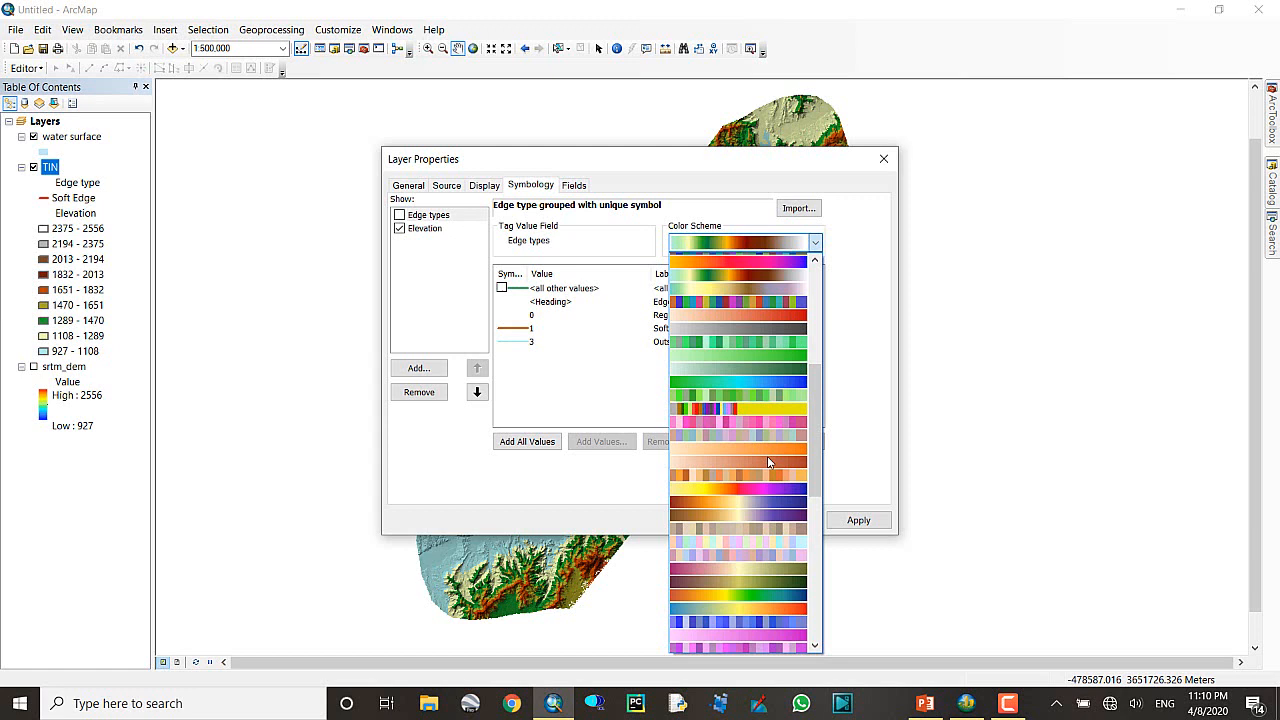
pyautogui.scroll(-3)
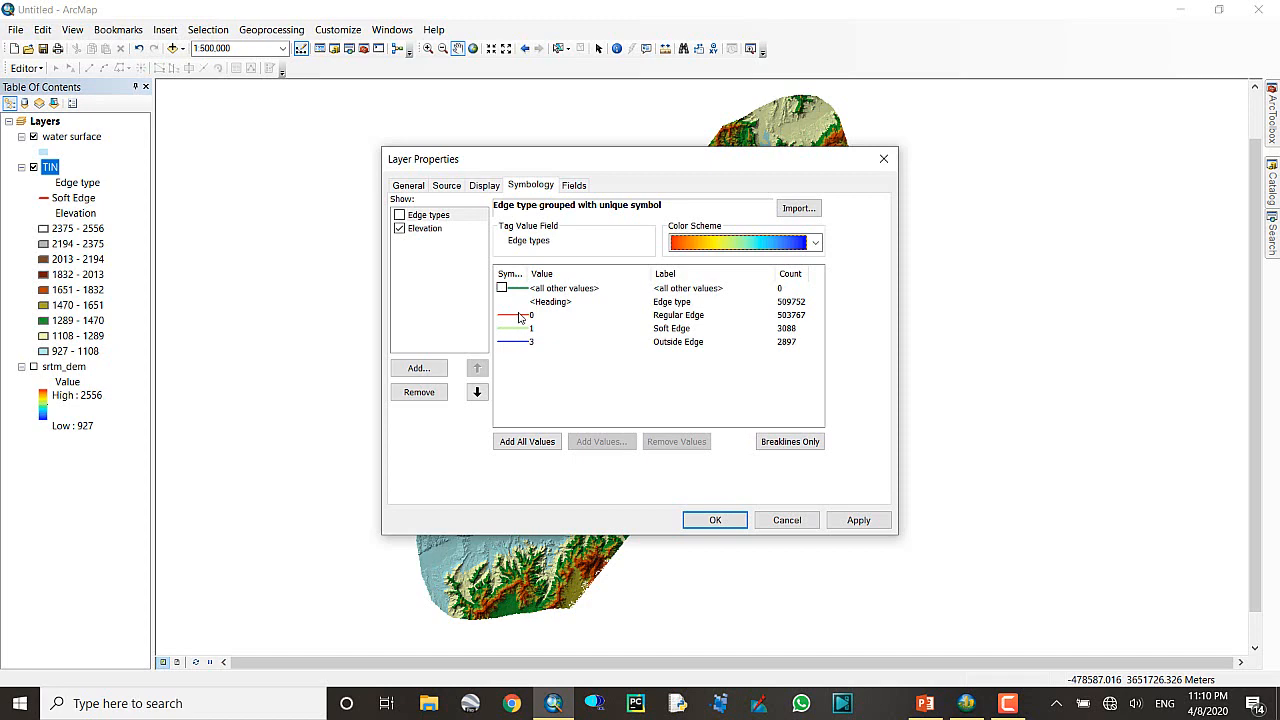
pyautogui.rightClick(678, 315)
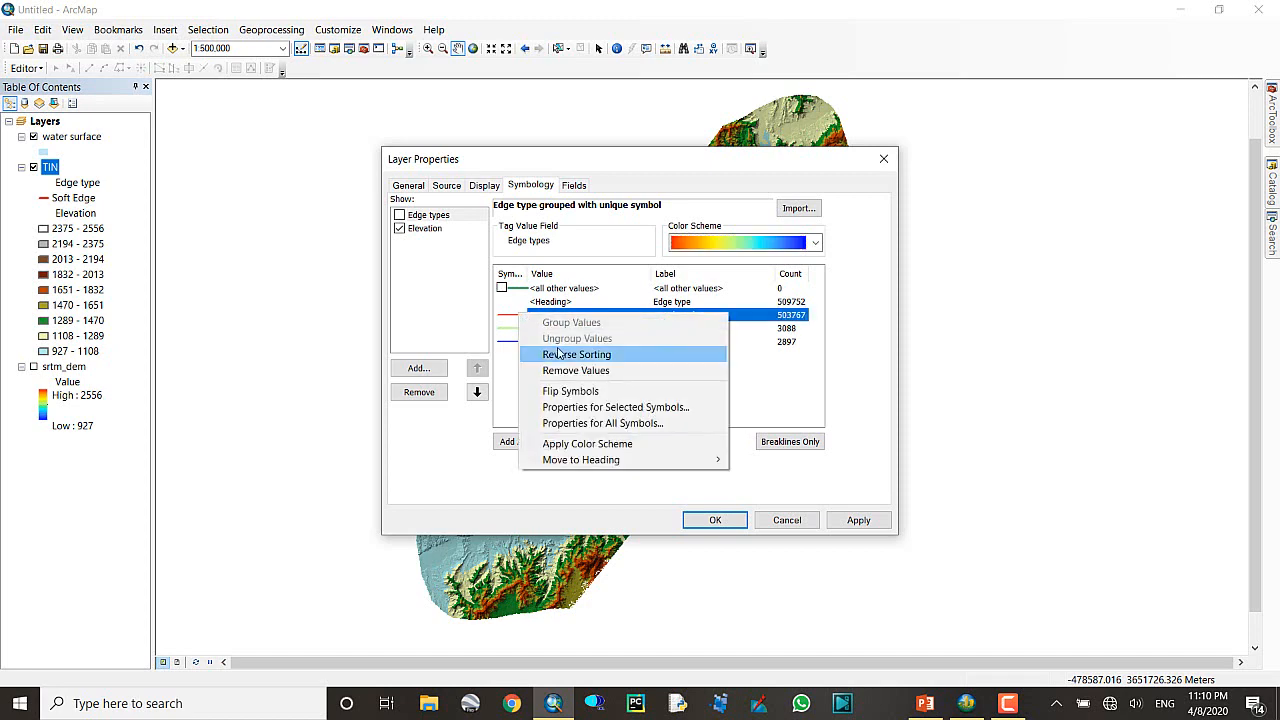
pyautogui.click(714, 519)
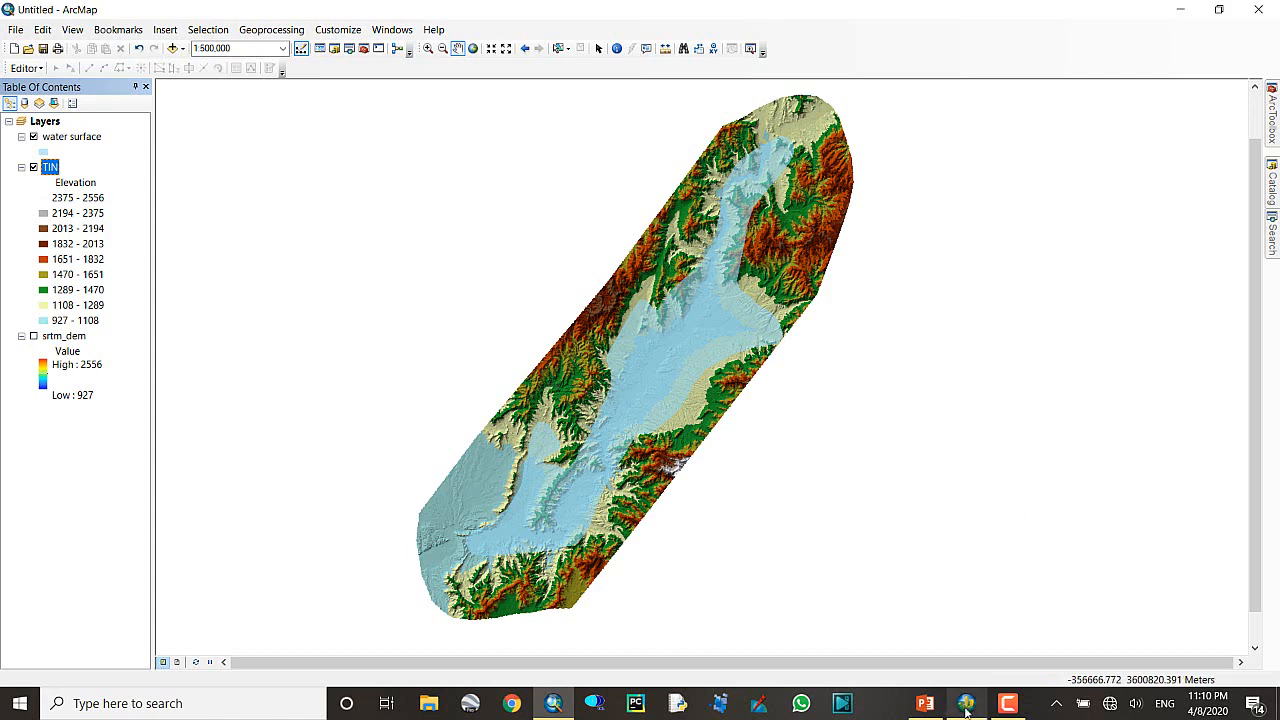
# - In ArcScene, add the TIN layer and move it above srtm_dem
pyautogui.click(965, 703)
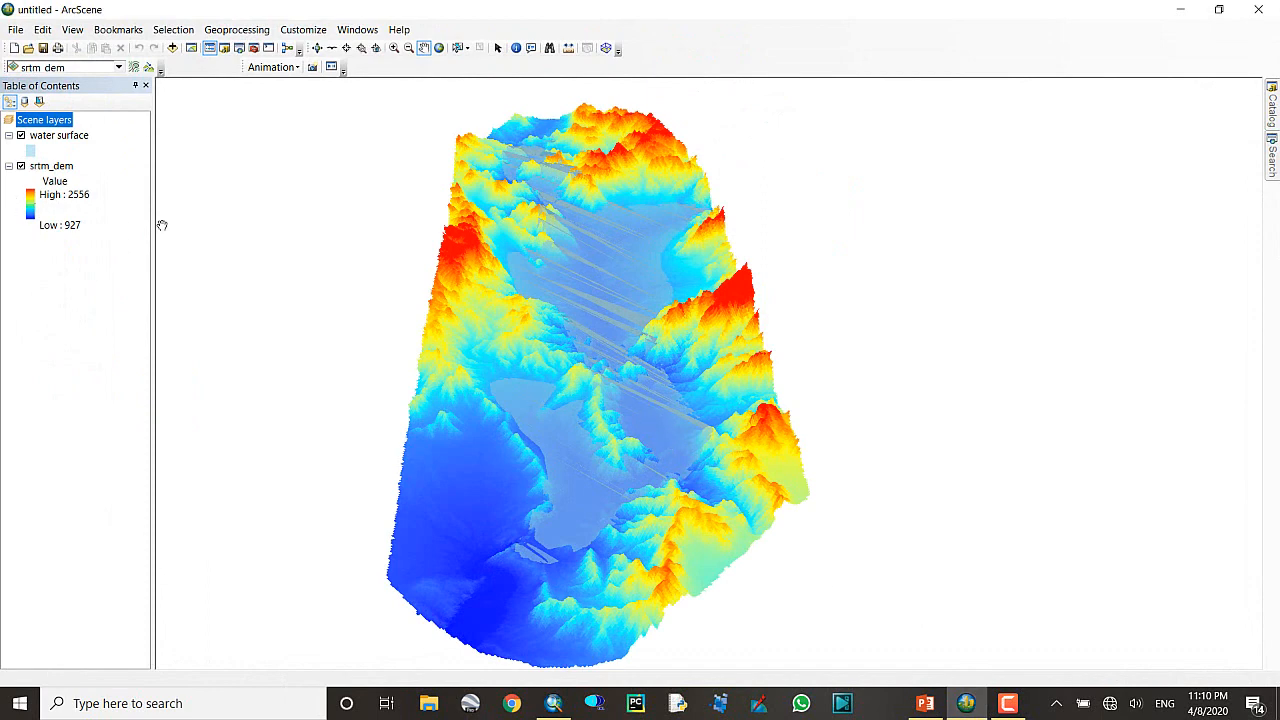
pyautogui.moveTo(1274, 120)
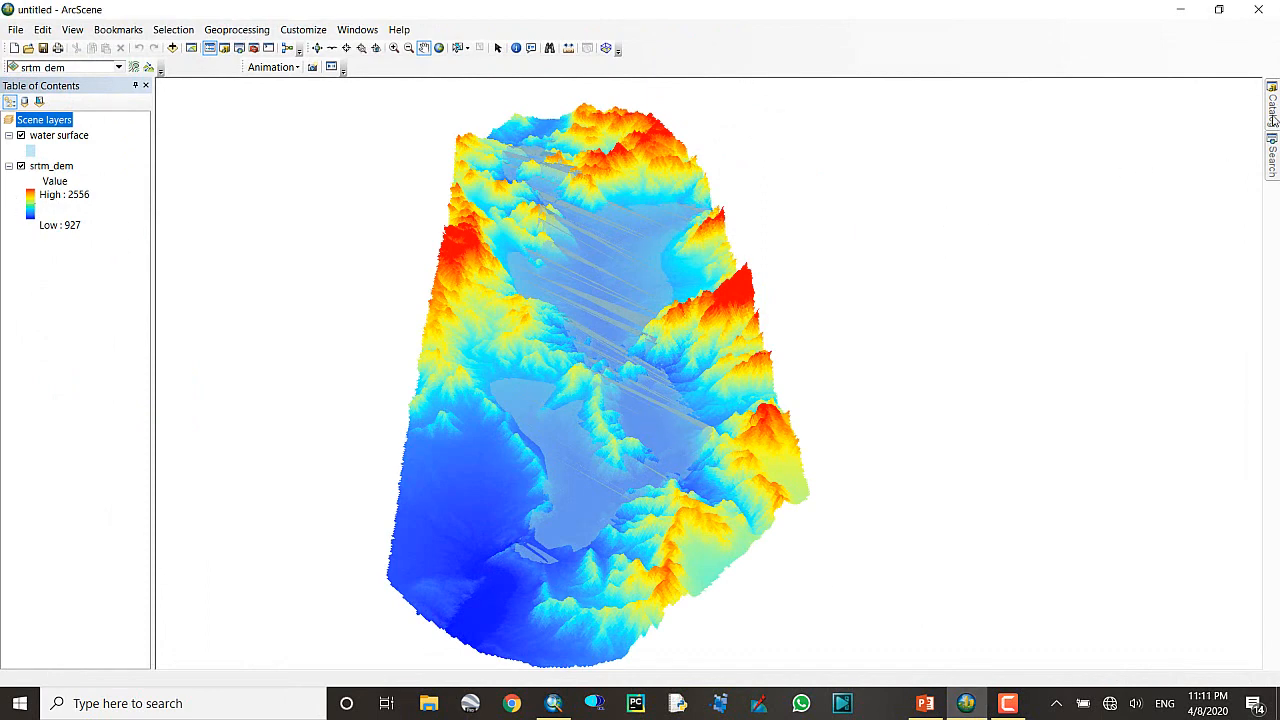
pyautogui.click(1271, 105)
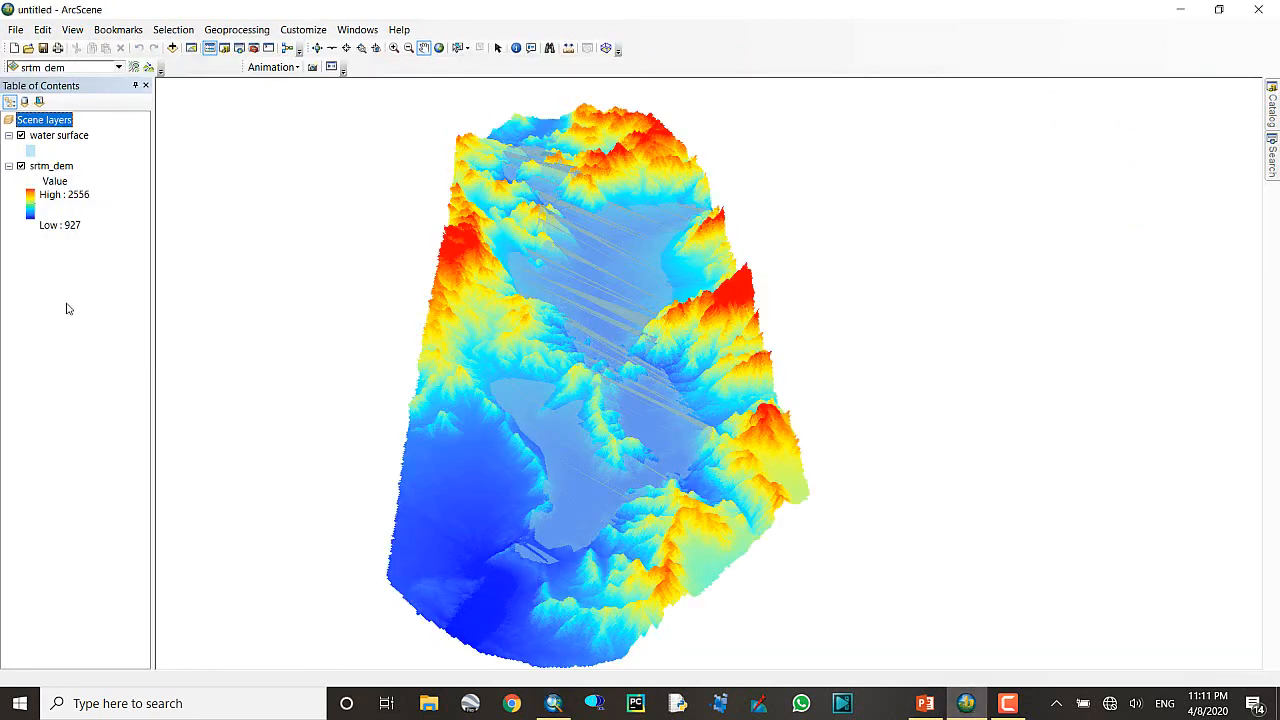
pyautogui.rightClick(43, 119)
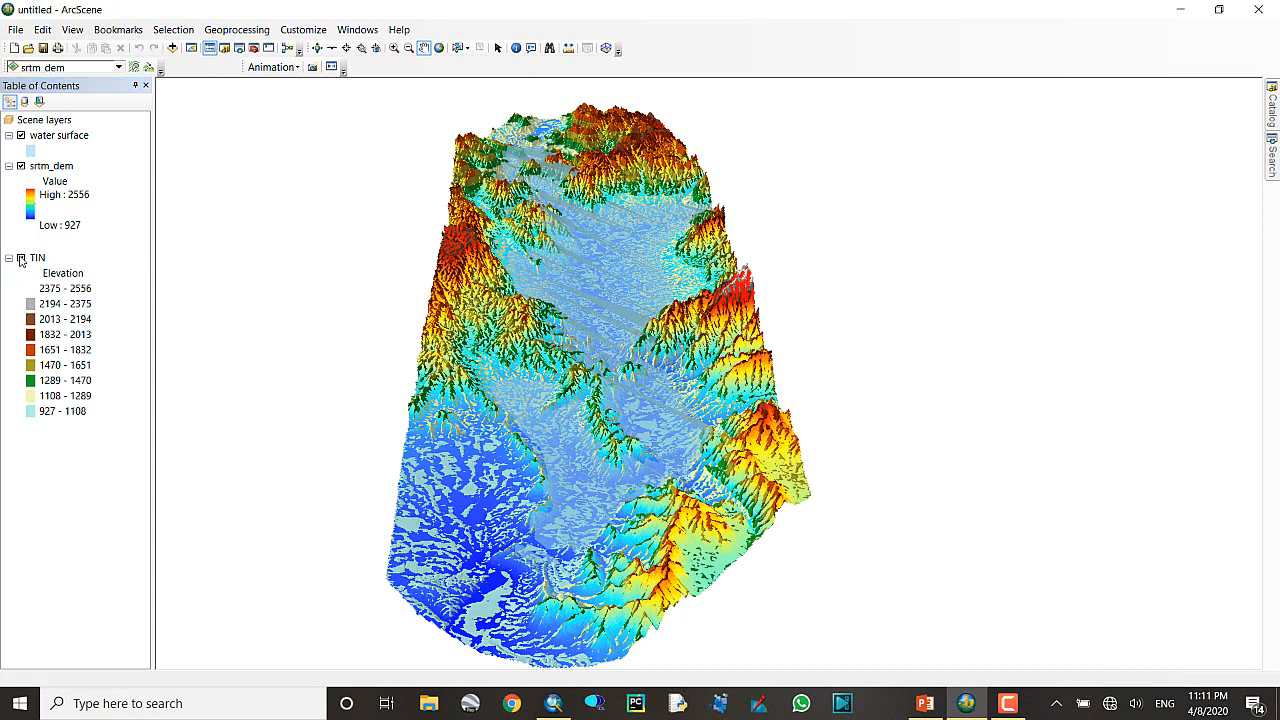
pyautogui.moveTo(51, 165); pyautogui.dragTo(51, 334)
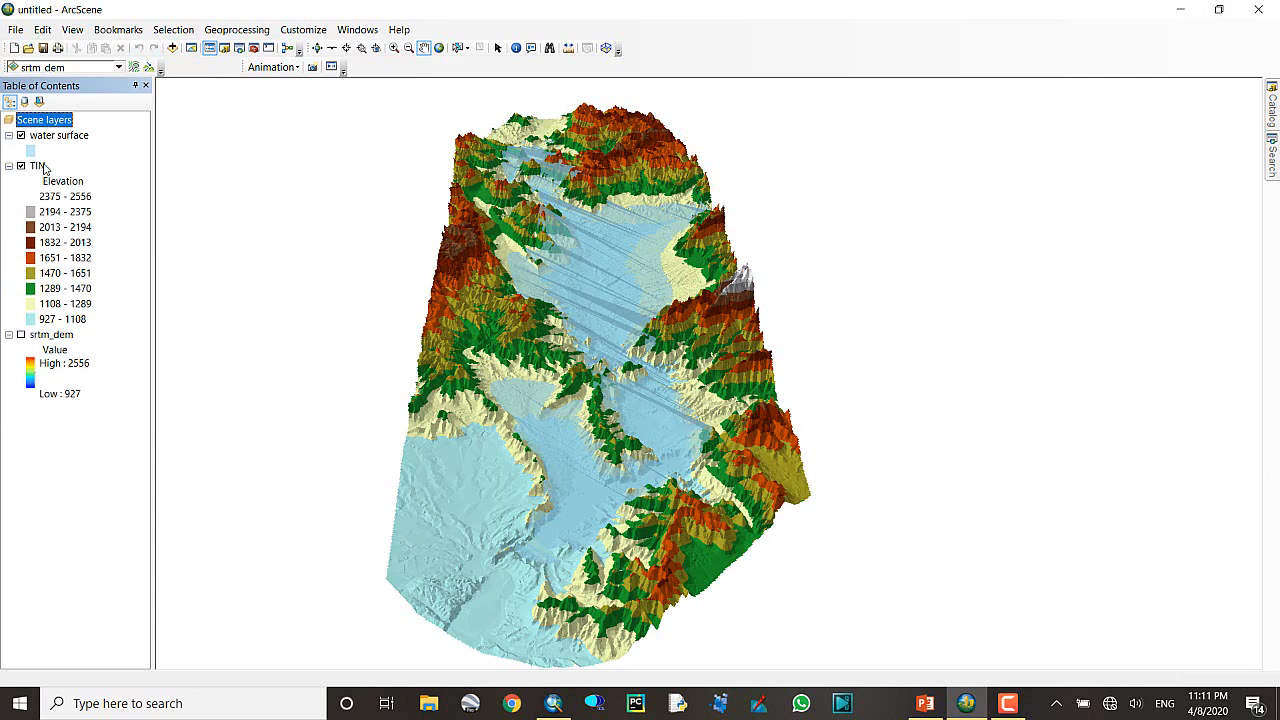
# - Apply the TIN display settings and toggle the water surface layer off and on
pyautogui.doubleClick(38, 165)
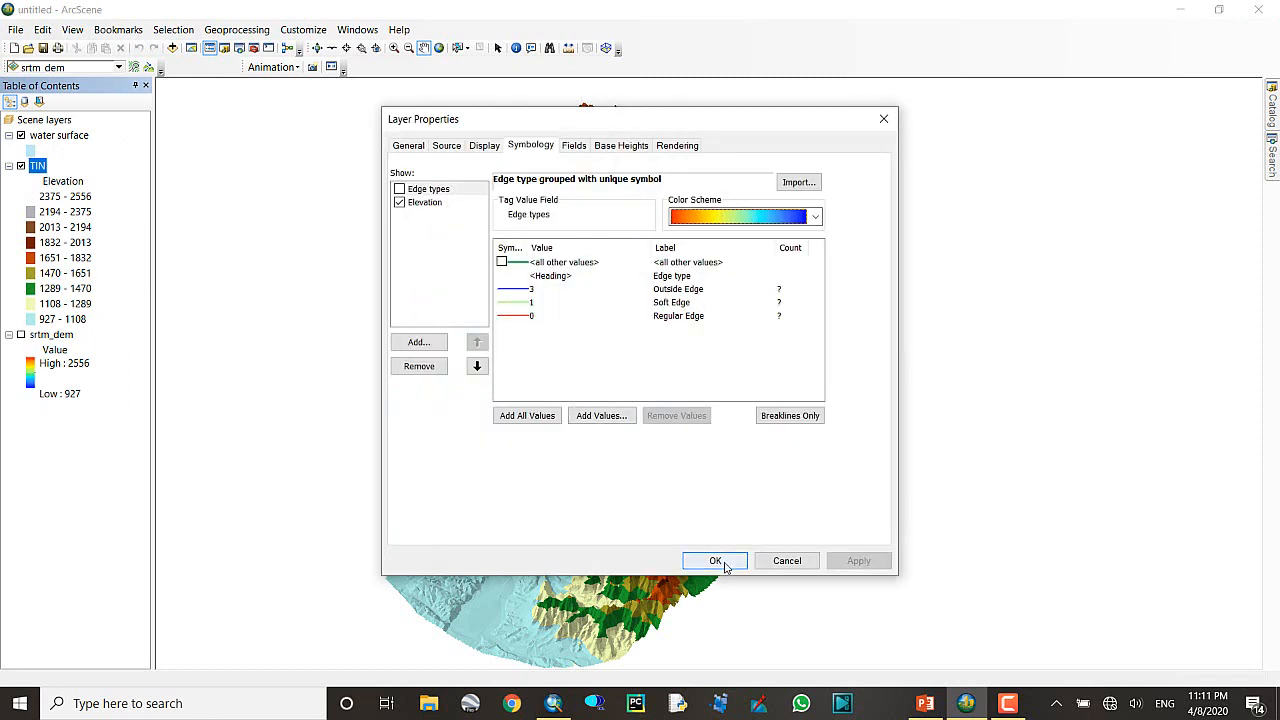
pyautogui.click(714, 560)
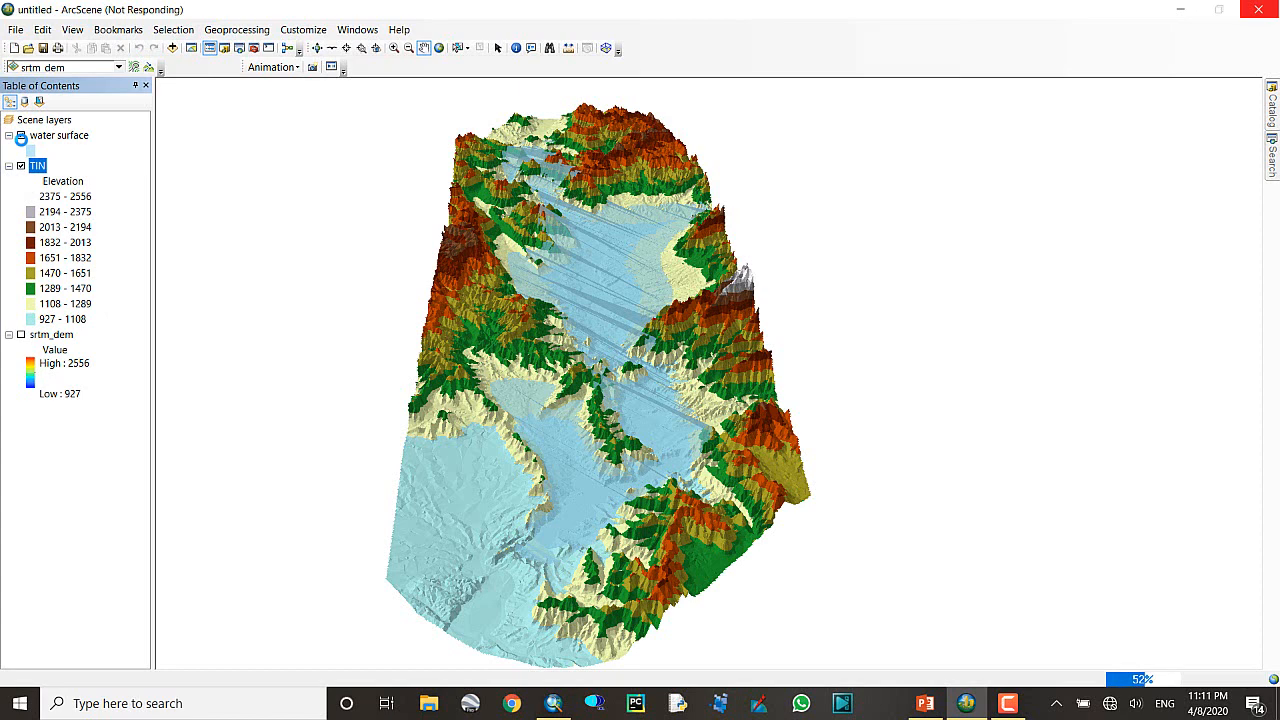
pyautogui.click(44, 119)
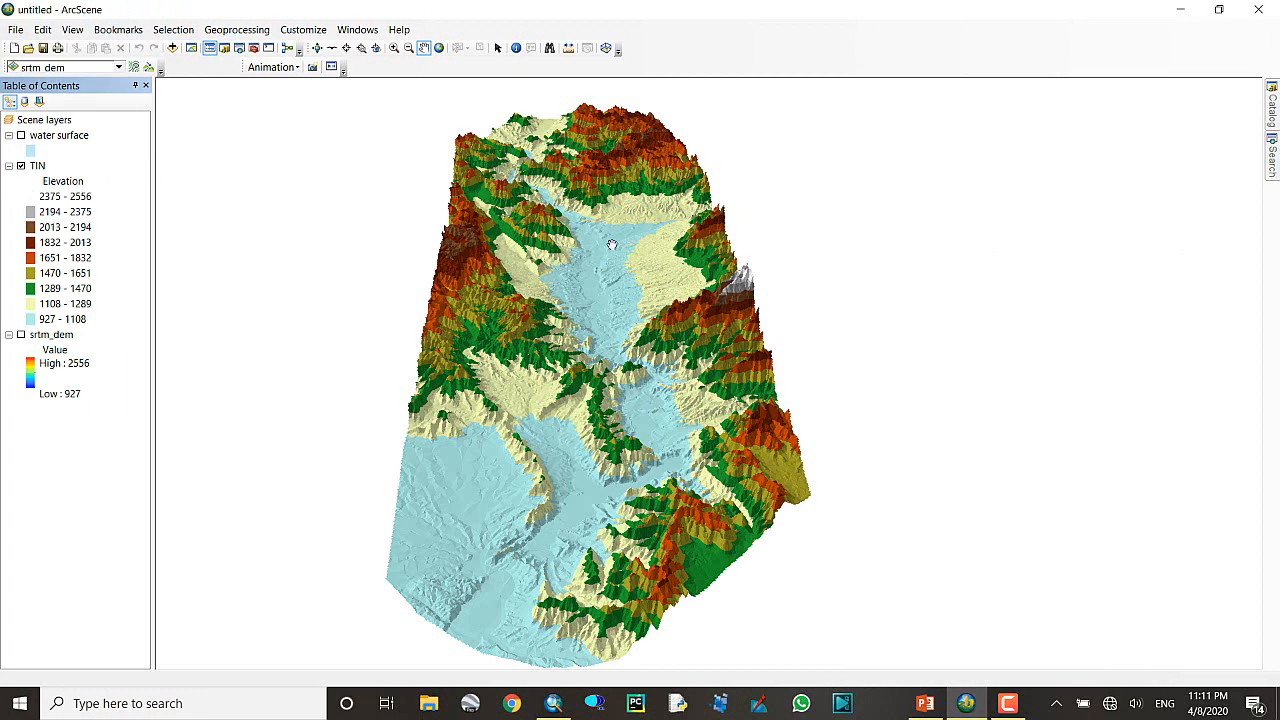
pyautogui.moveTo(570, 482)
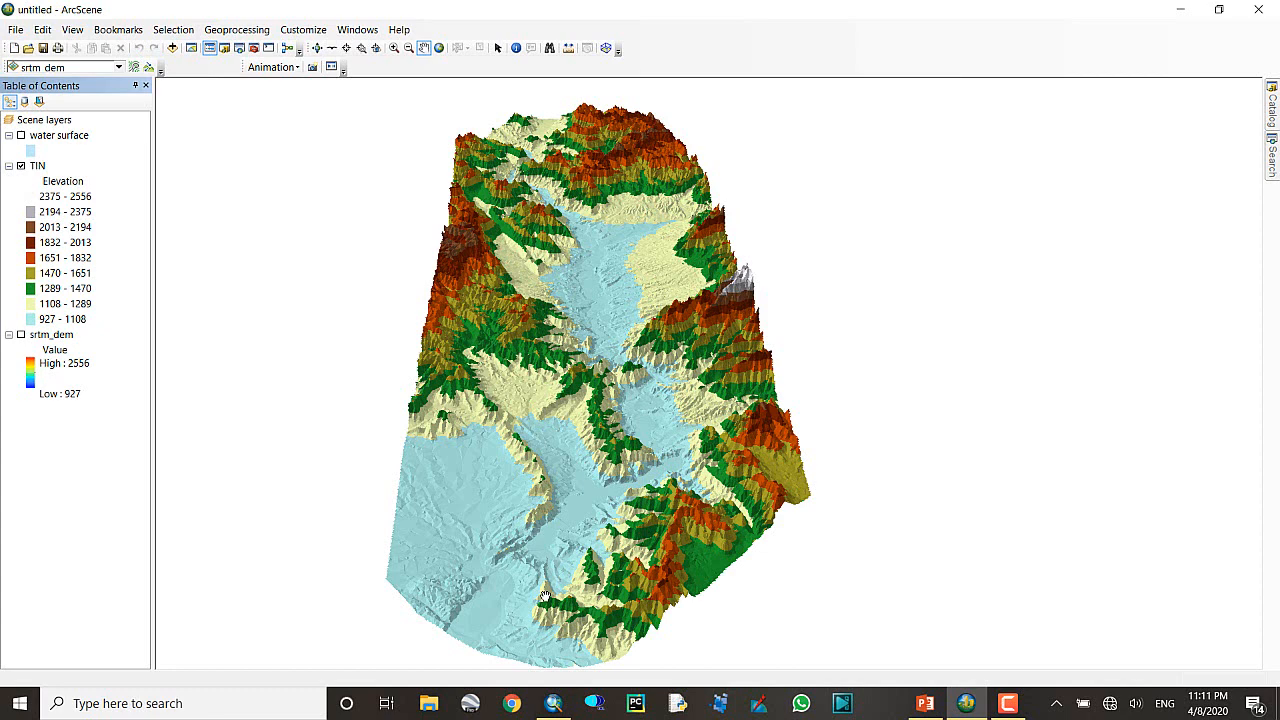
pyautogui.click(21, 135)
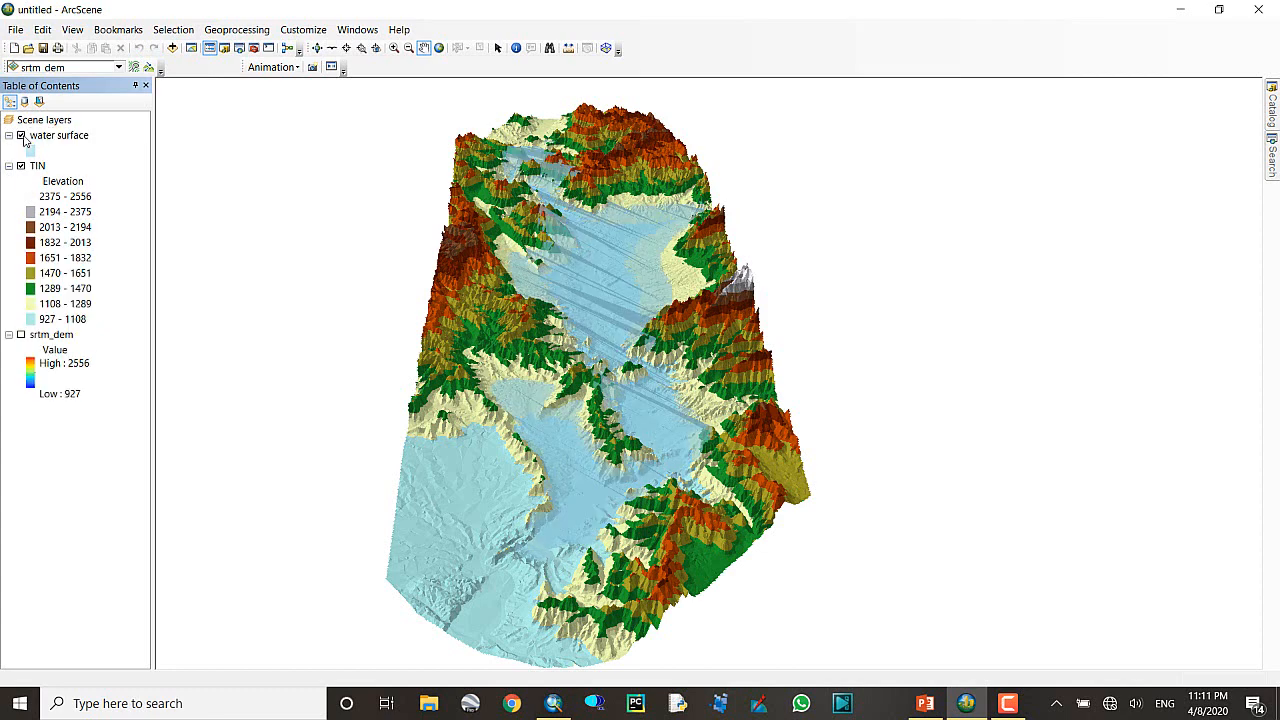
pyautogui.click(21, 135)
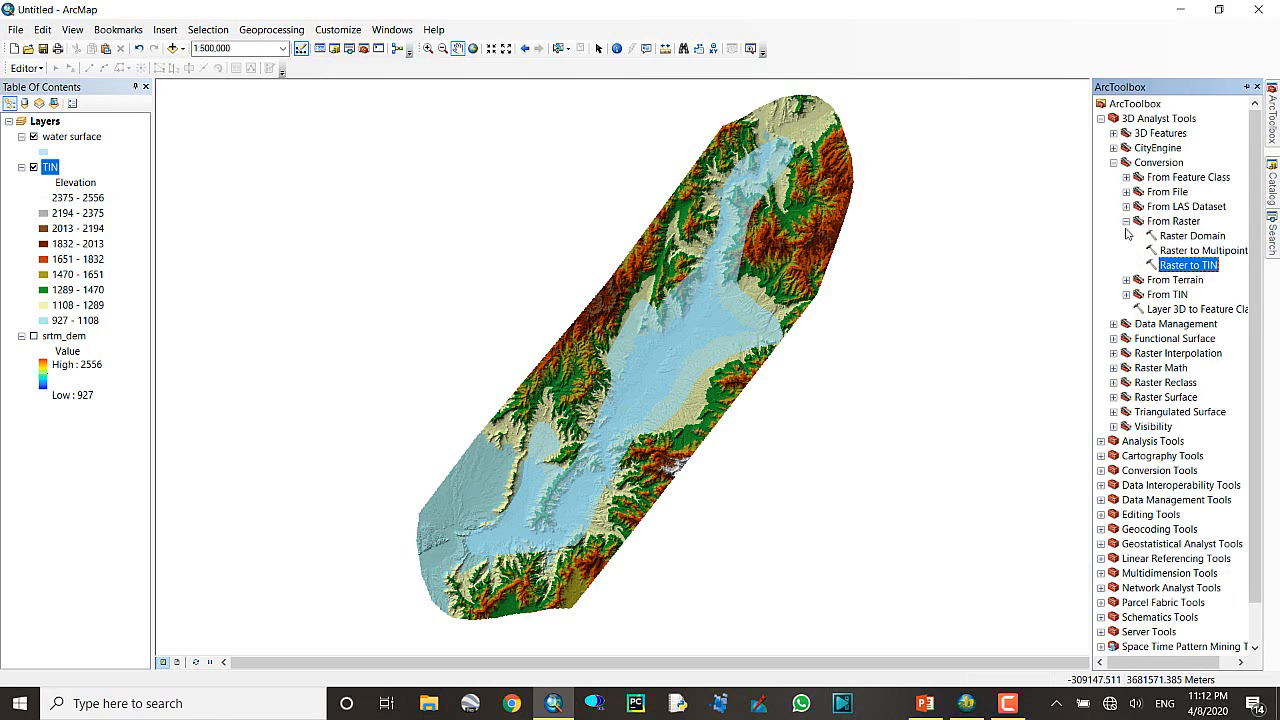
# - Collapse Conversion and launch Polygon Volume from 3D Analyst > Triangulated Surface
pyautogui.click(1113, 162)
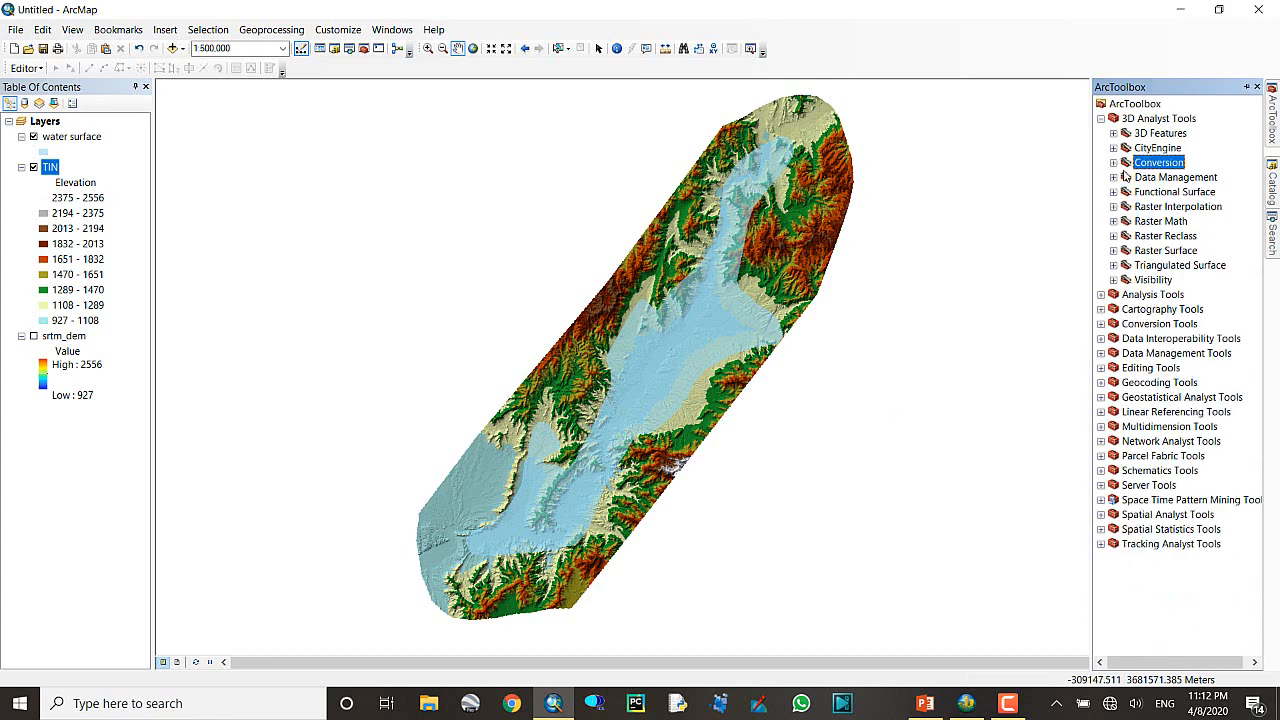
pyautogui.click(1113, 177)
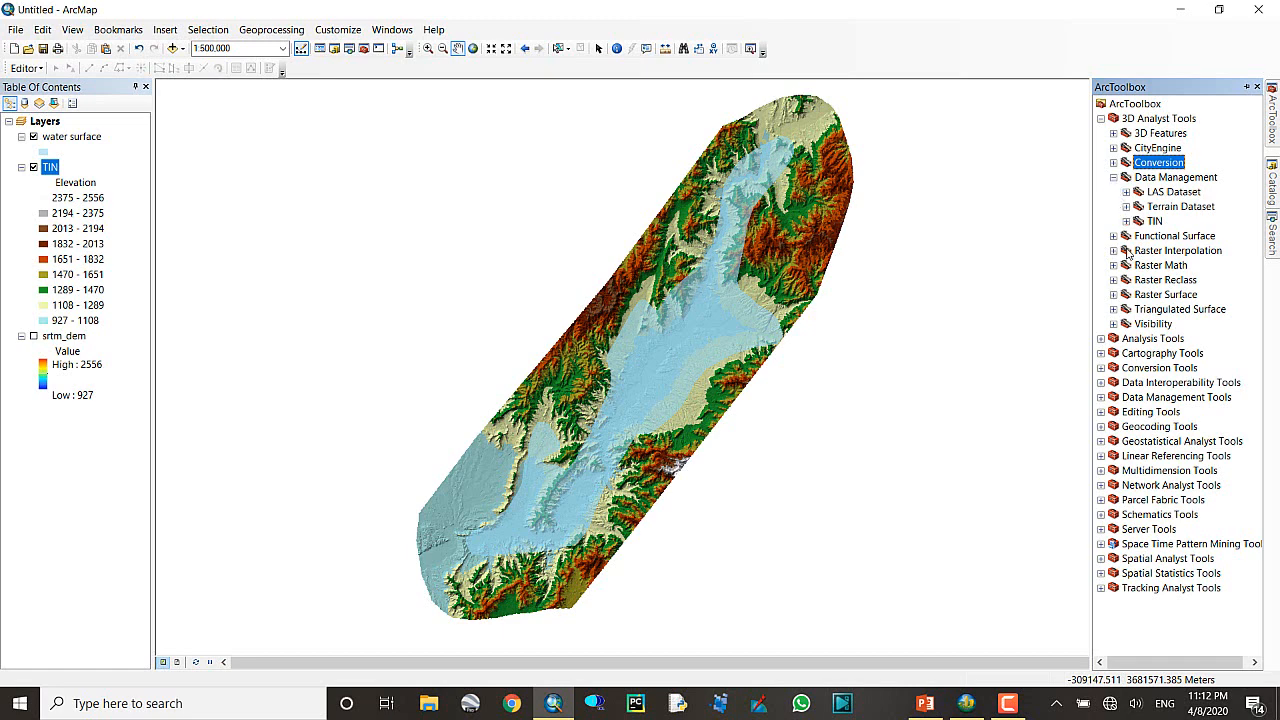
pyautogui.moveTo(1118, 300)
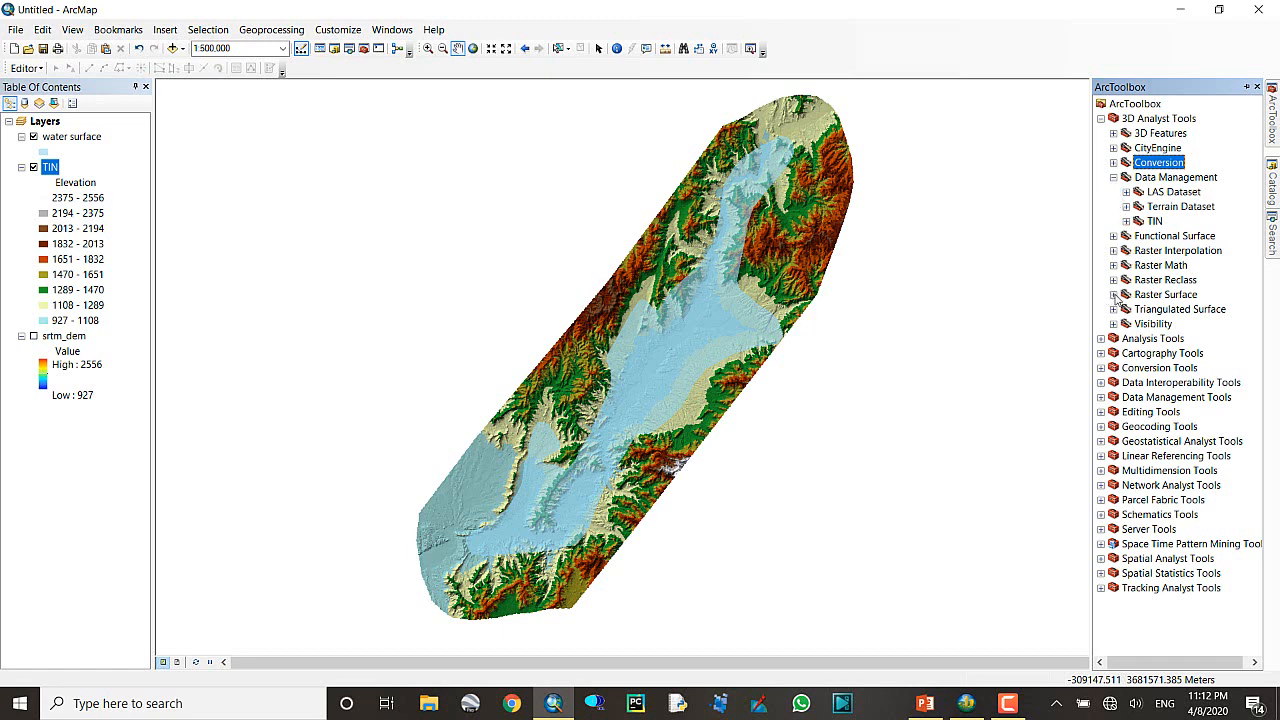
pyautogui.click(1113, 294)
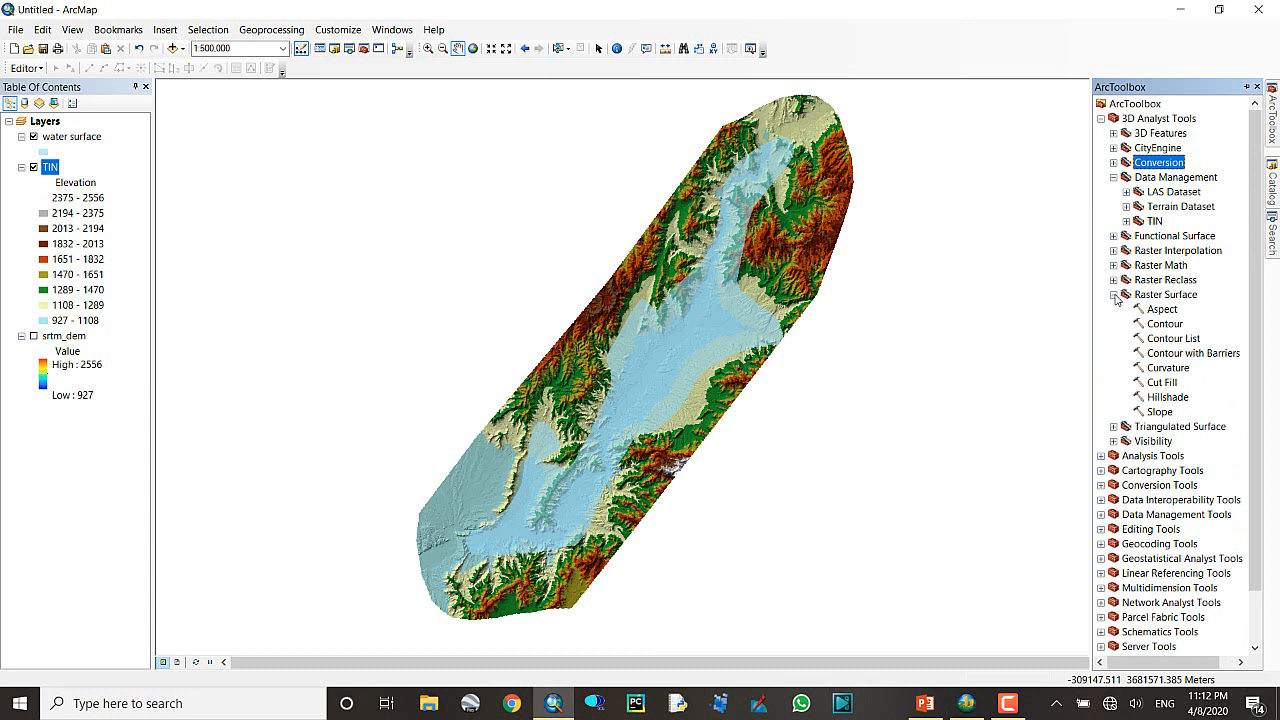
pyautogui.click(1114, 294)
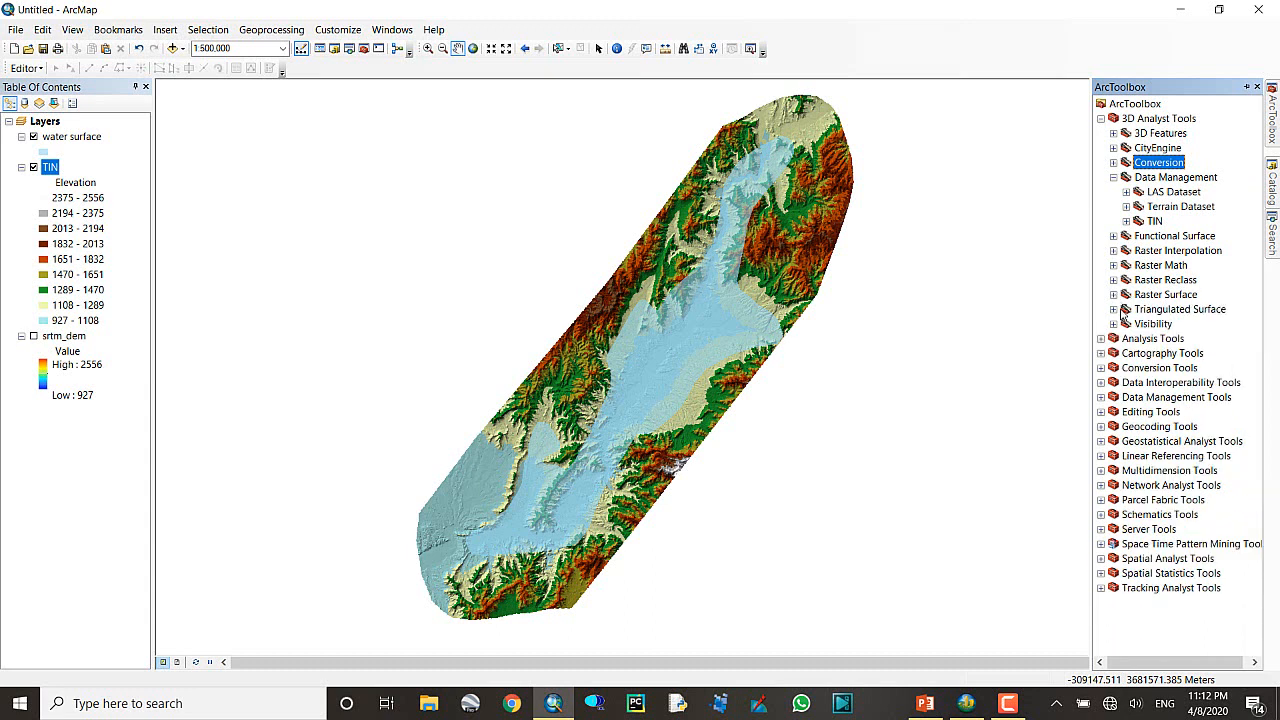
pyautogui.click(1113, 309)
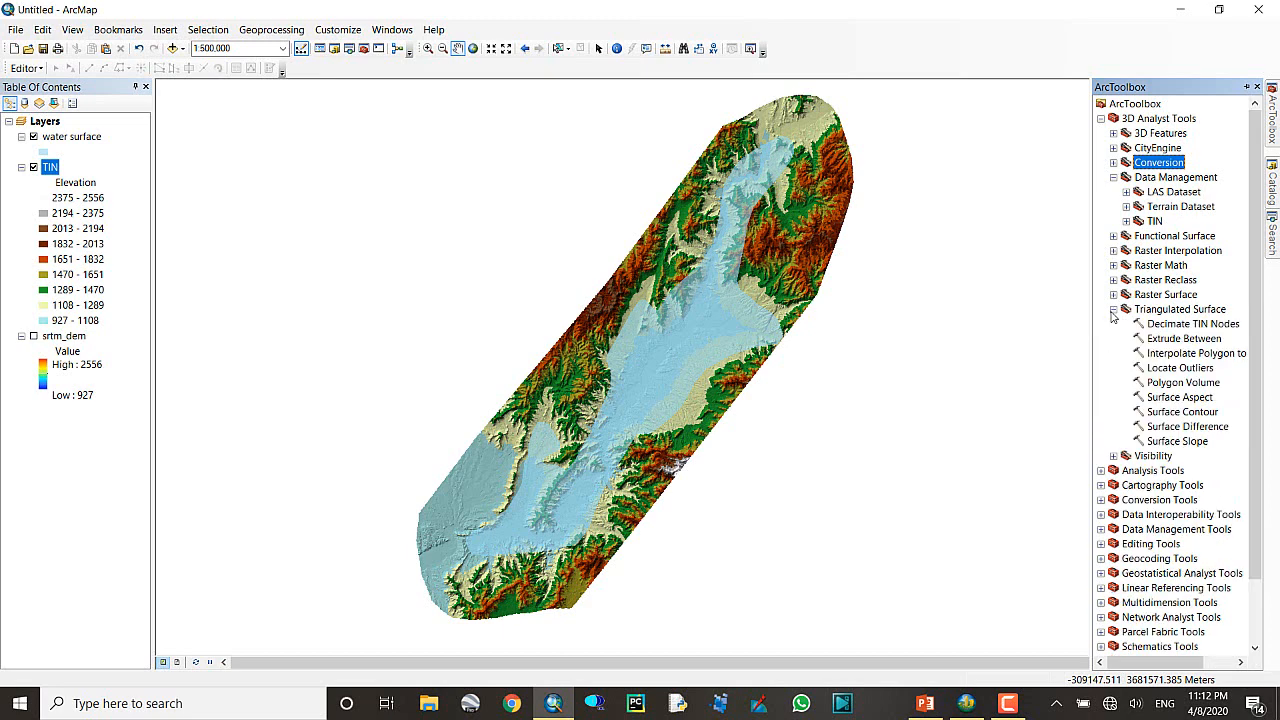
pyautogui.doubleClick(1184, 382)
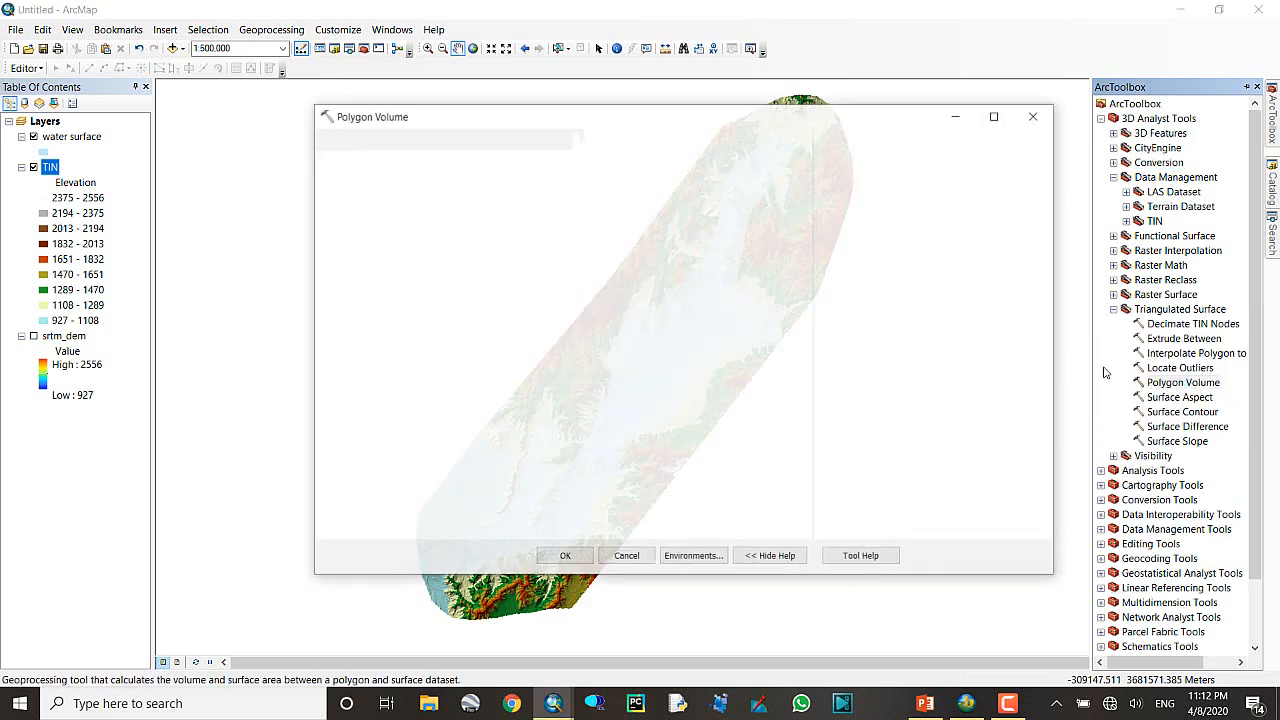
# - Set the TIN as input surface and BELOW as the reference plane
pyautogui.click(758, 161)
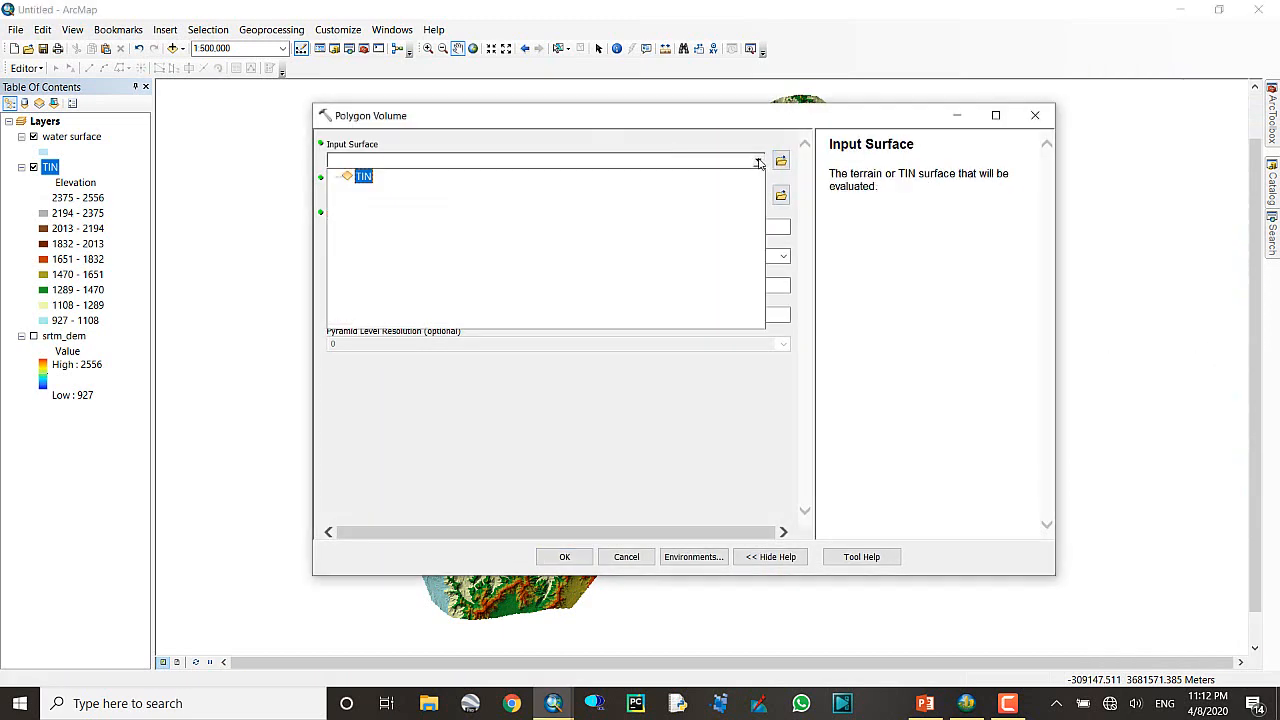
pyautogui.click(363, 176)
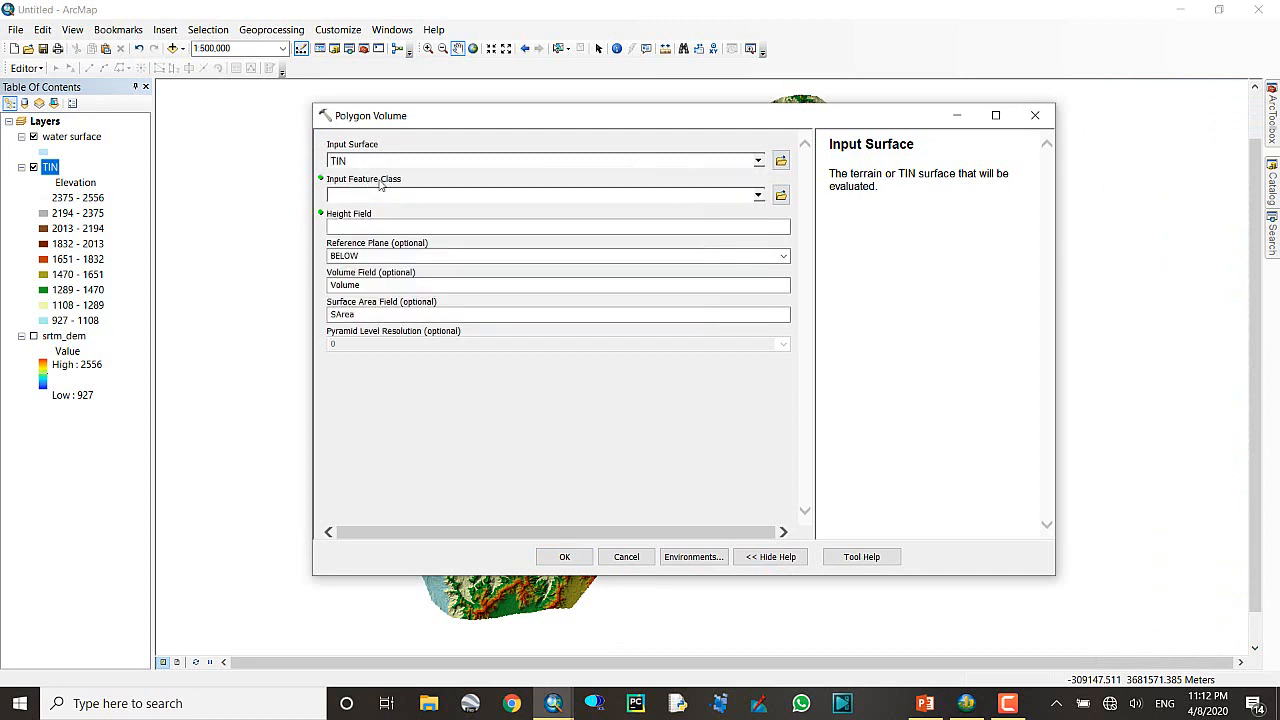
pyautogui.moveTo(758, 195)
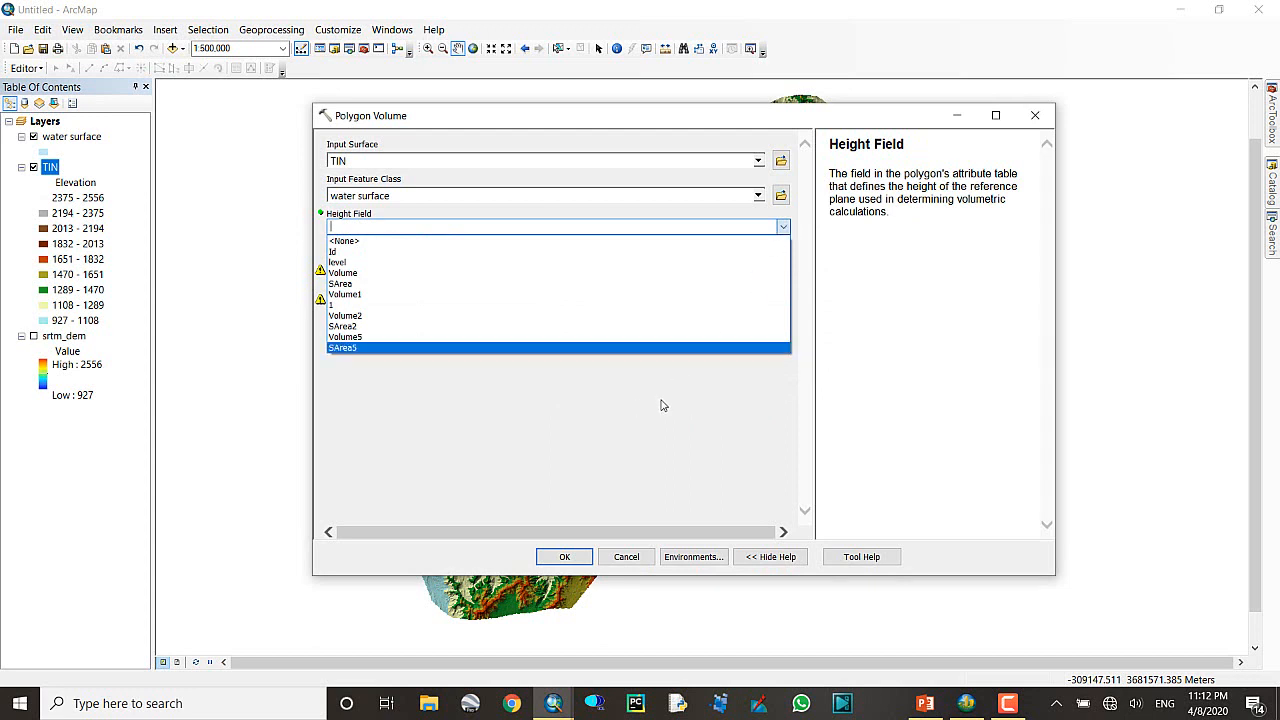
pyautogui.moveTo(658, 397)
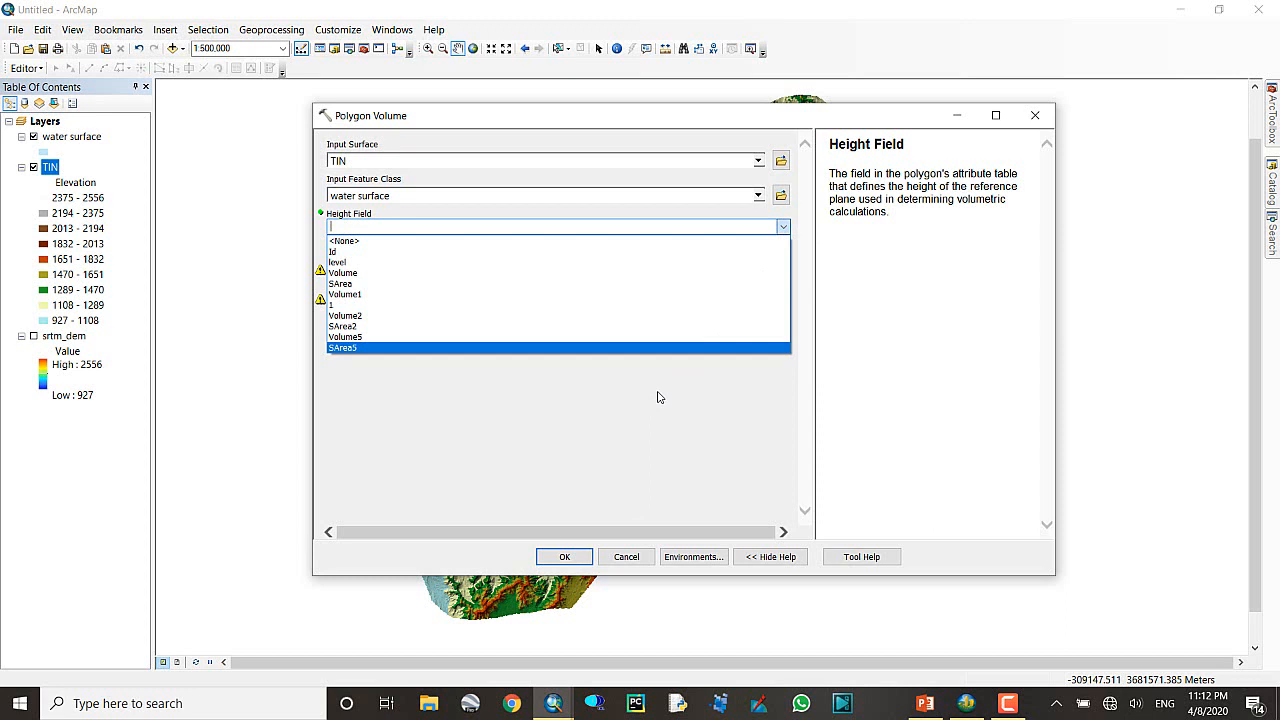
pyautogui.moveTo(637, 374)
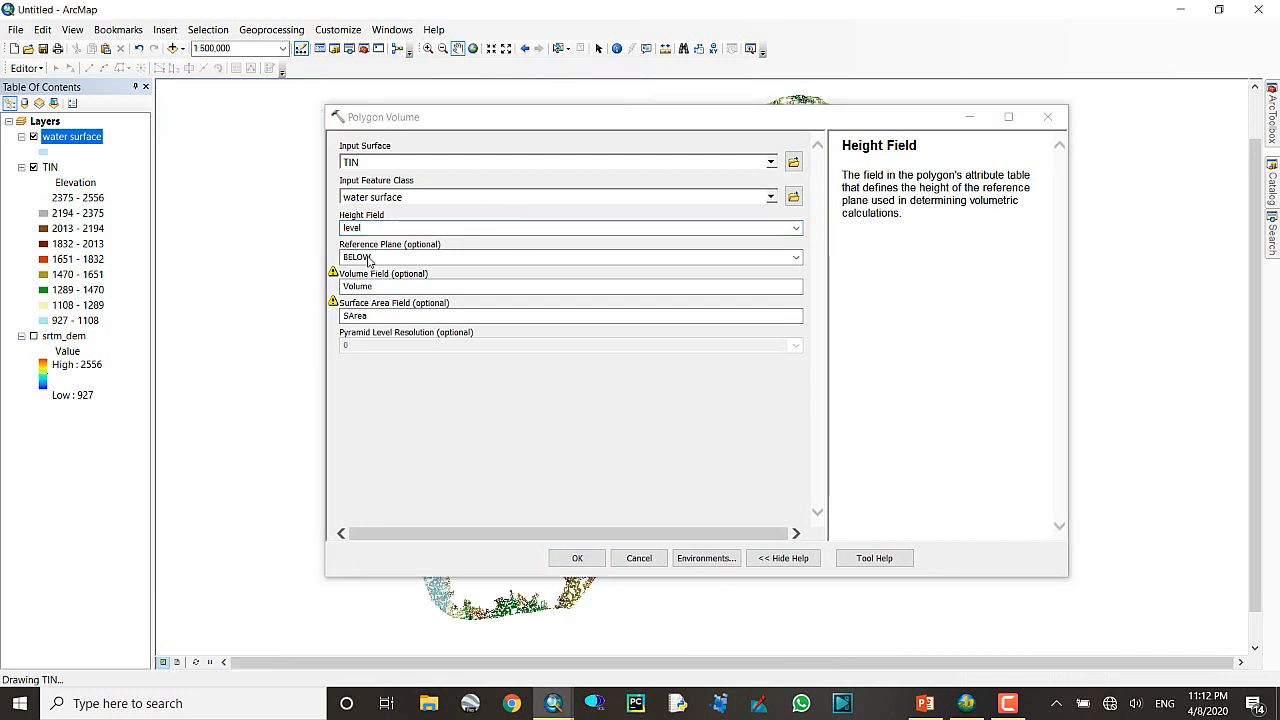
pyautogui.moveTo(410, 258)
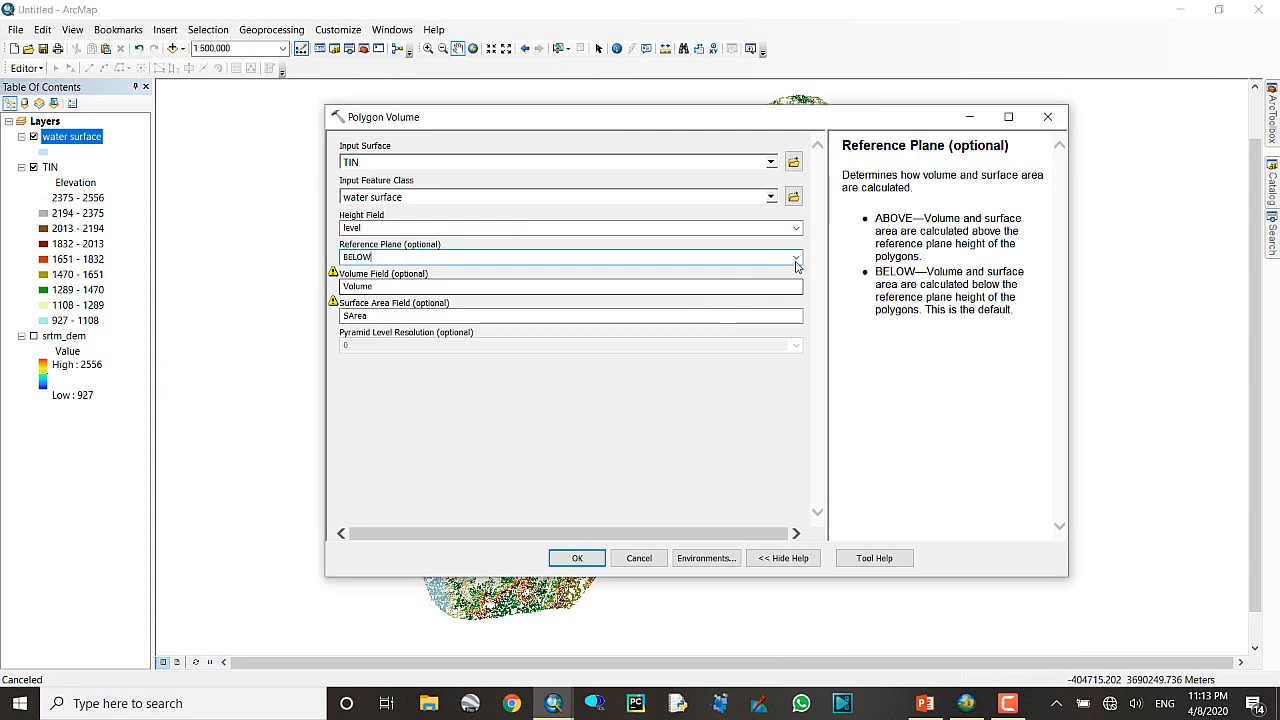
pyautogui.click(795, 257)
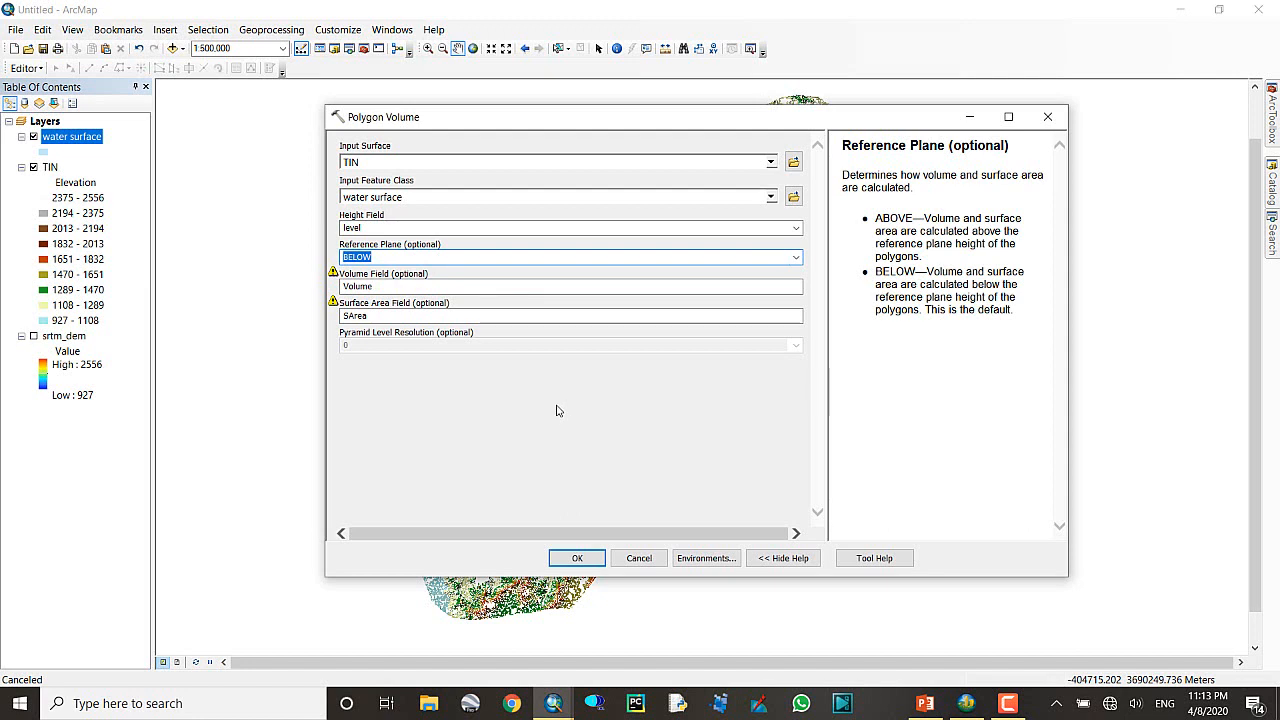
pyautogui.moveTo(546, 399)
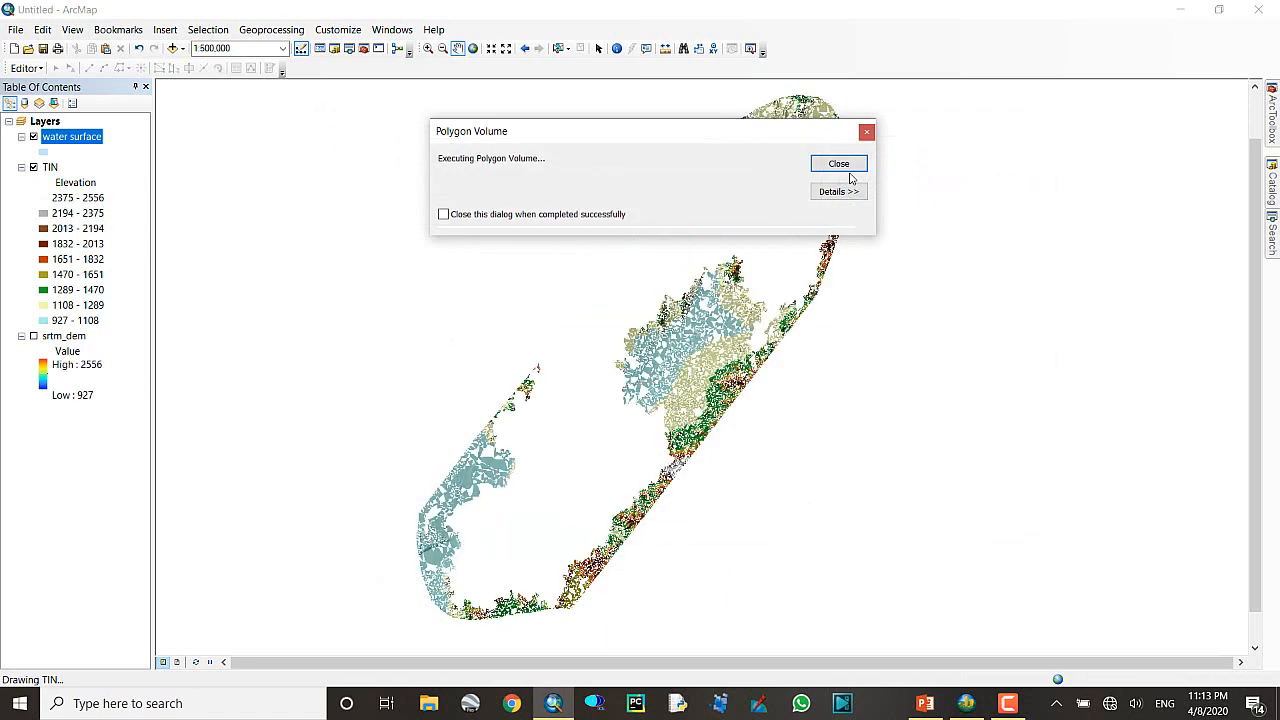
# - Rerun Polygon Volume with a renamed surface area output field
pyautogui.click(838, 163)
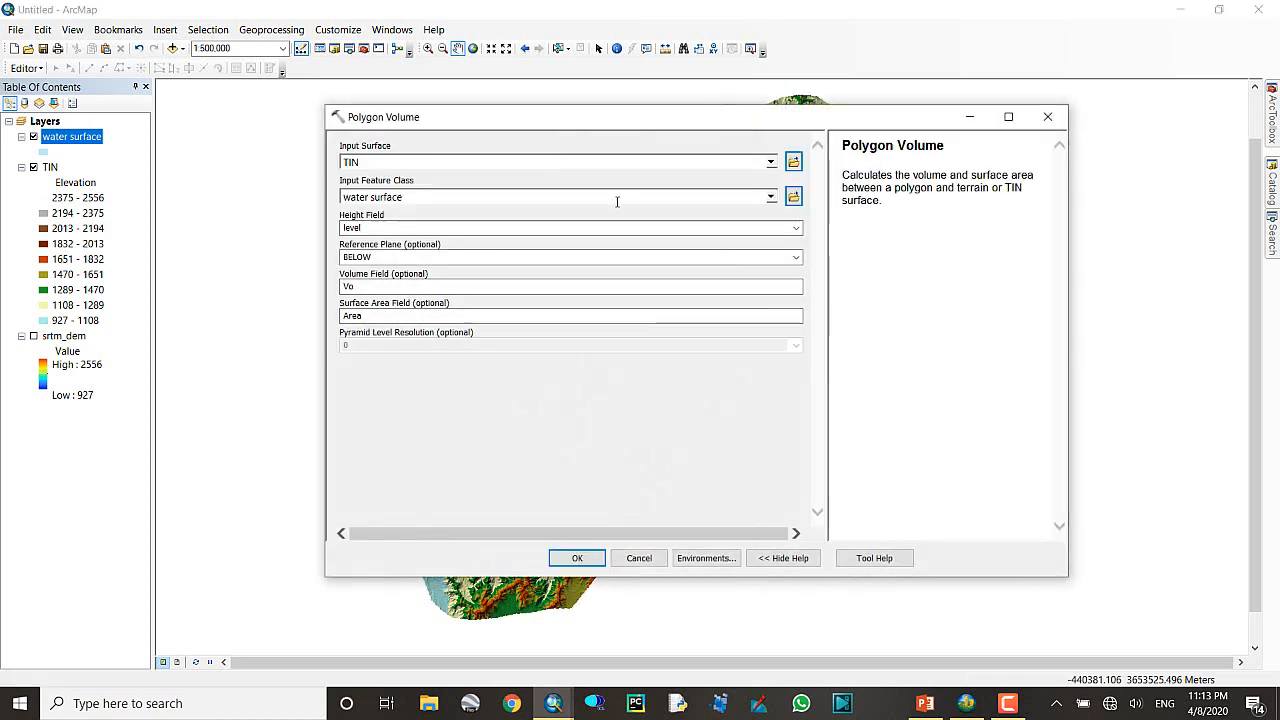
pyautogui.moveTo(663, 580)
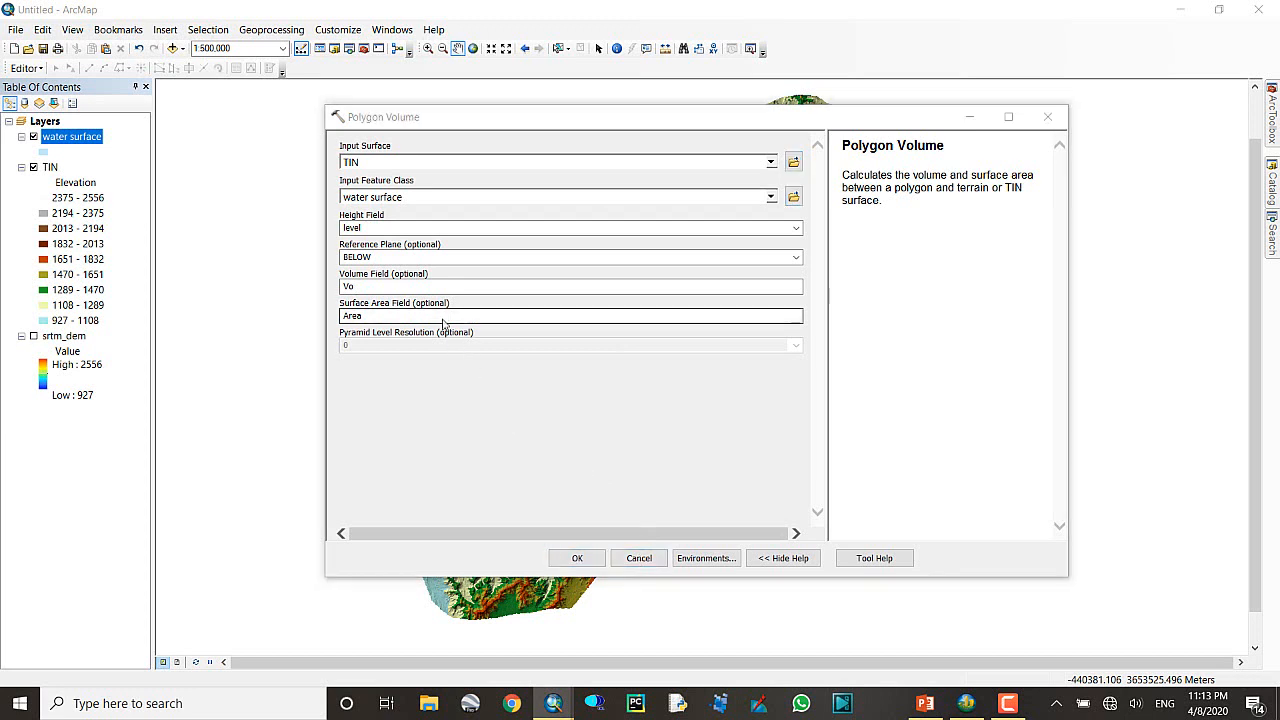
pyautogui.click(555, 315)
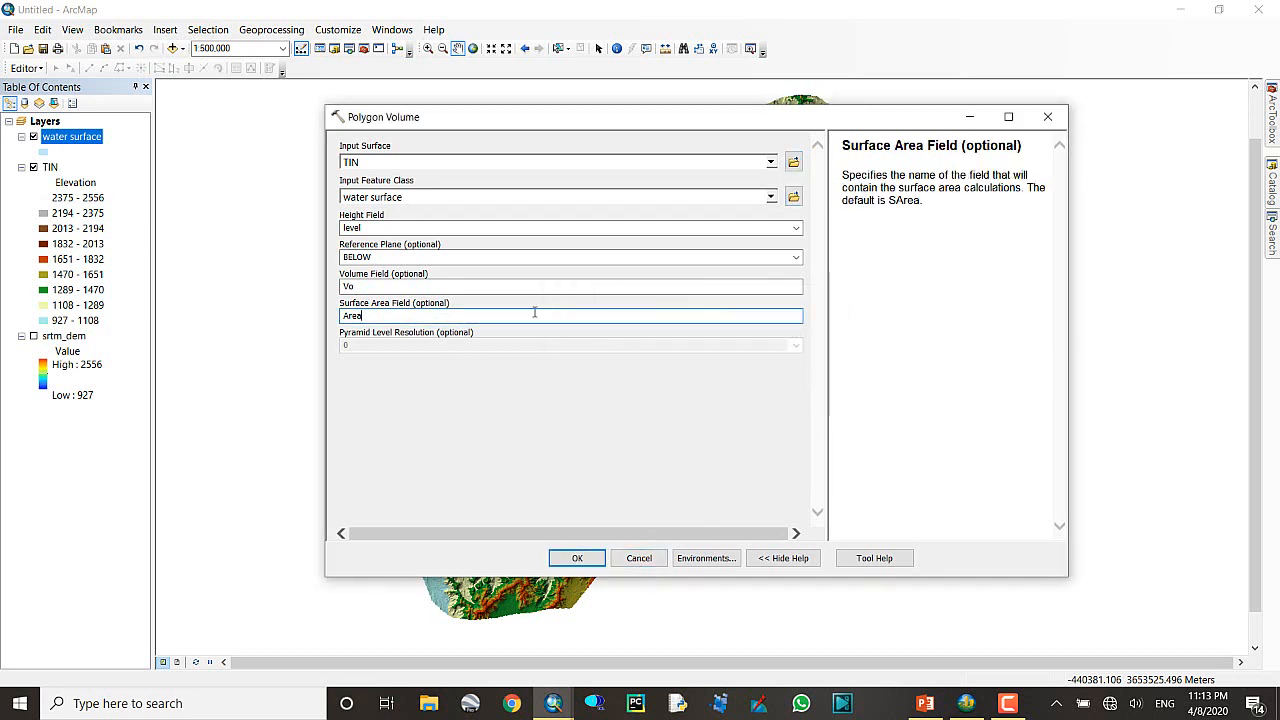
pyautogui.click(577, 558)
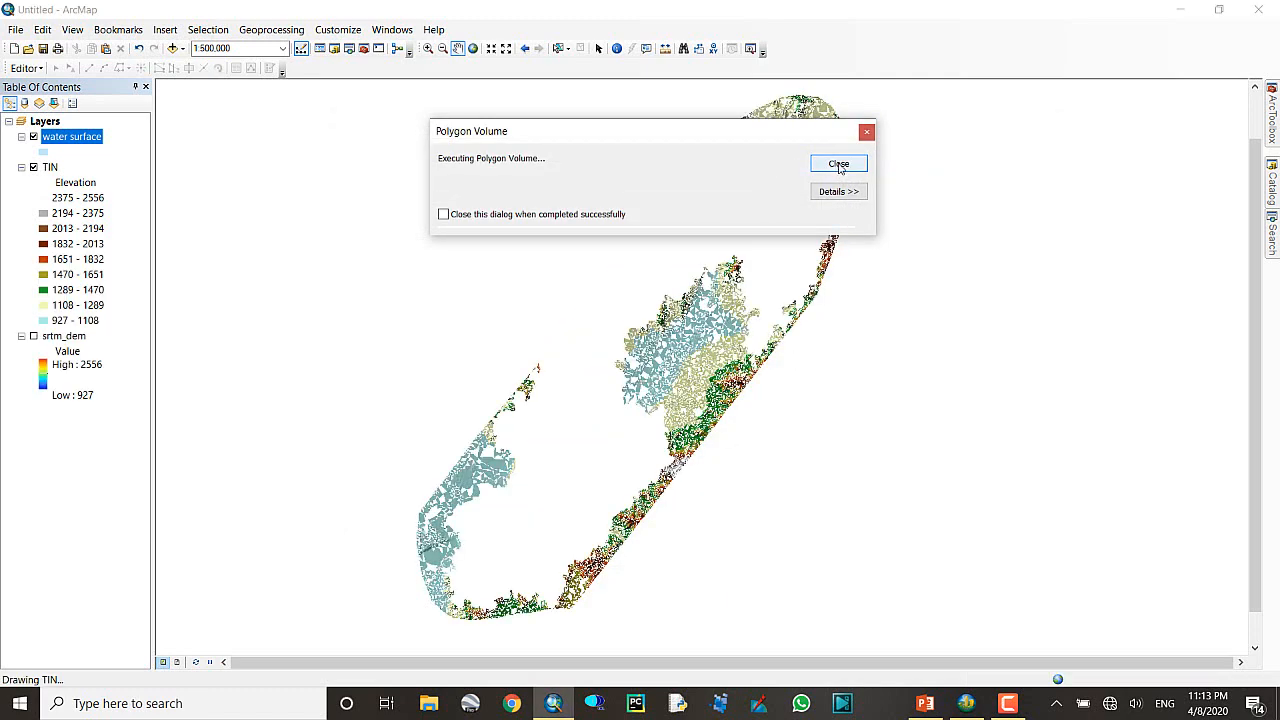
pyautogui.click(838, 164)
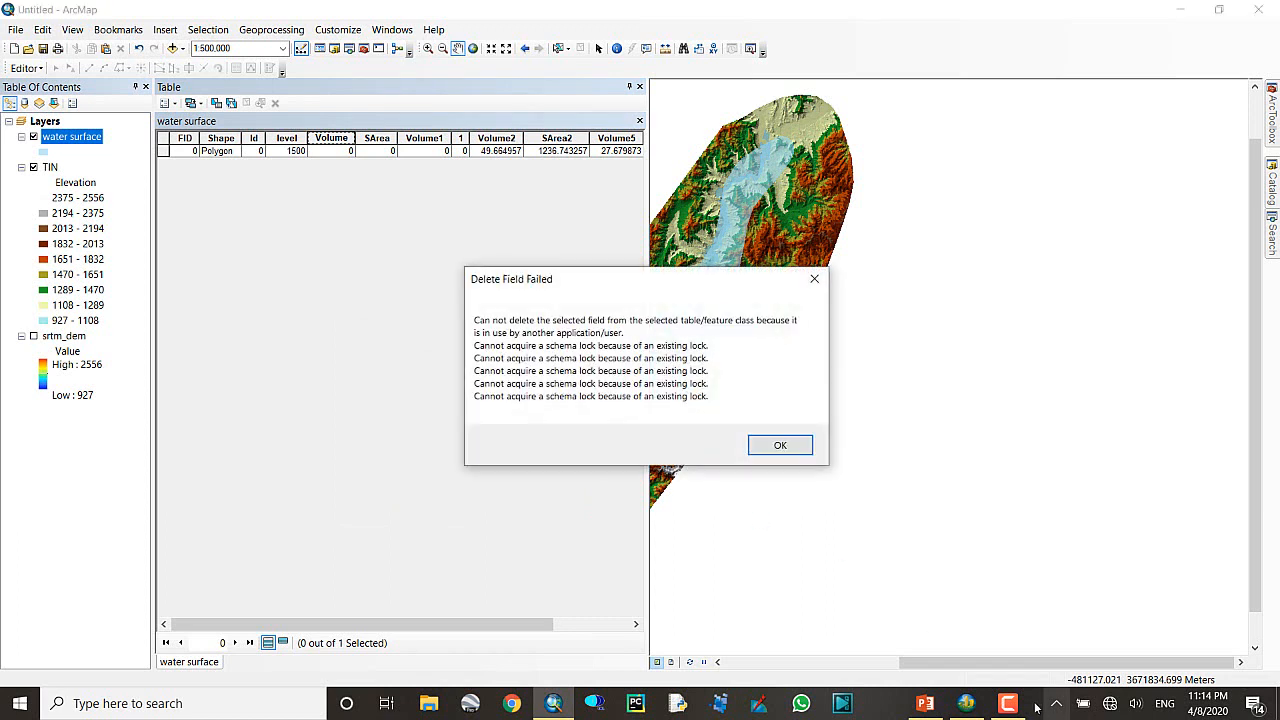
pyautogui.moveTo(780, 445)
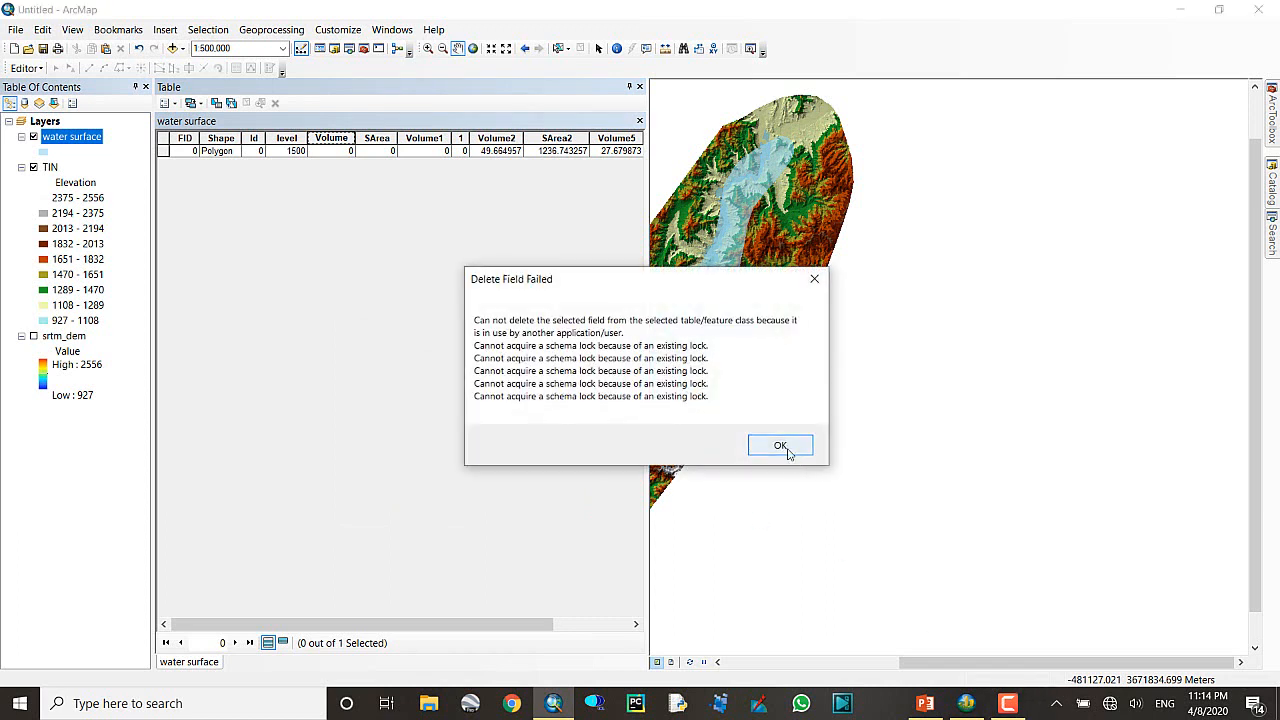
# - Dismiss the Delete Field Failed message, remove extra volume/area fields, and close the table
pyautogui.click(780, 445)
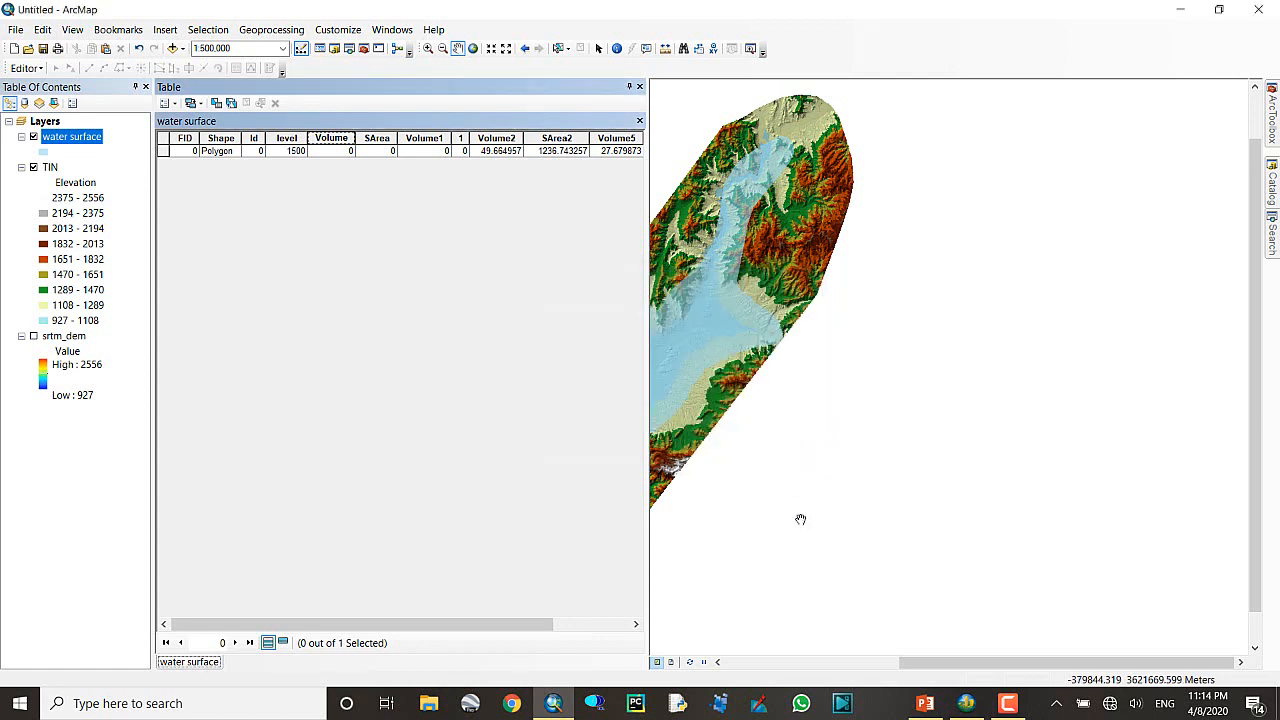
pyautogui.moveTo(932, 647)
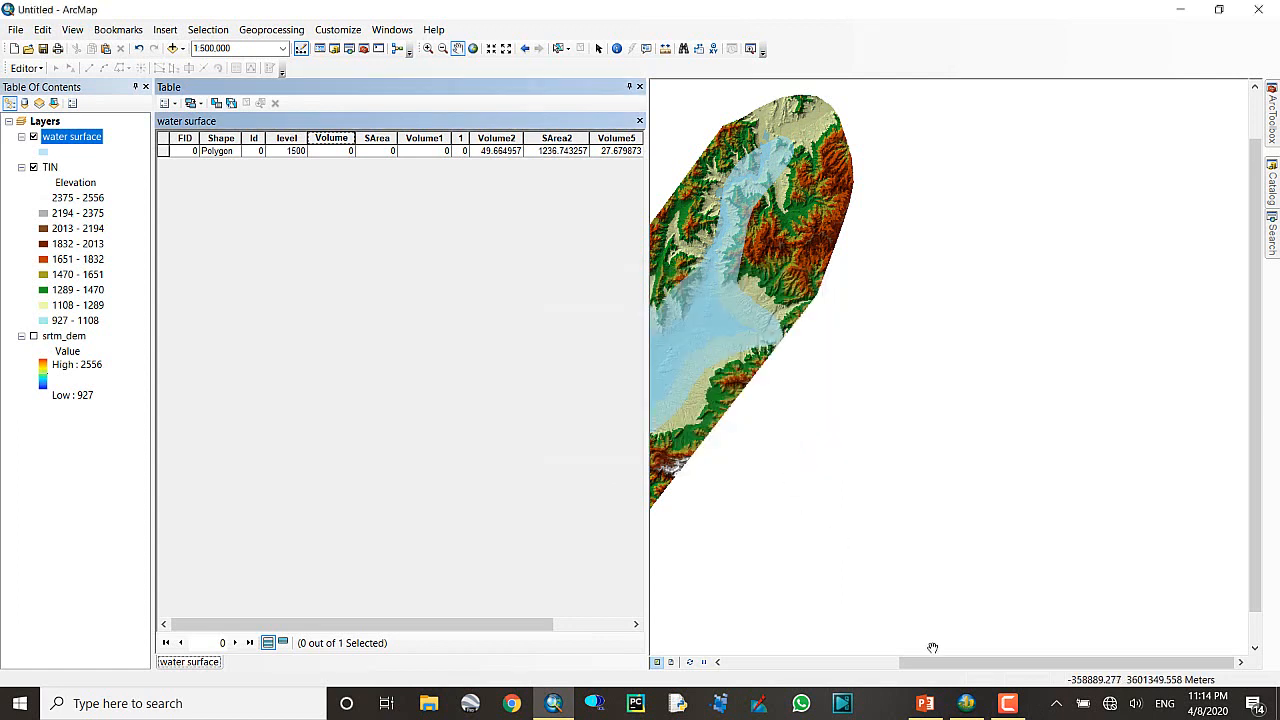
pyautogui.click(1008, 703)
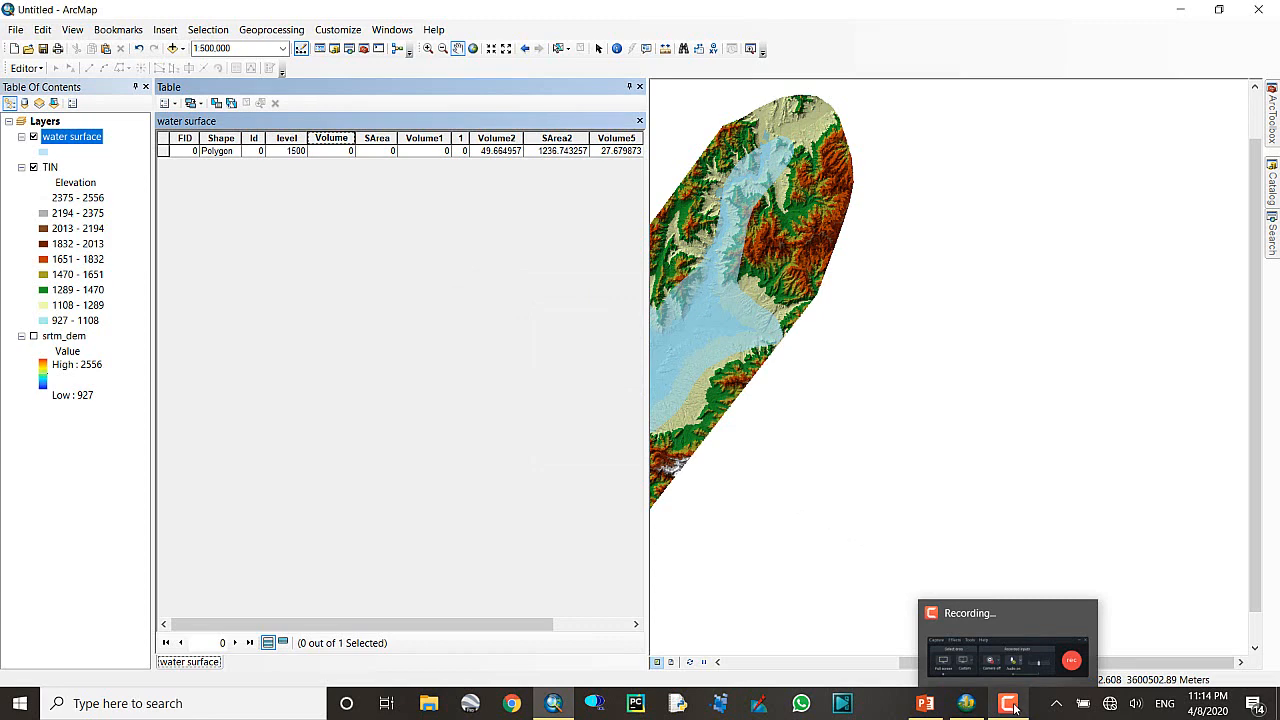
pyautogui.click(1008, 703)
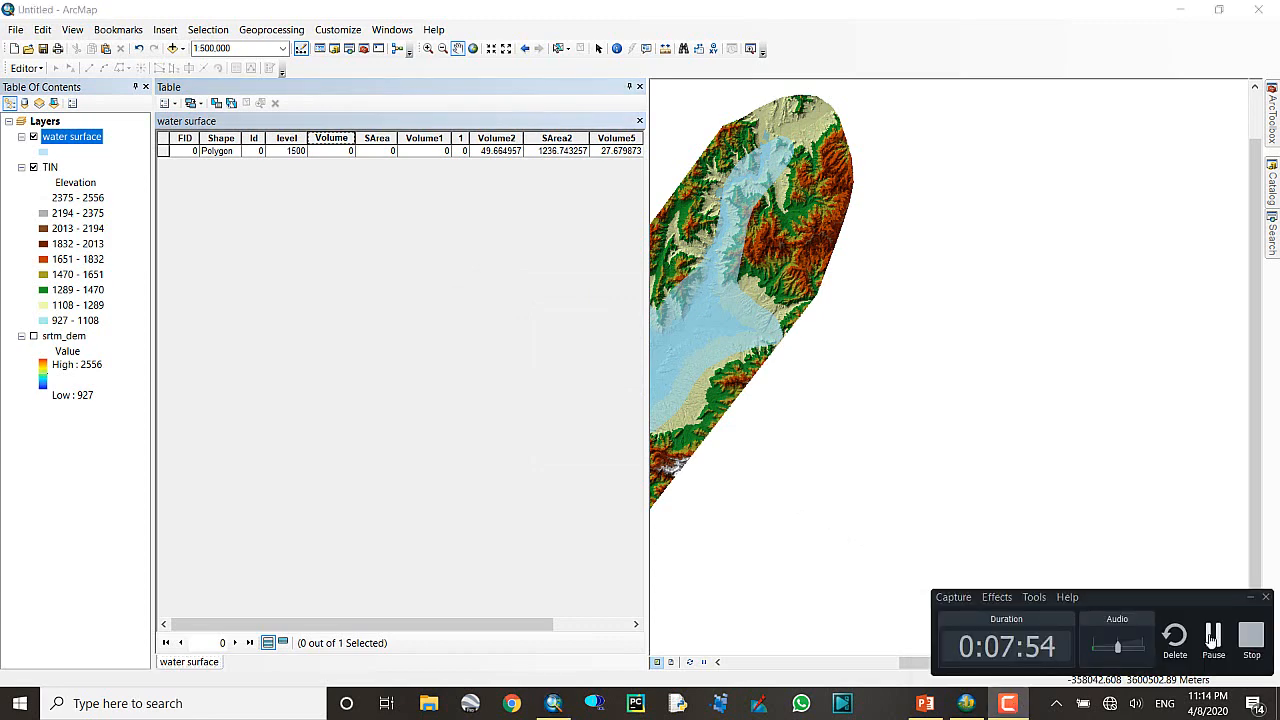
pyautogui.click(639, 120)
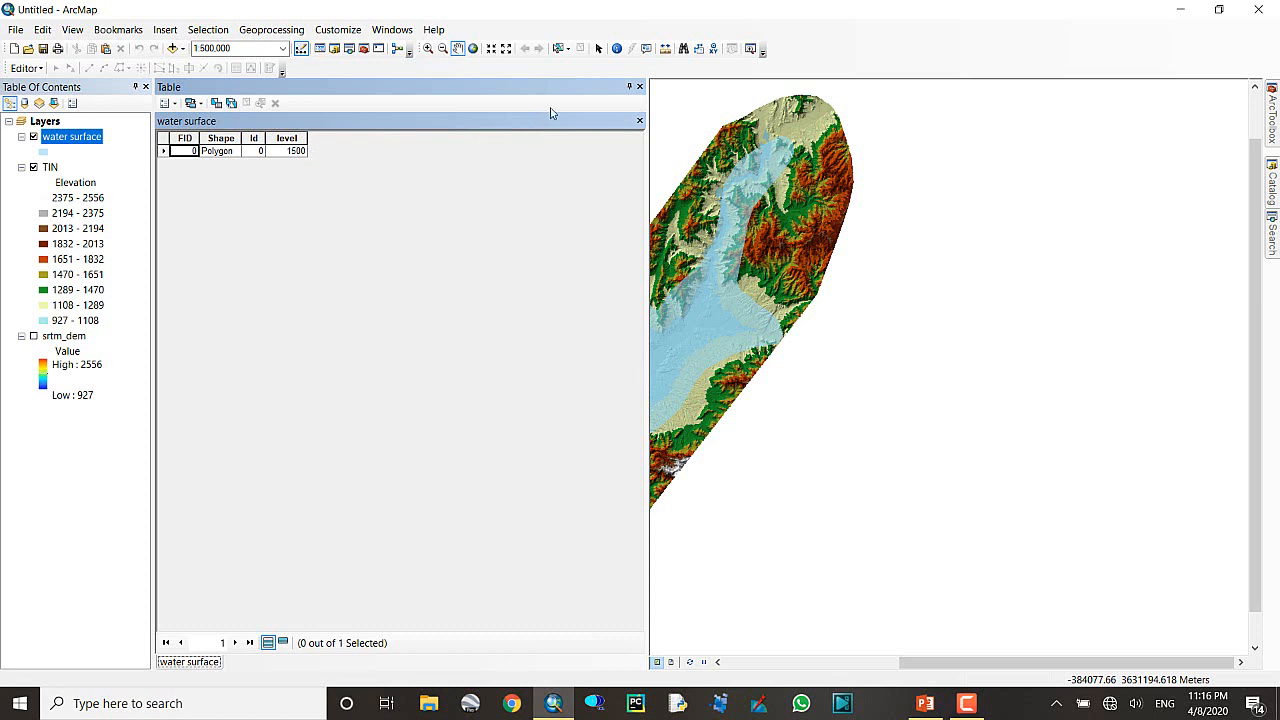
pyautogui.click(639, 120)
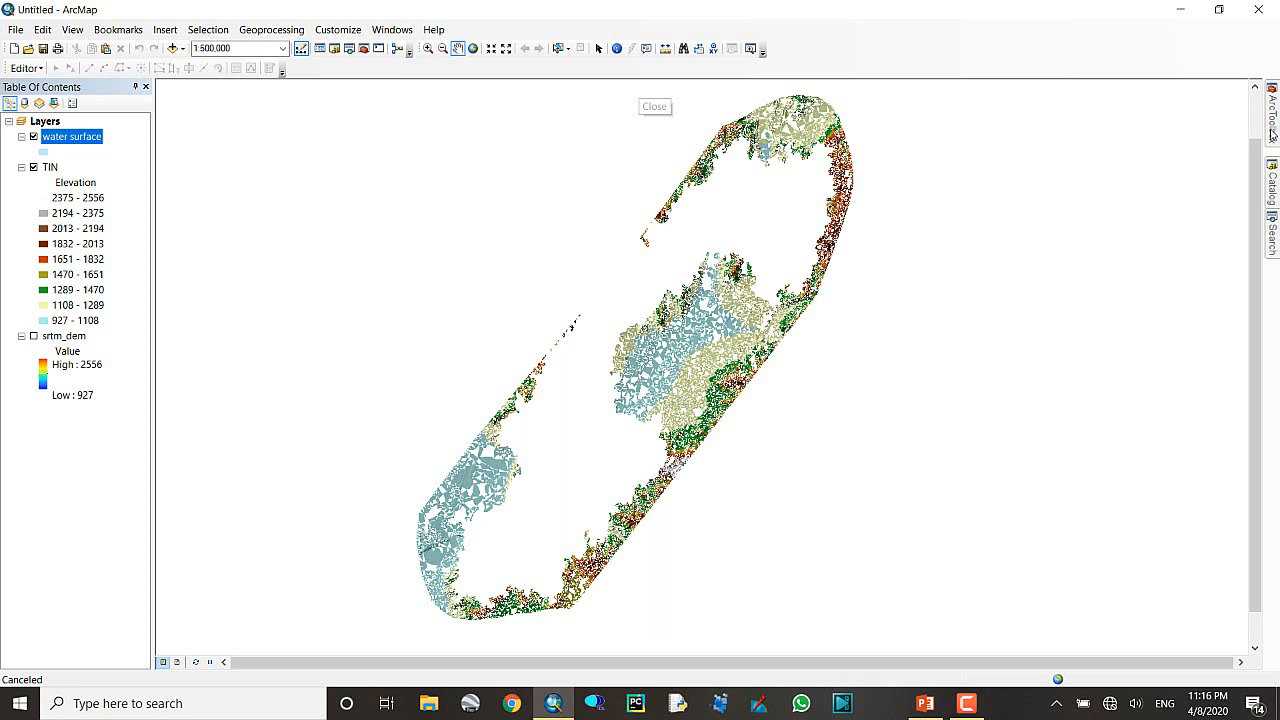
# - Launch the Polygon Volume tool from ArcToolbox
pyautogui.click(1272, 110)
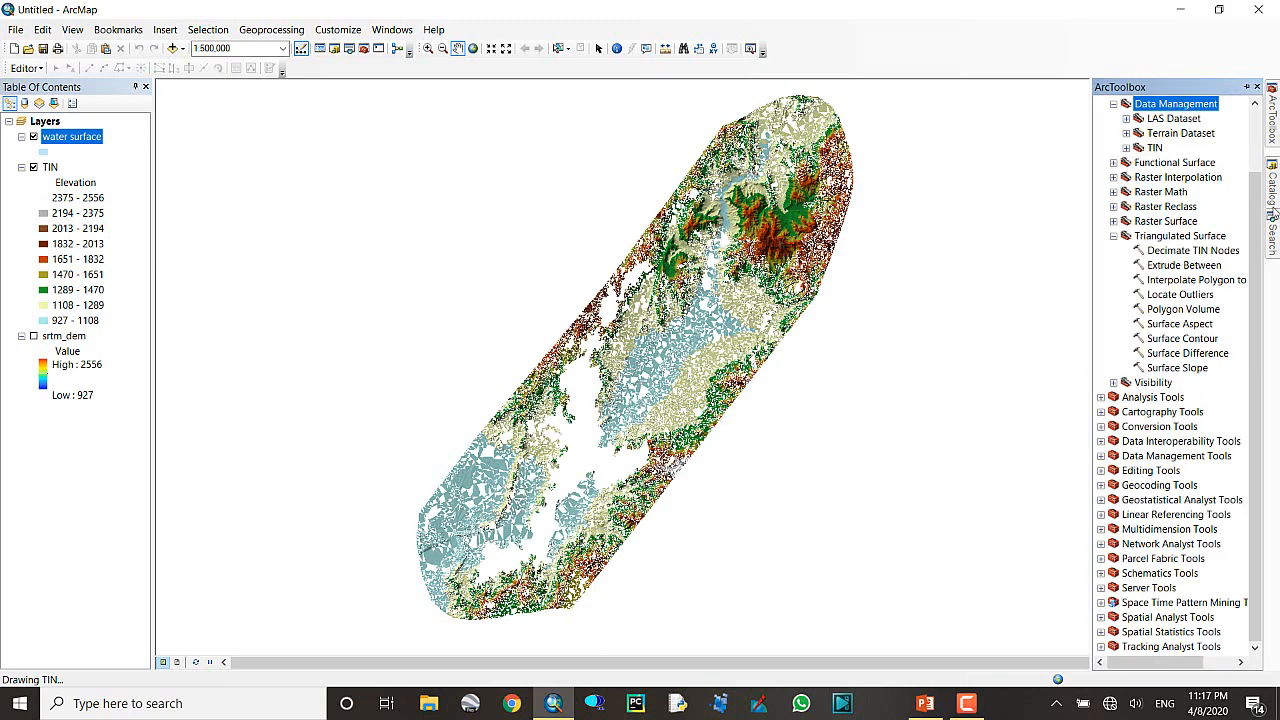
pyautogui.click(1180, 235)
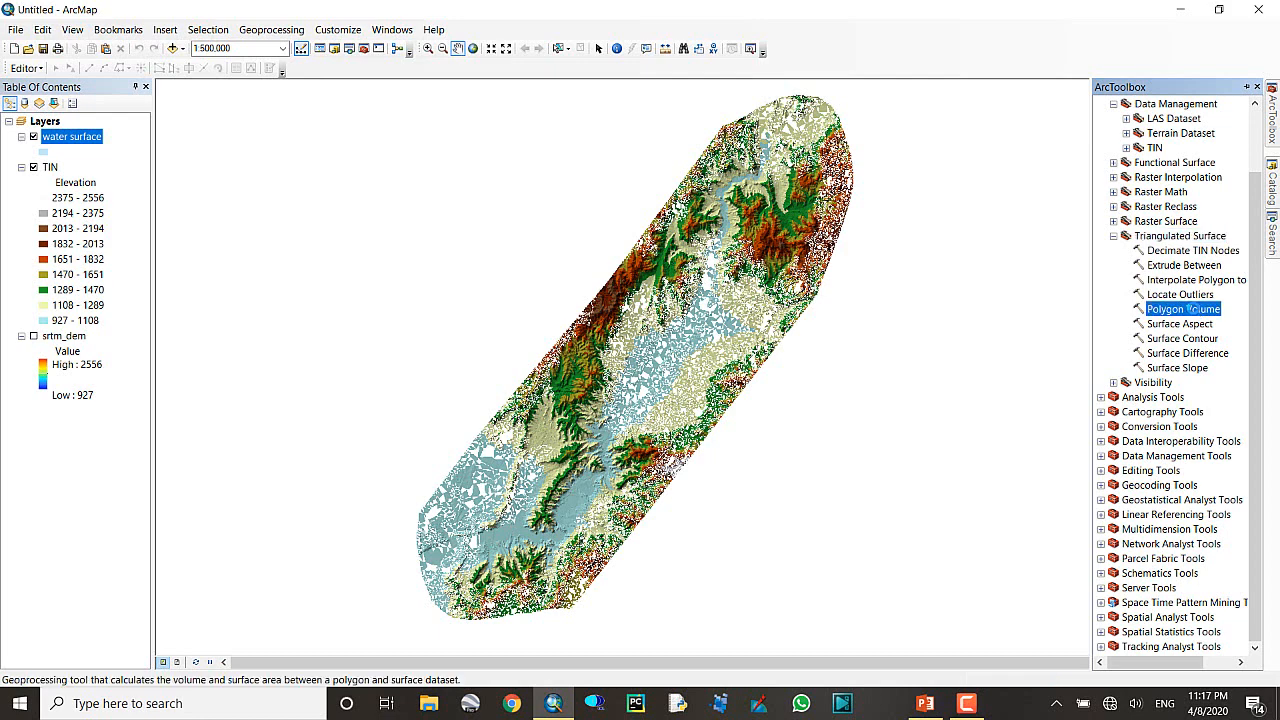
pyautogui.doubleClick(1184, 308)
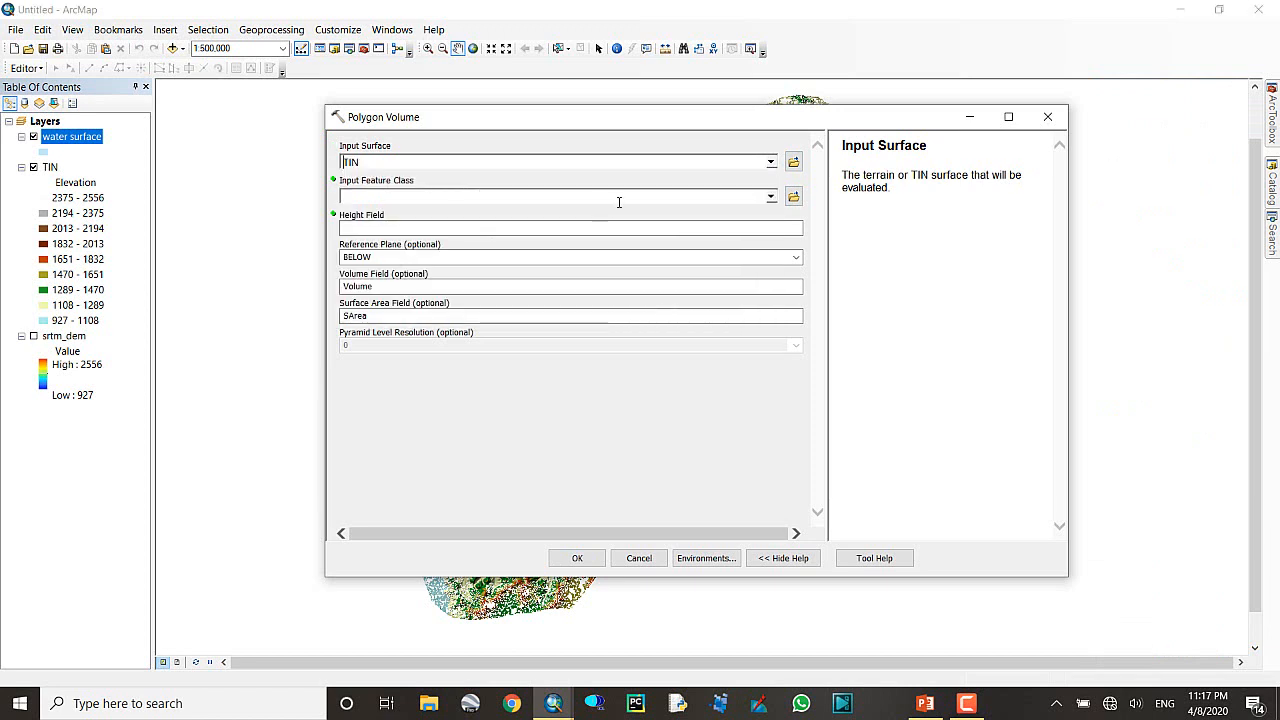
# - Run Polygon Volume with water surface polygons, level height field and BELOW plane
pyautogui.click(770, 196)
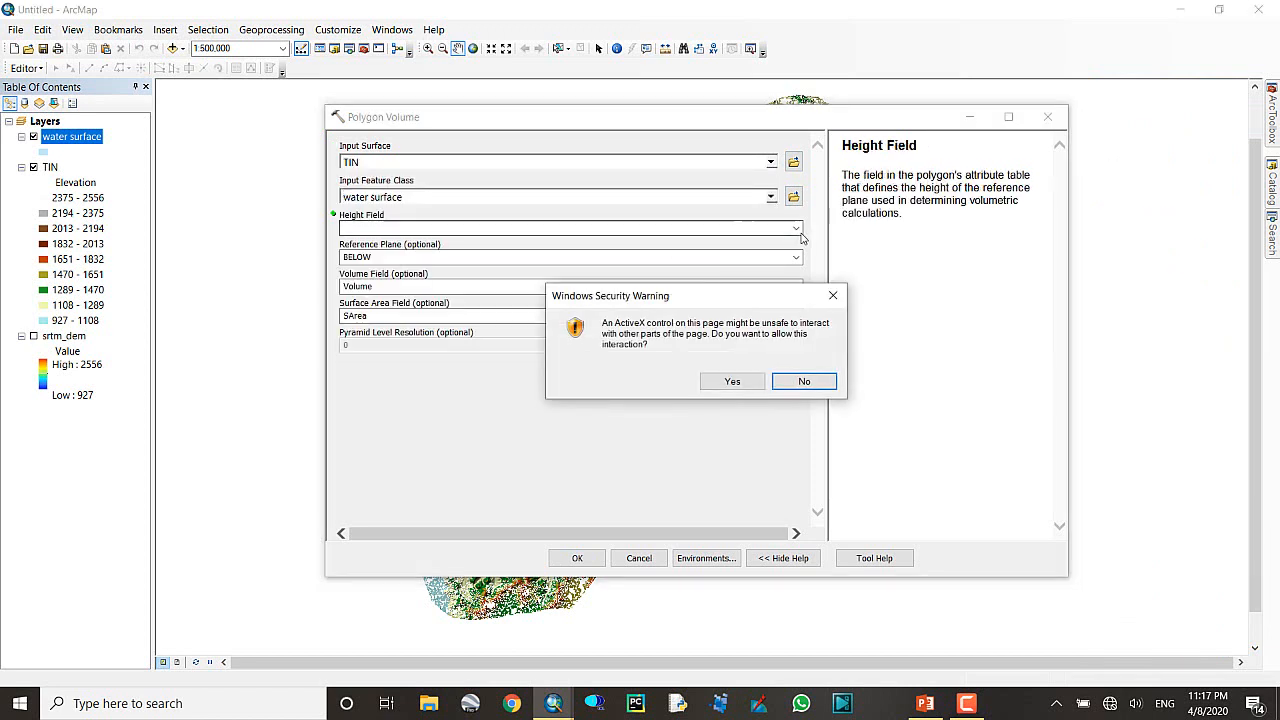
pyautogui.click(803, 381)
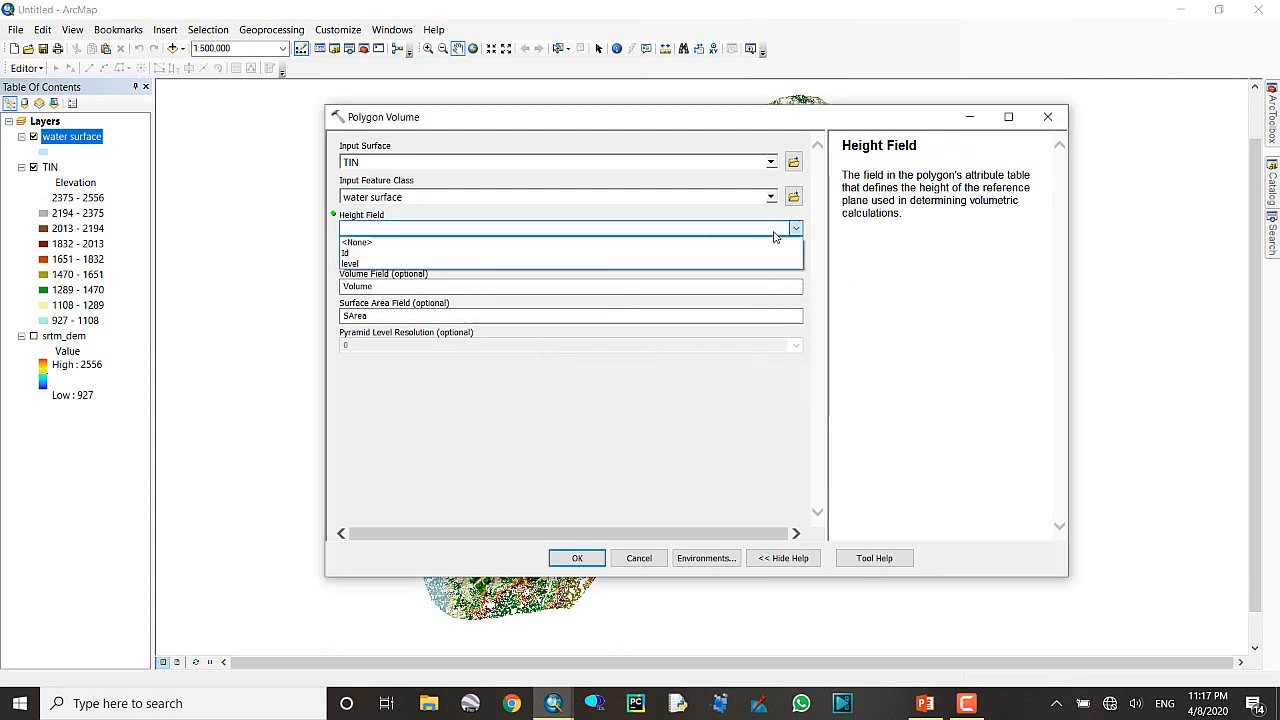
pyautogui.click(349, 263)
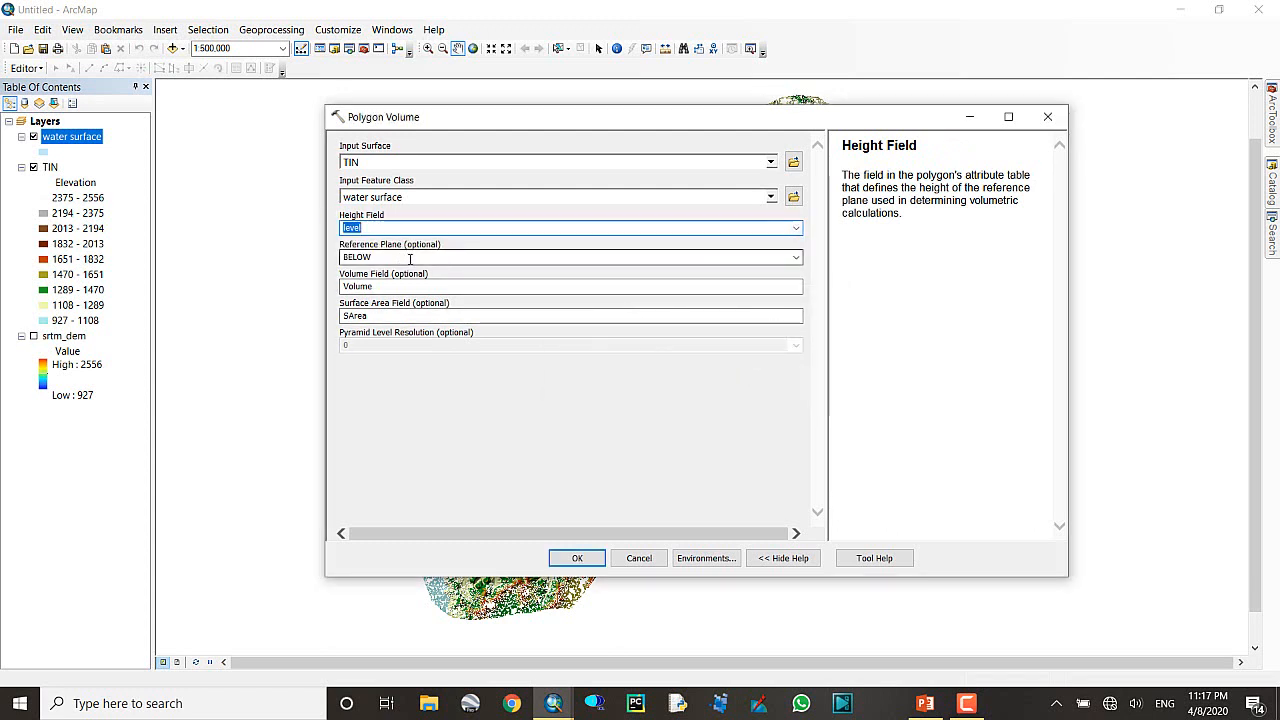
pyautogui.click(570, 257)
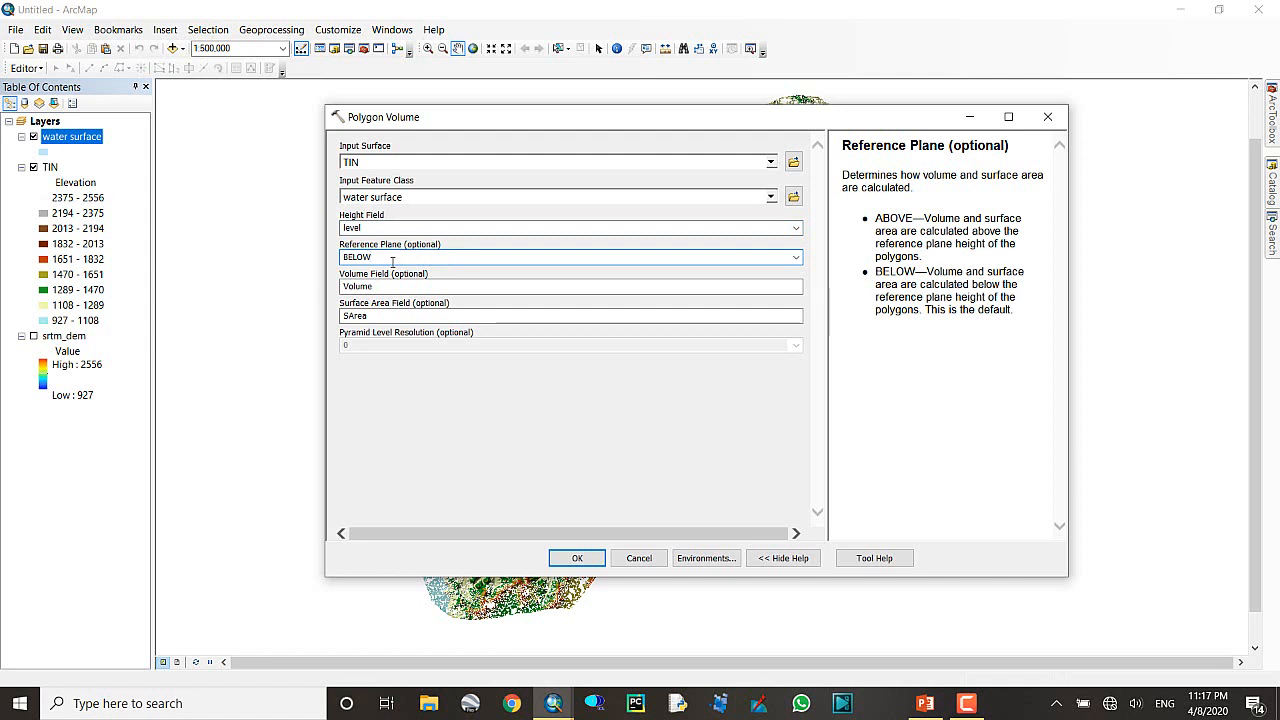
pyautogui.moveTo(567, 247)
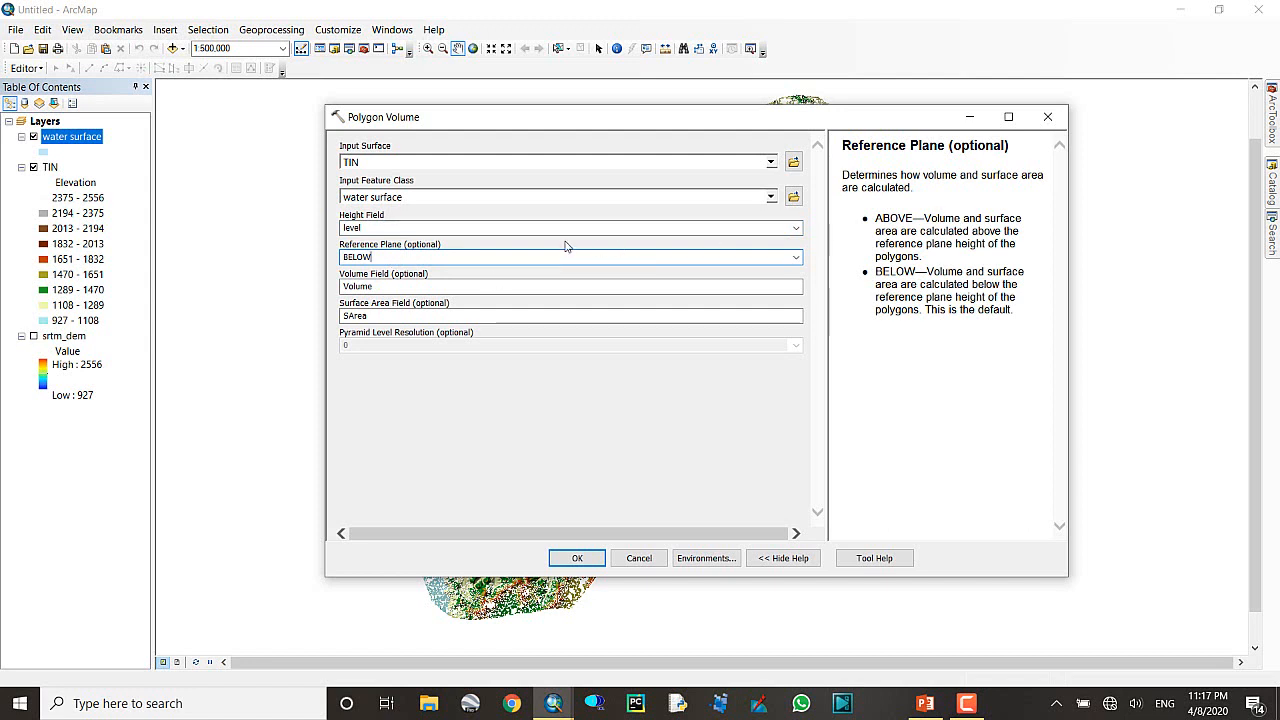
pyautogui.moveTo(547, 247)
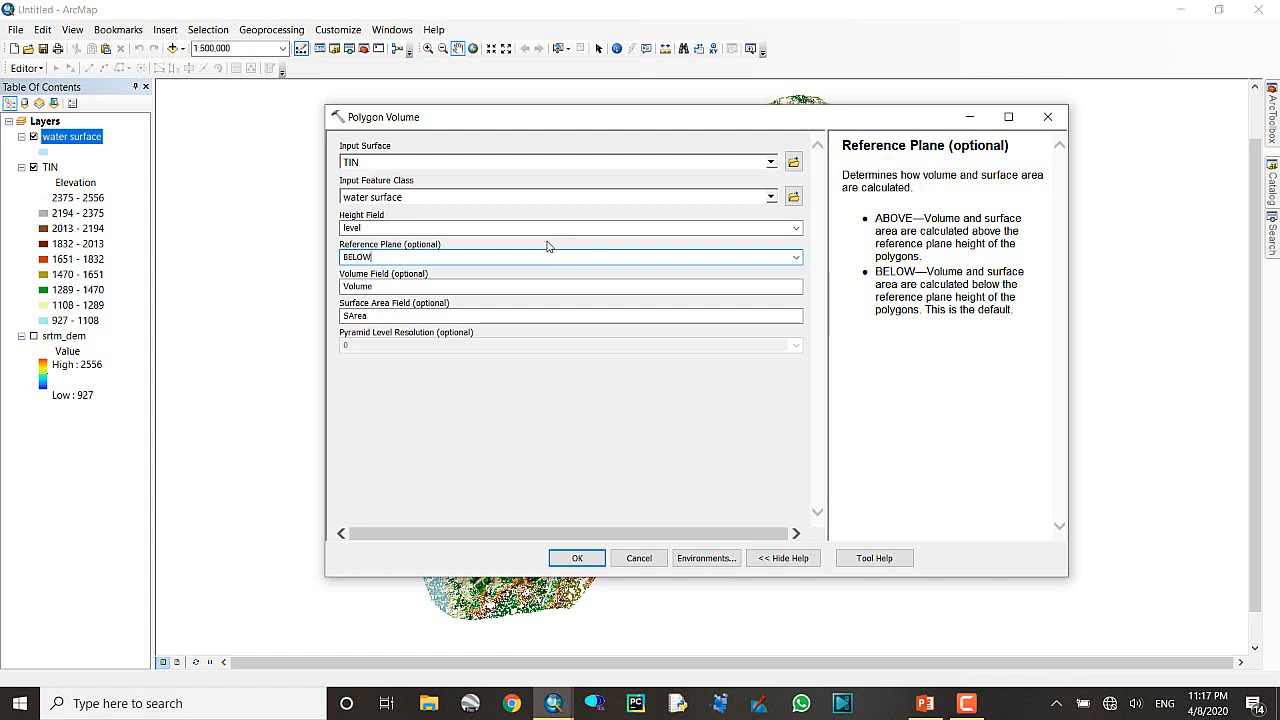
pyautogui.moveTo(468, 270)
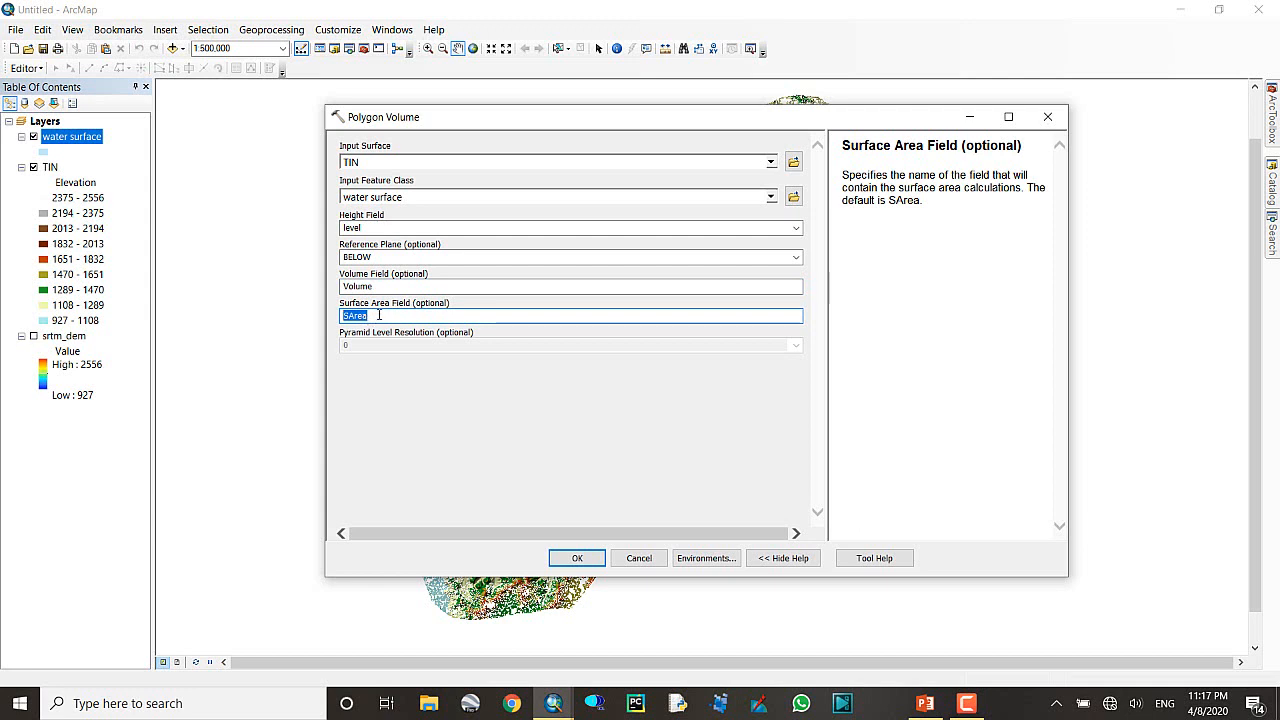
pyautogui.moveTo(448, 408)
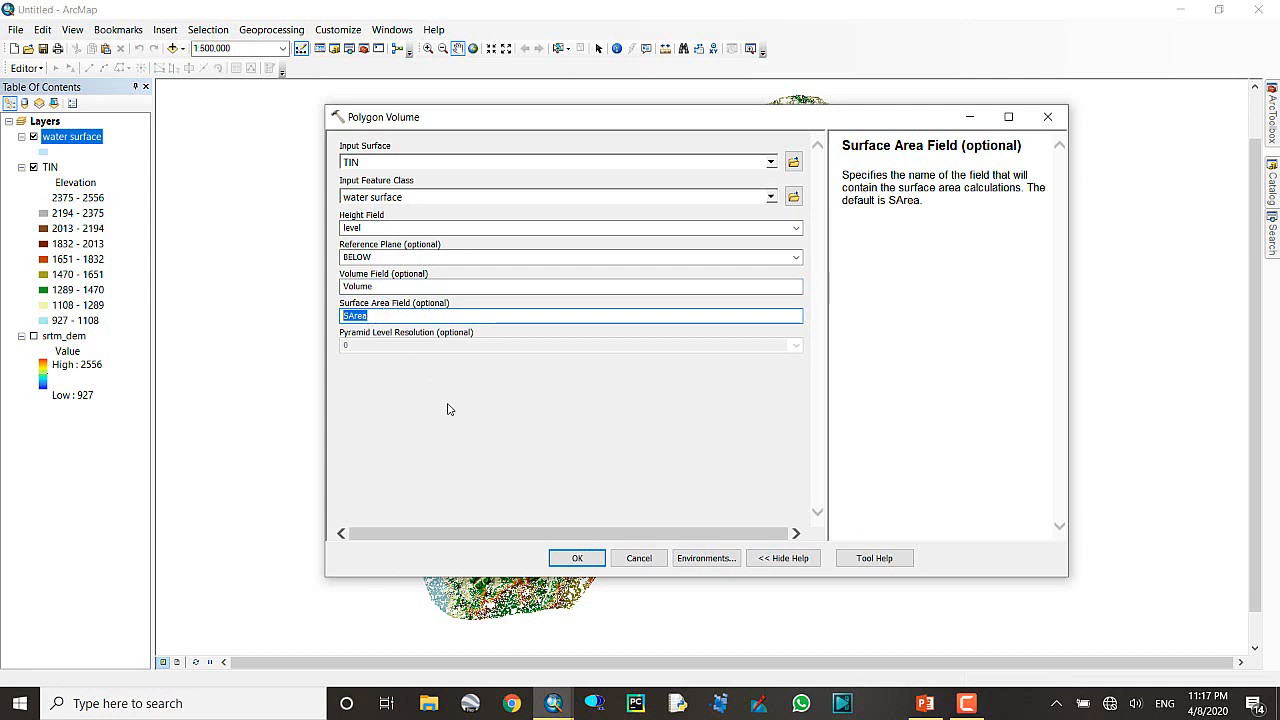
pyautogui.click(576, 558)
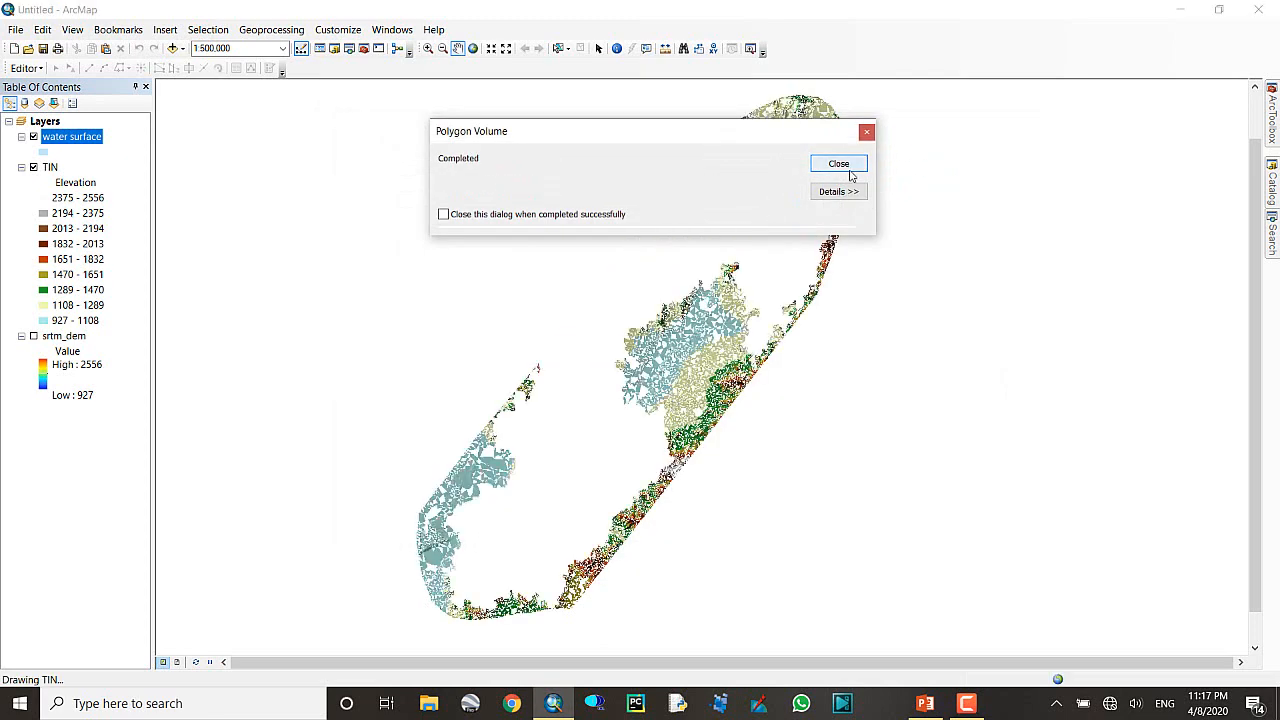
# - Dismiss the tool message and open the water surface table showing Volume 27.675754, SArea 1115.540
pyautogui.click(838, 163)
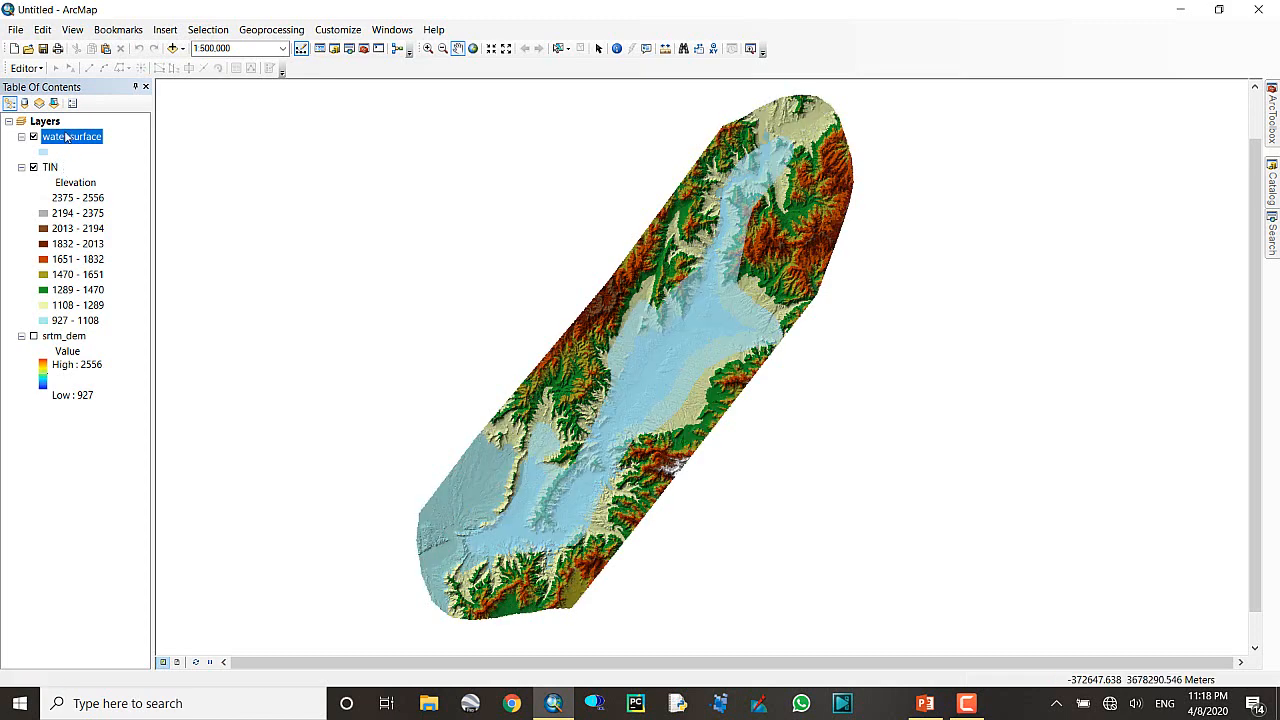
pyautogui.rightClick(70, 136)
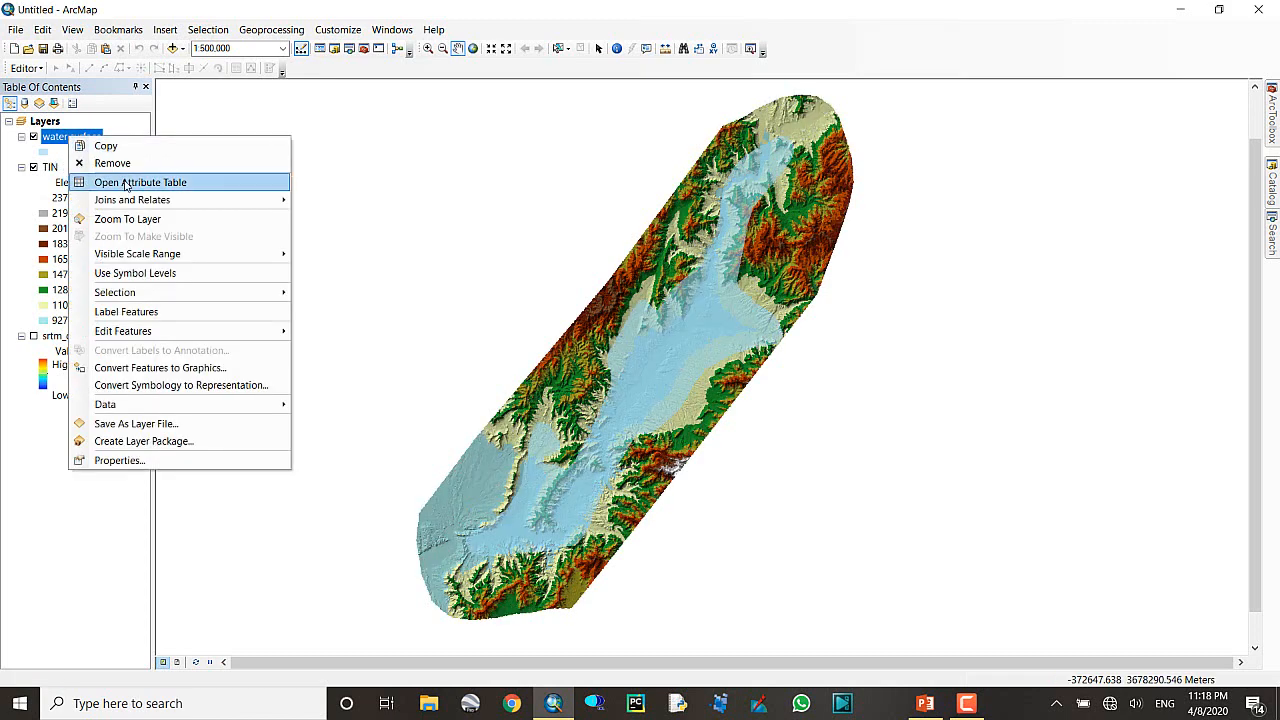
pyautogui.click(139, 182)
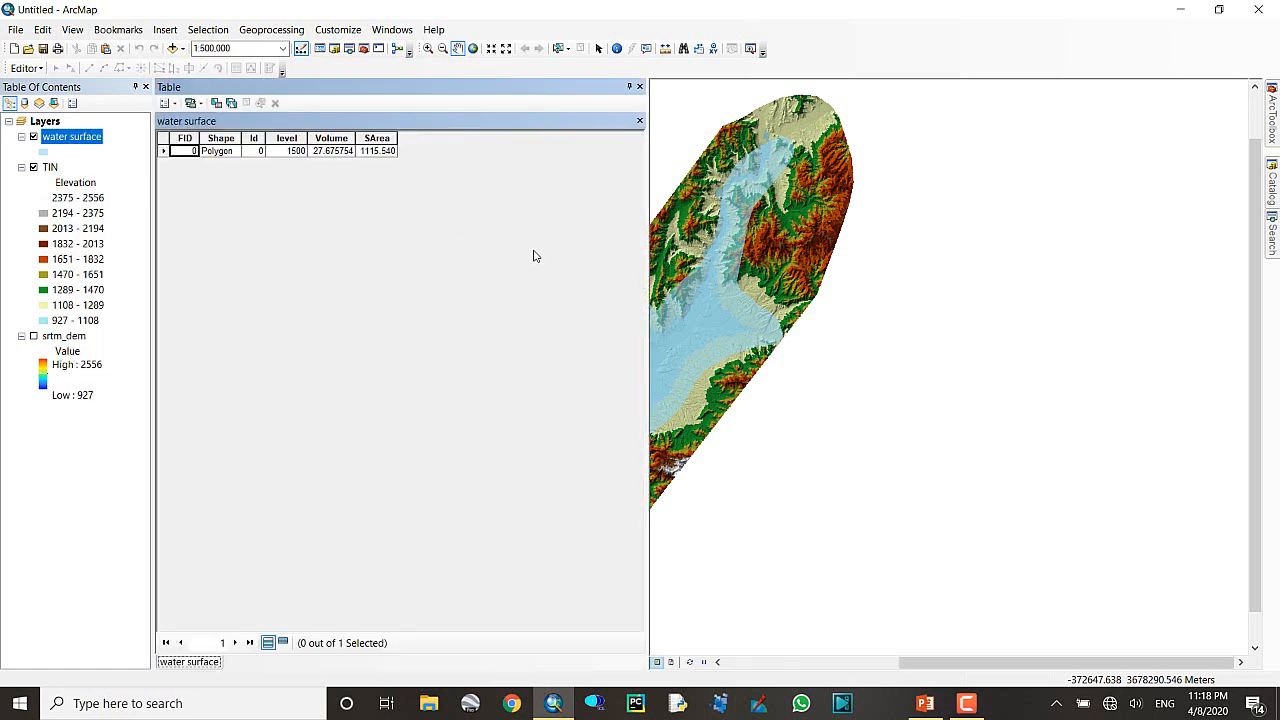